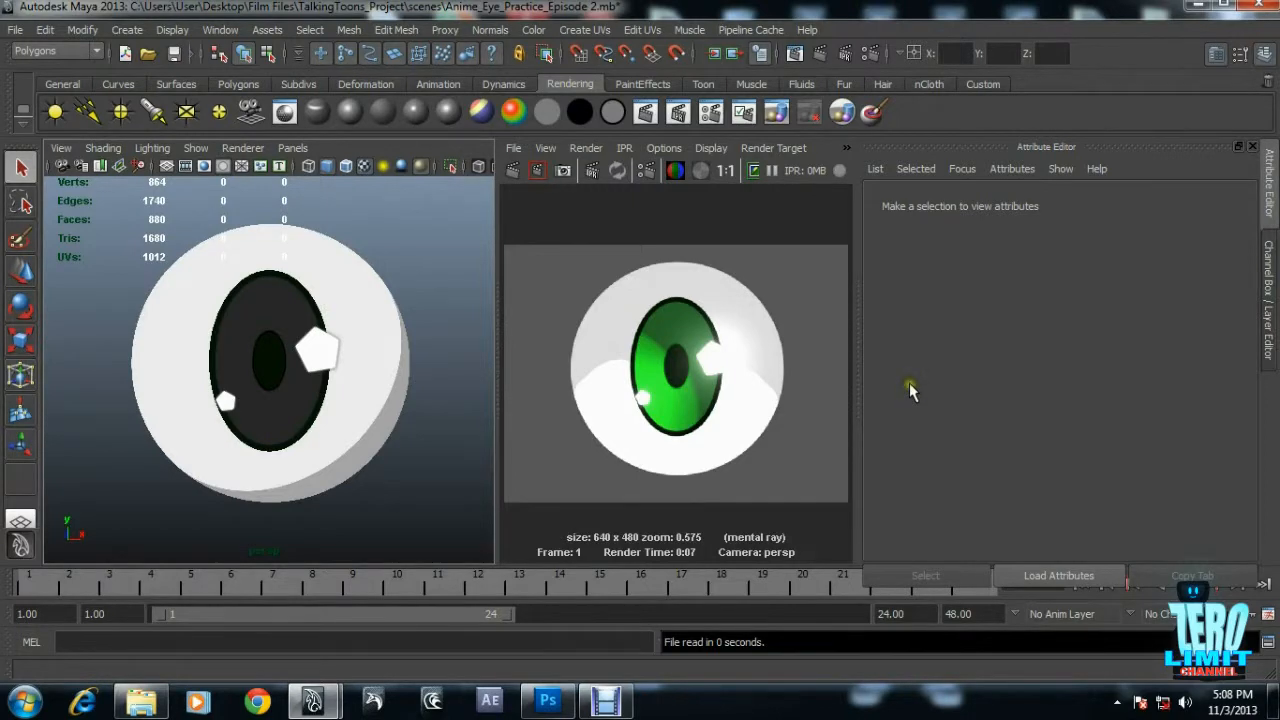
mouse_move(910, 390)
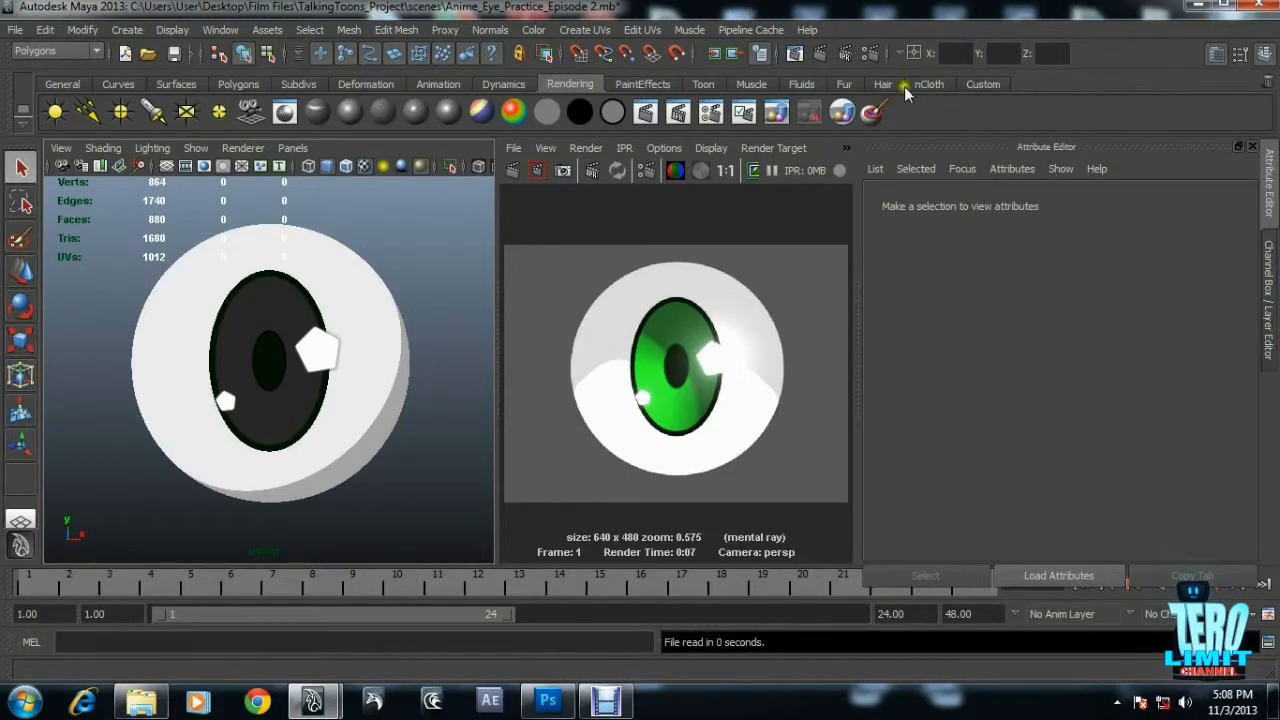
mouse_move(830, 420)
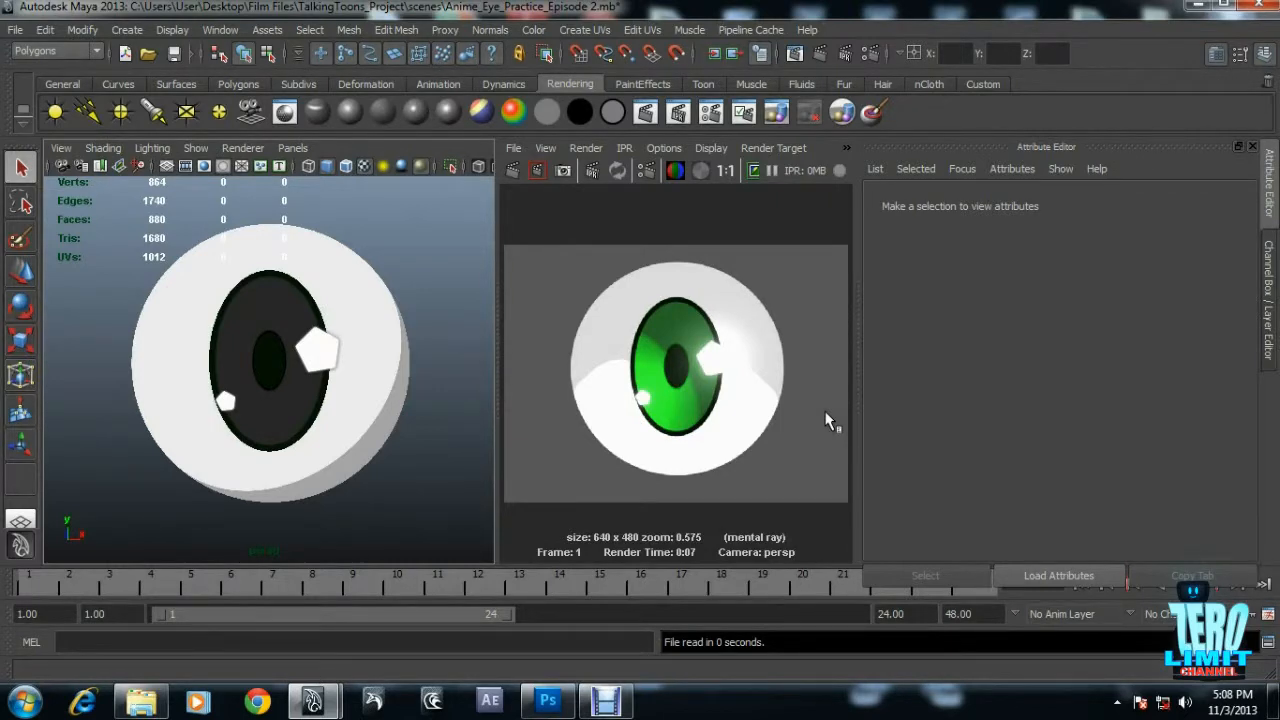
mouse_move(830, 410)
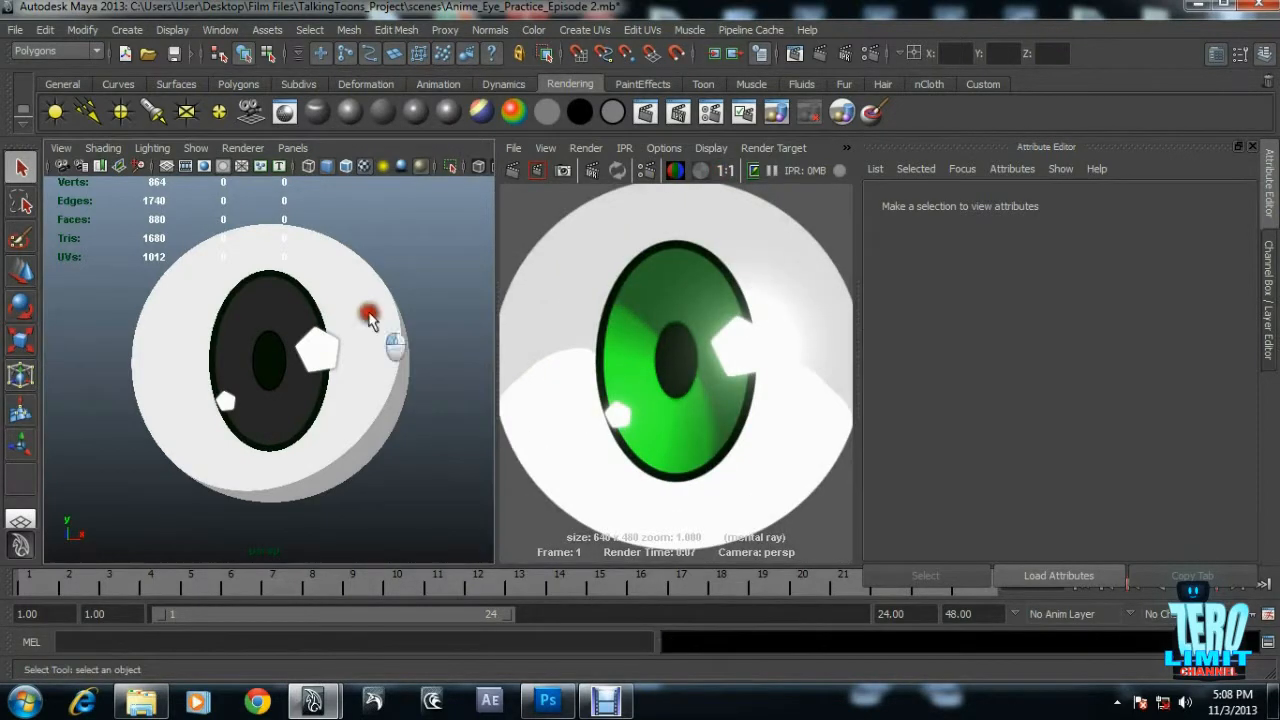
Select the cornea mesh and show AnimeEyes_EyeGloss's transparency and Glow Intensity 1.000.
left_click(370, 316)
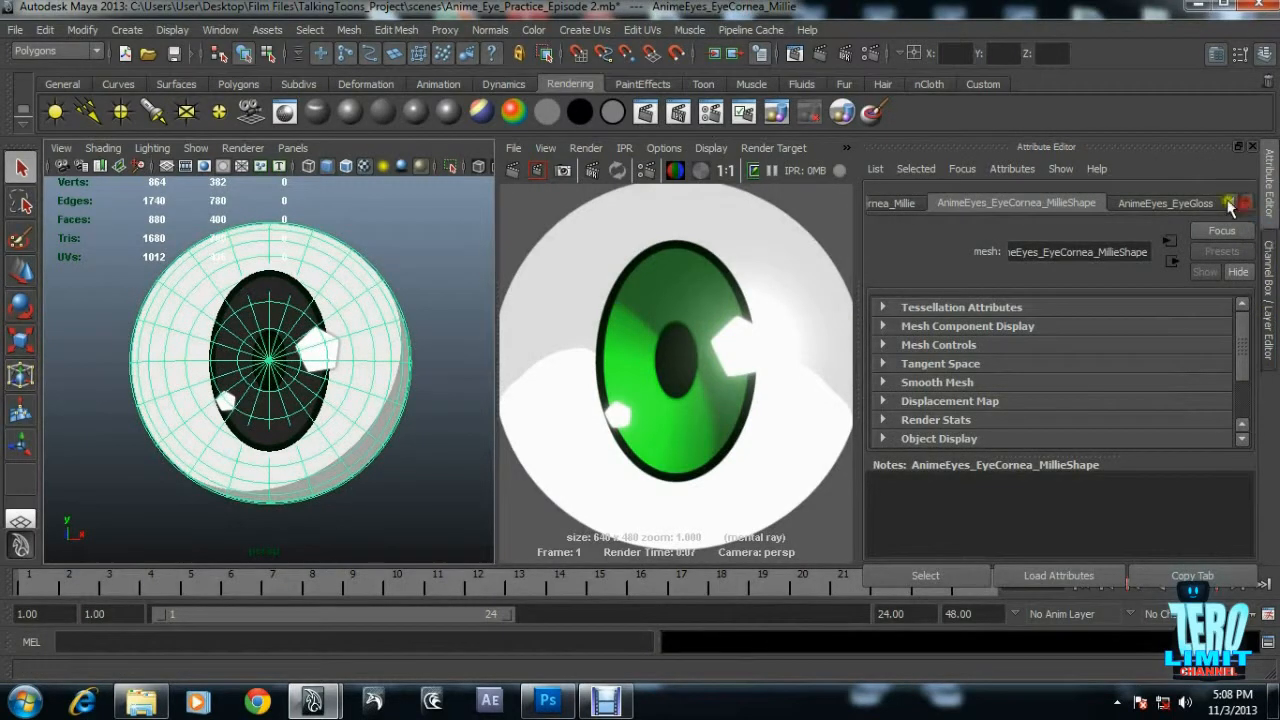
left_click(1164, 204)
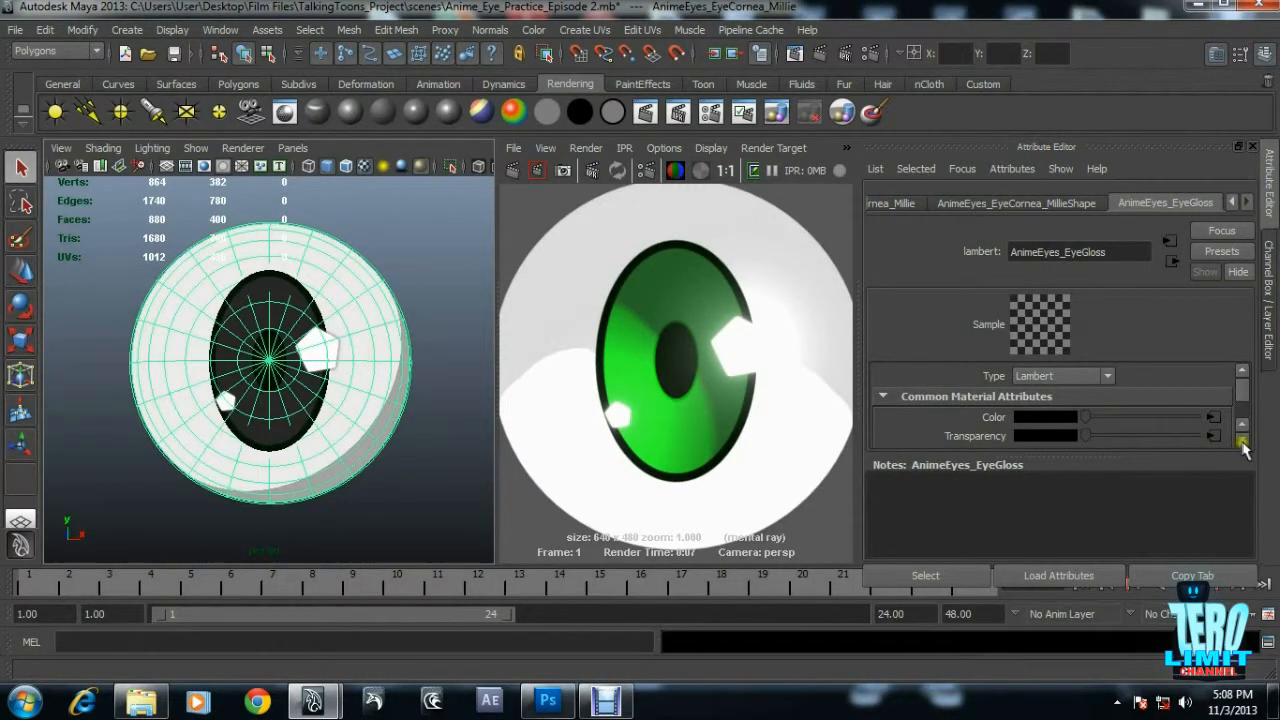
scroll("down", 3)
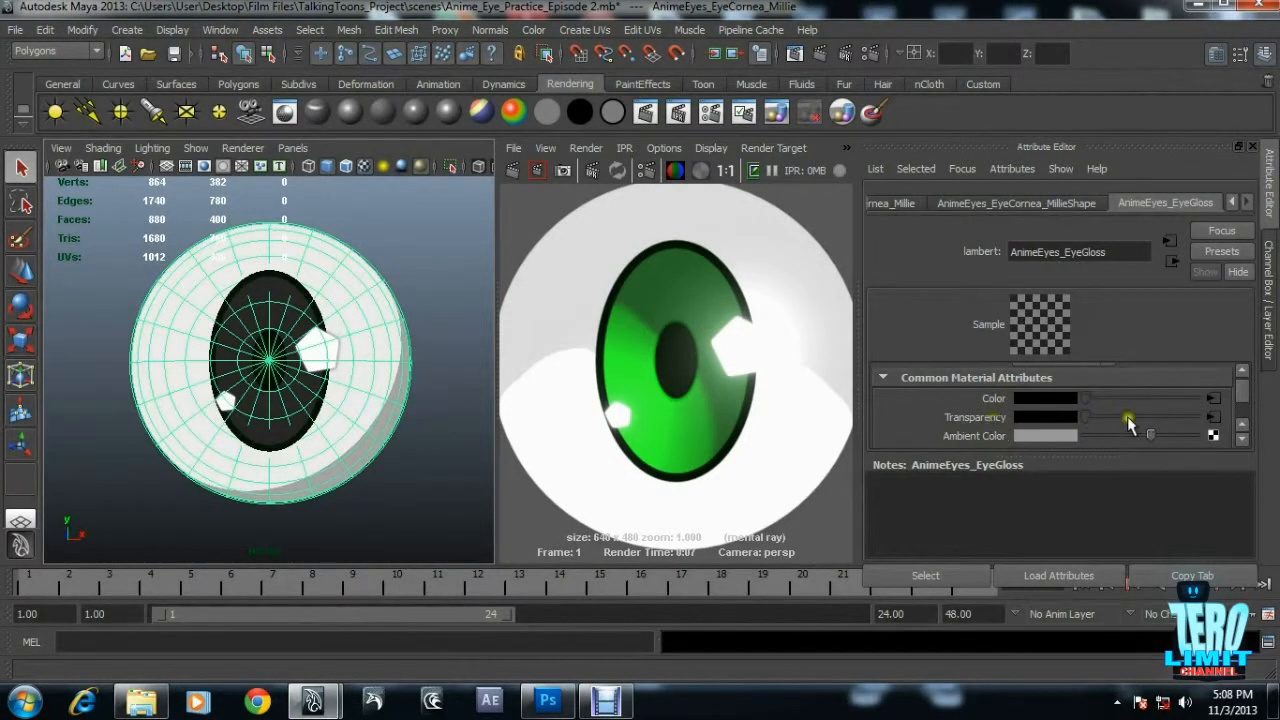
scroll("down", 3)
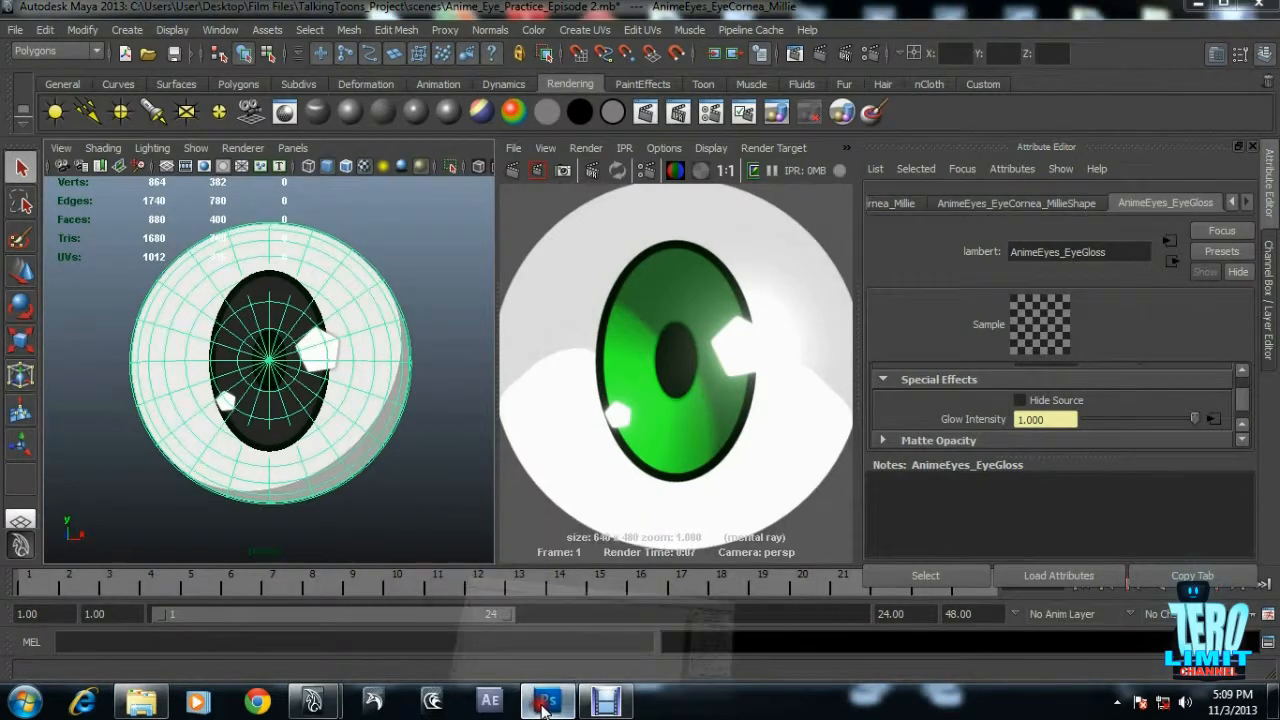
Switch to Photoshop to review the EyeGloss_Highlights and EyeGloss_GlowUV images.
left_click(546, 700)
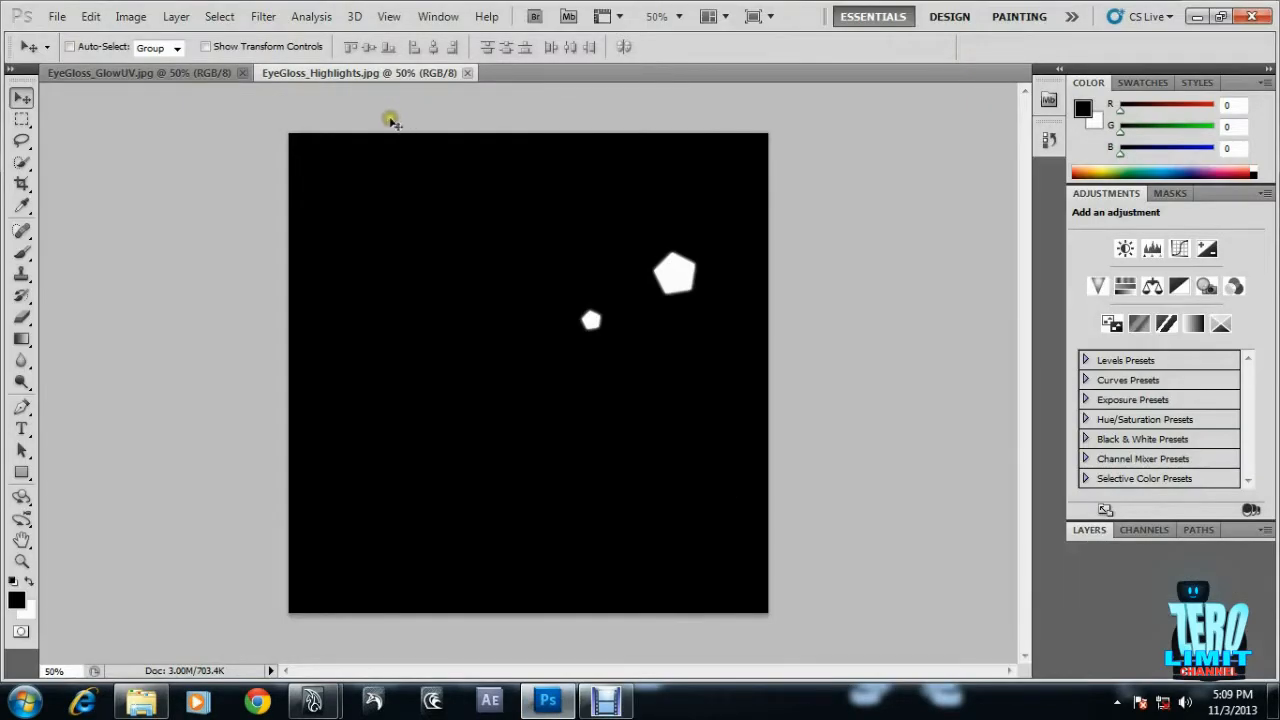
mouse_move(384, 120)
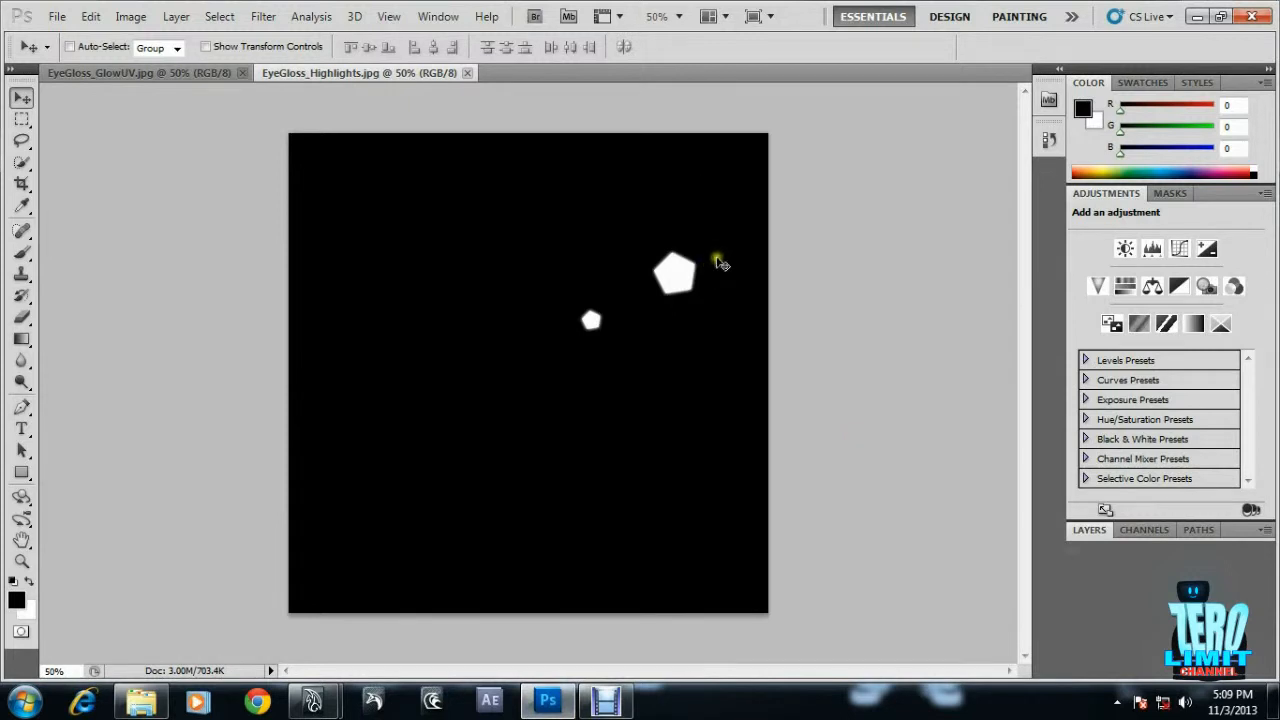
mouse_move(492, 182)
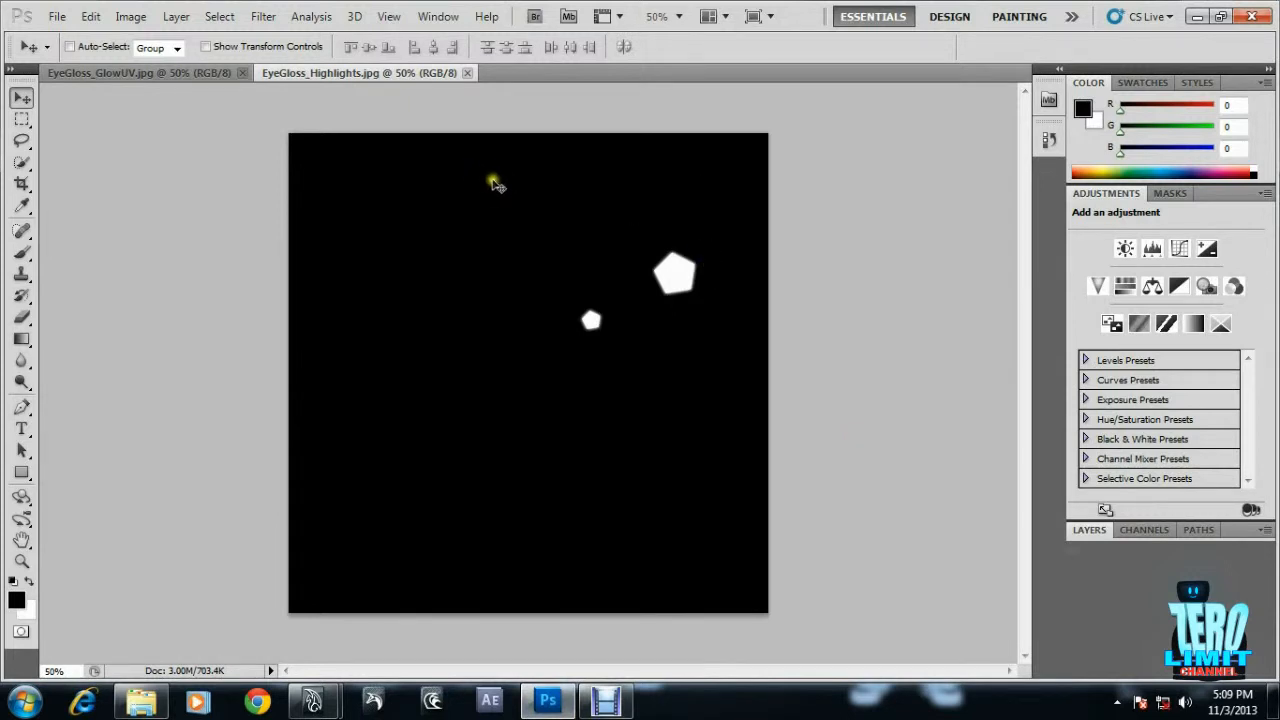
mouse_move(276, 84)
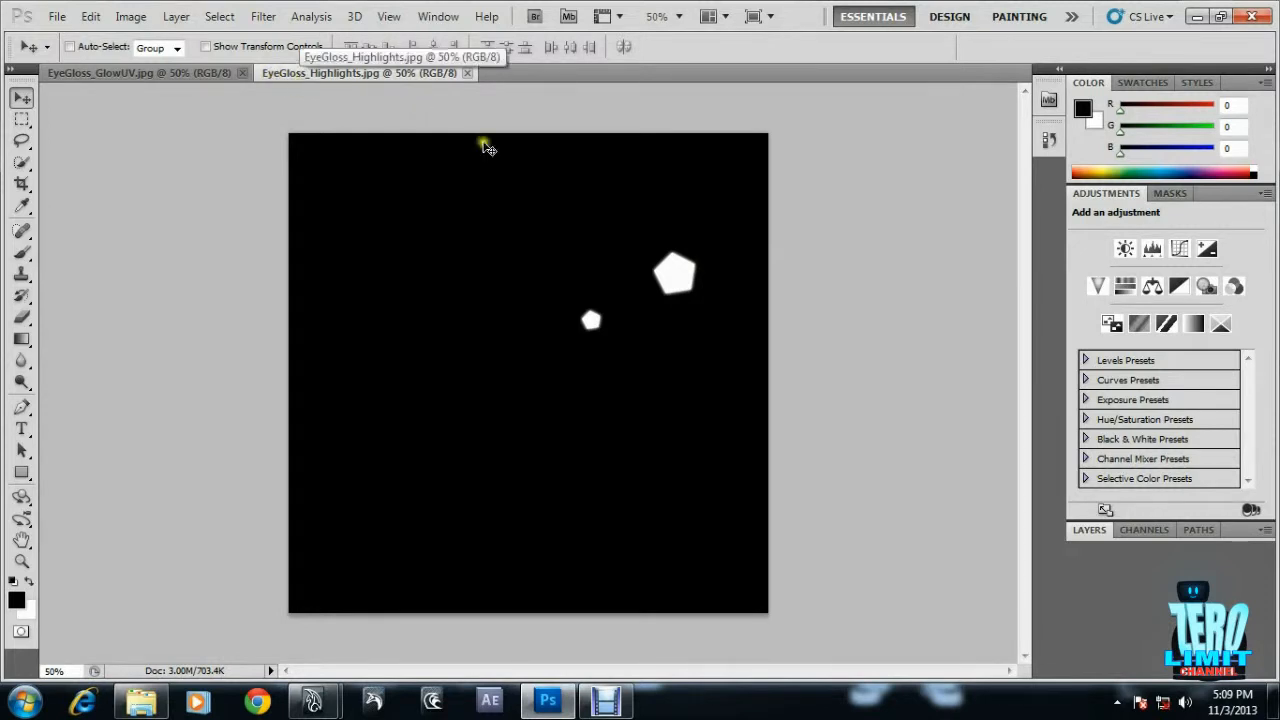
mouse_move(496, 144)
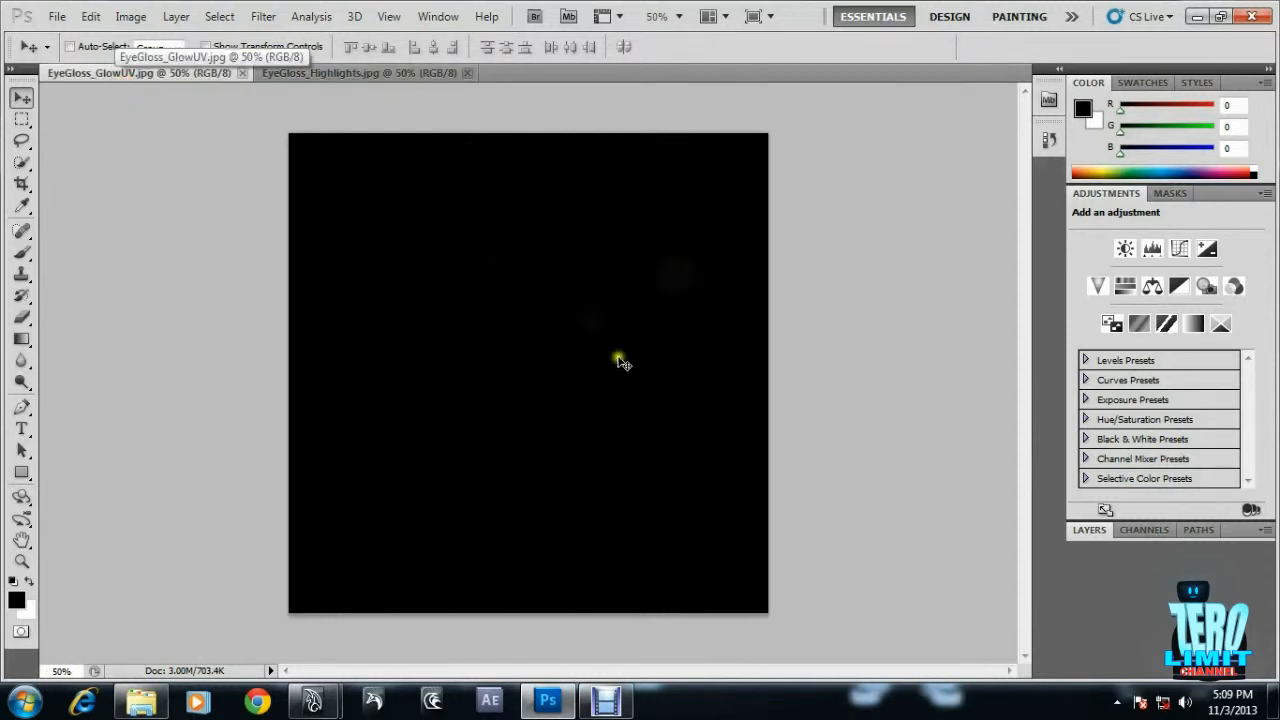
mouse_move(684, 216)
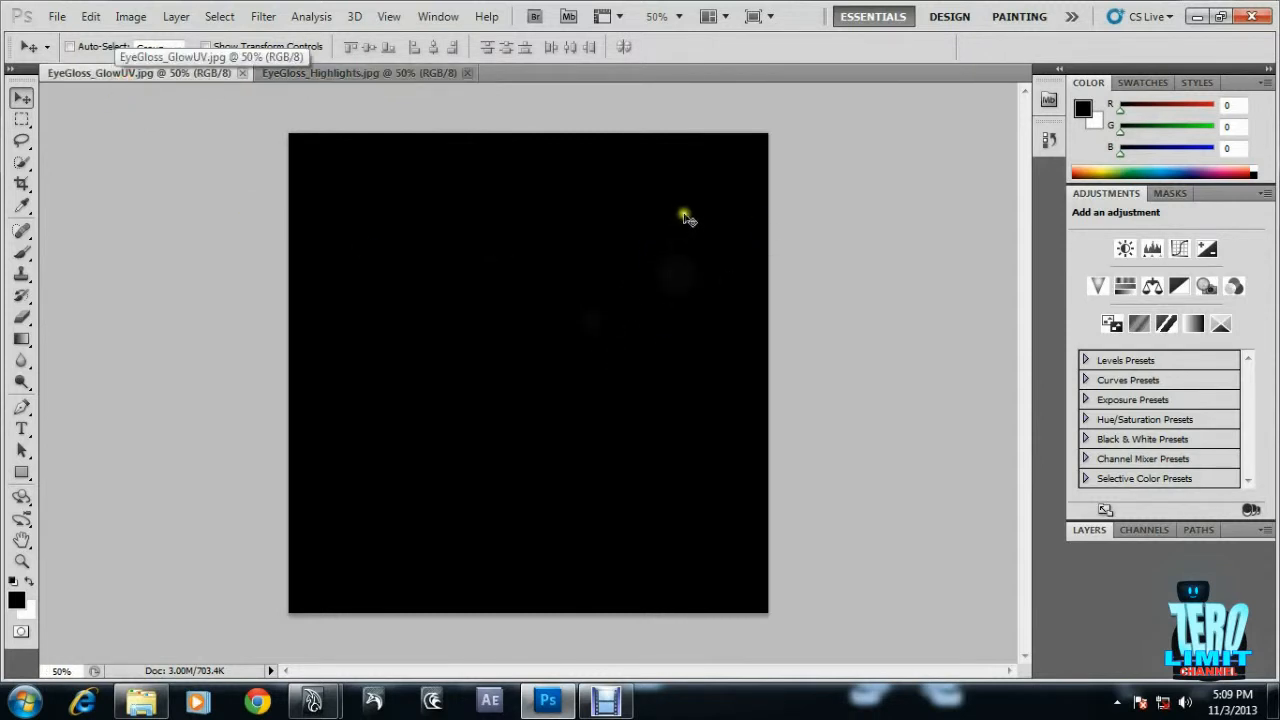
mouse_move(716, 264)
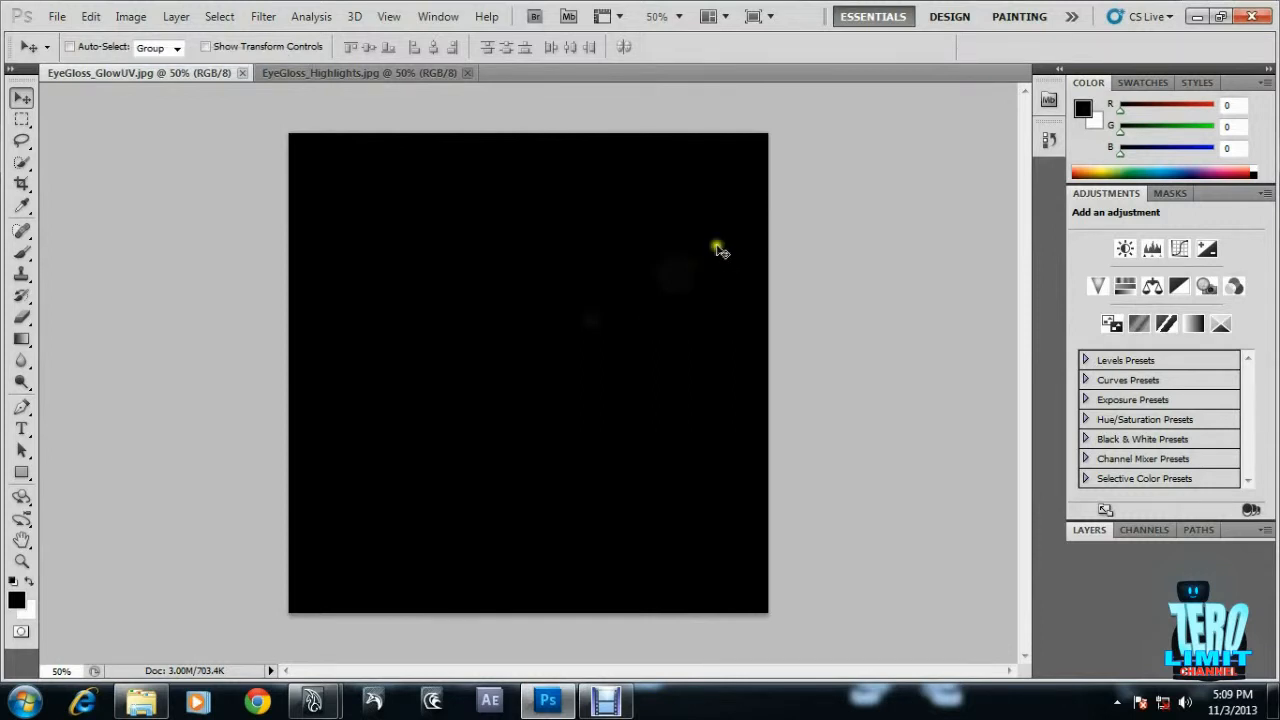
mouse_move(704, 248)
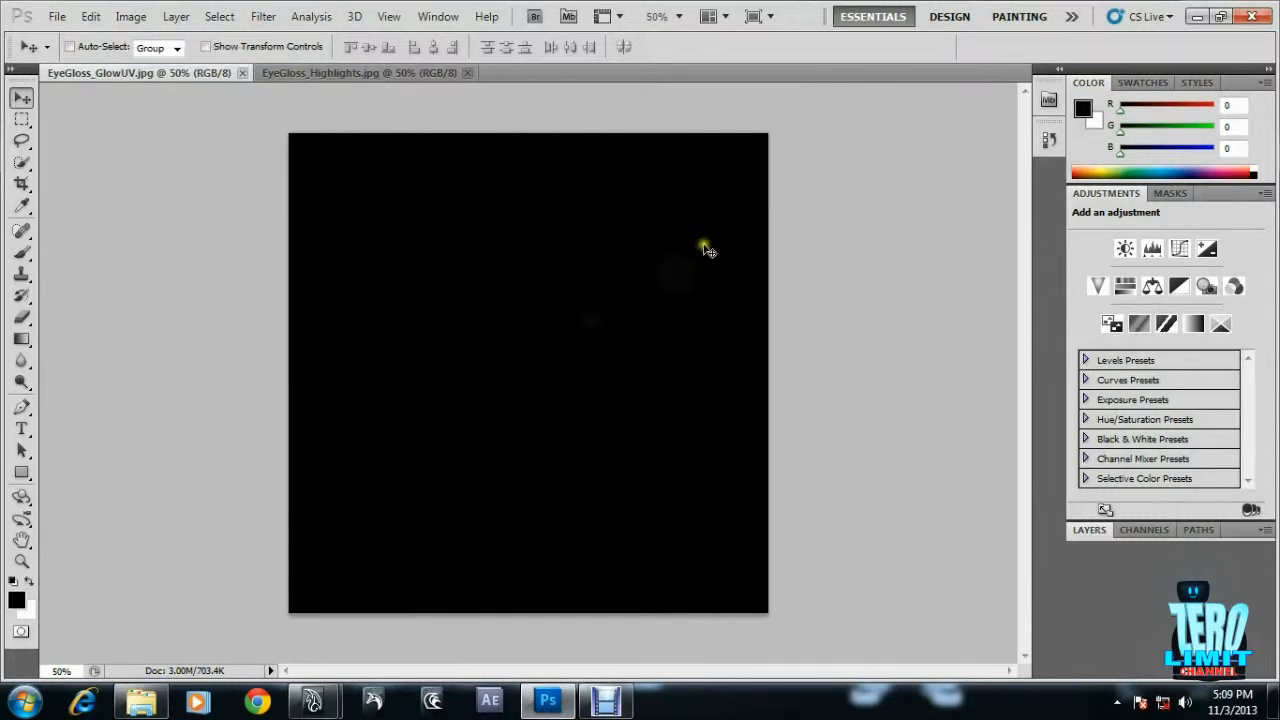
mouse_move(700, 248)
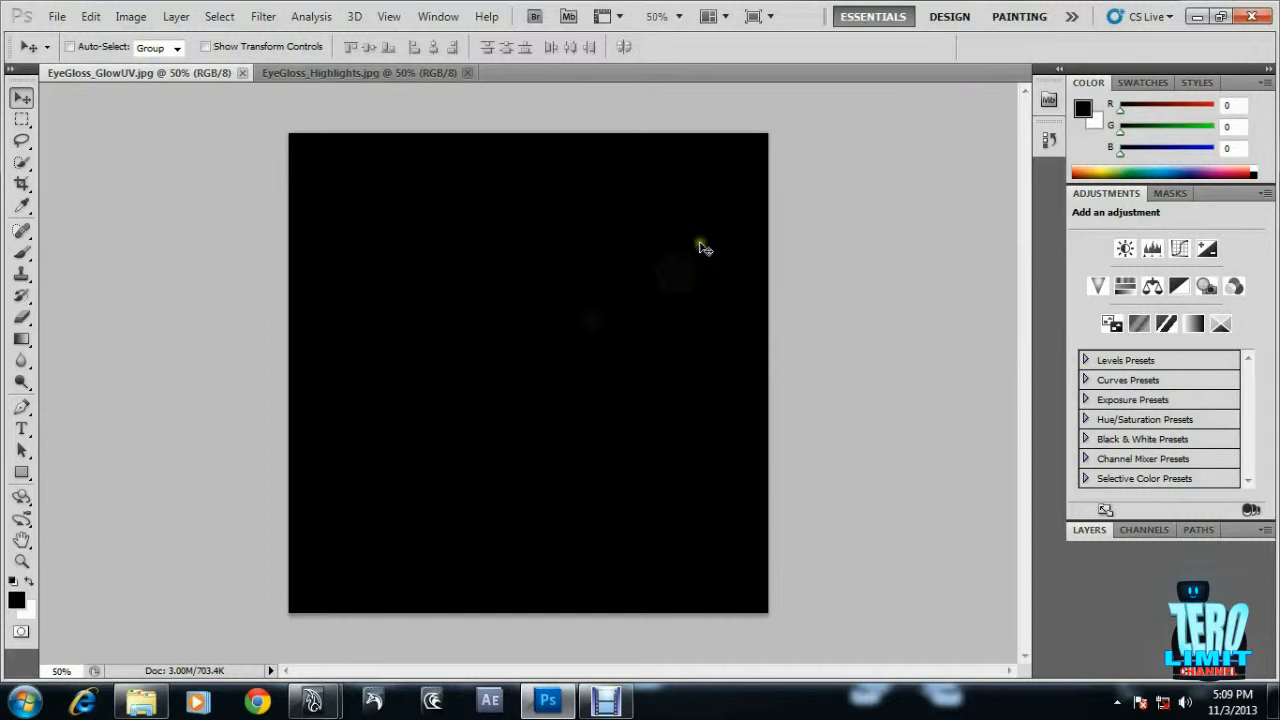
mouse_move(790, 214)
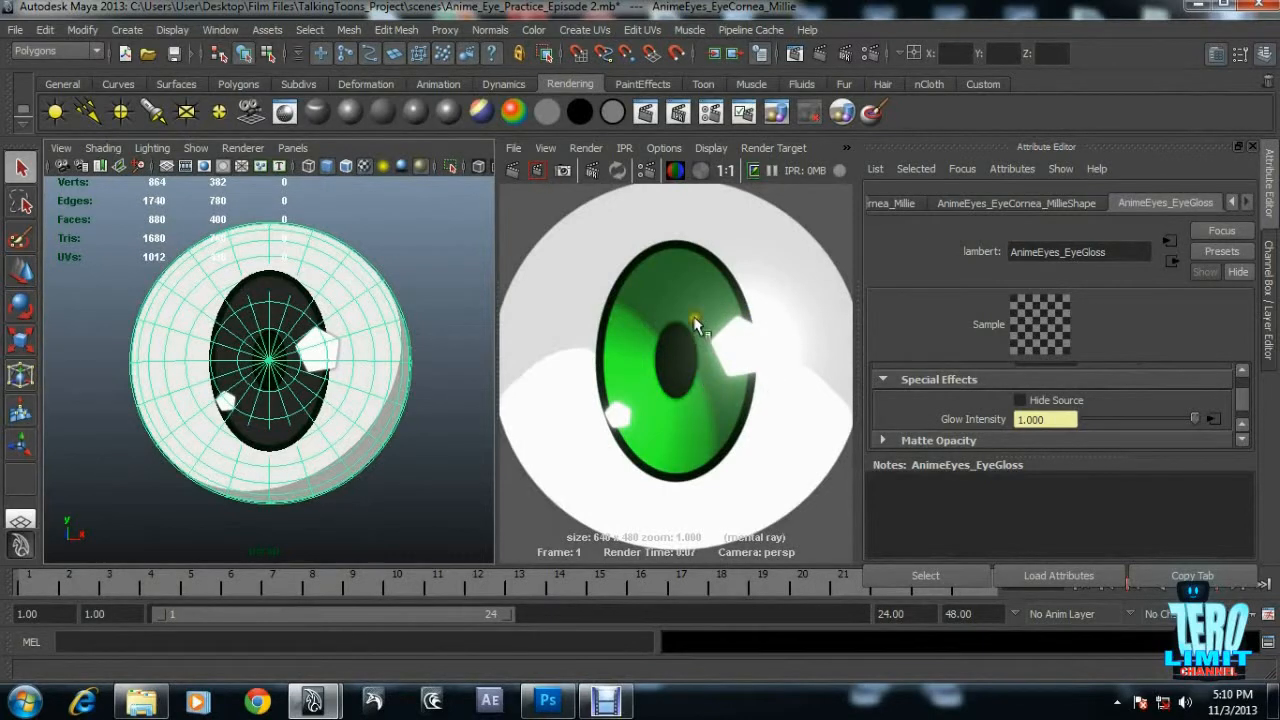
mouse_move(752, 298)
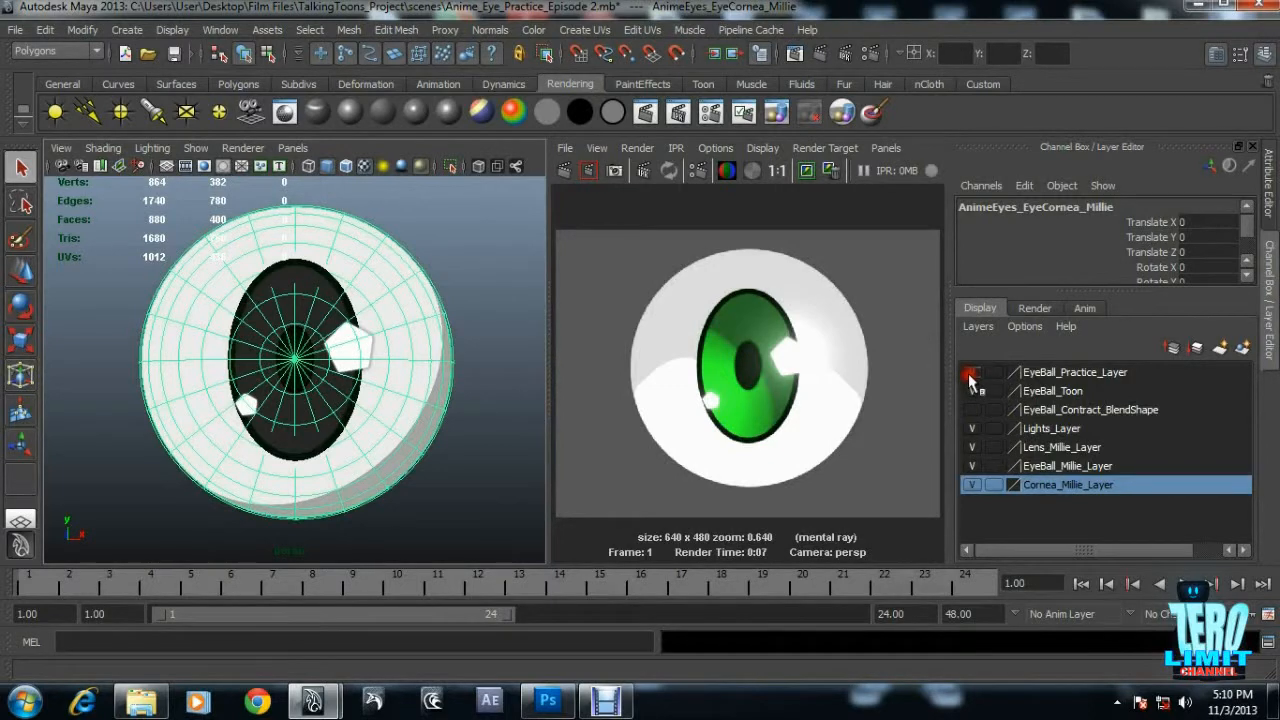
Show the Eyeball_Practice_Layer and bring up its Eyeball_Practice_Cornea material.
left_click(972, 372)
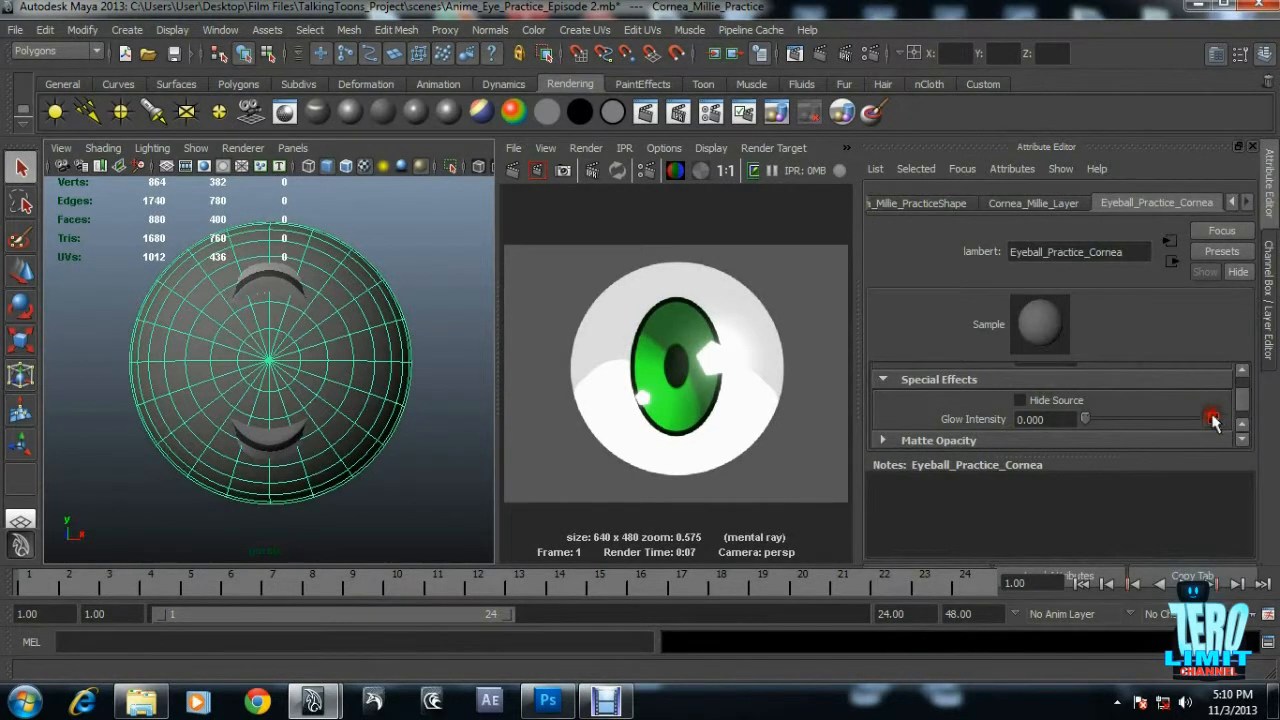
Map a File texture using EyeGloss_Glow.jpg onto the practice cornea's new Lambert.
left_click(1212, 418)
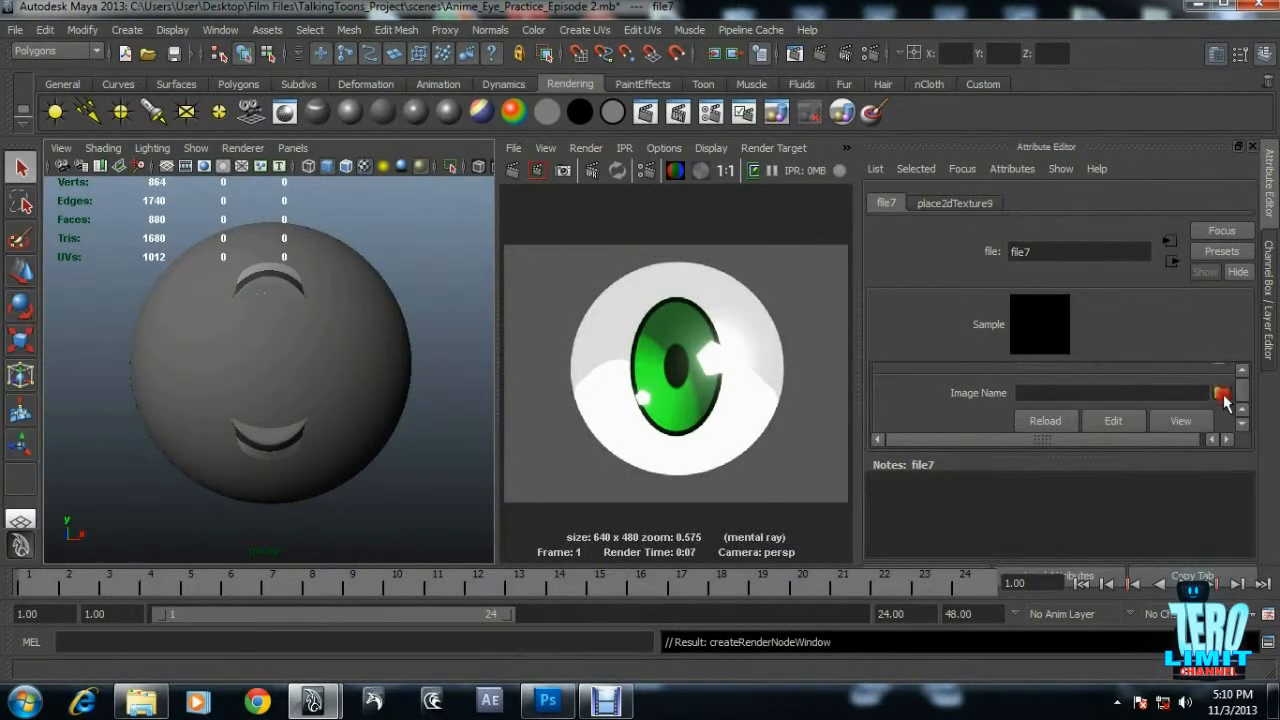
left_click(1220, 392)
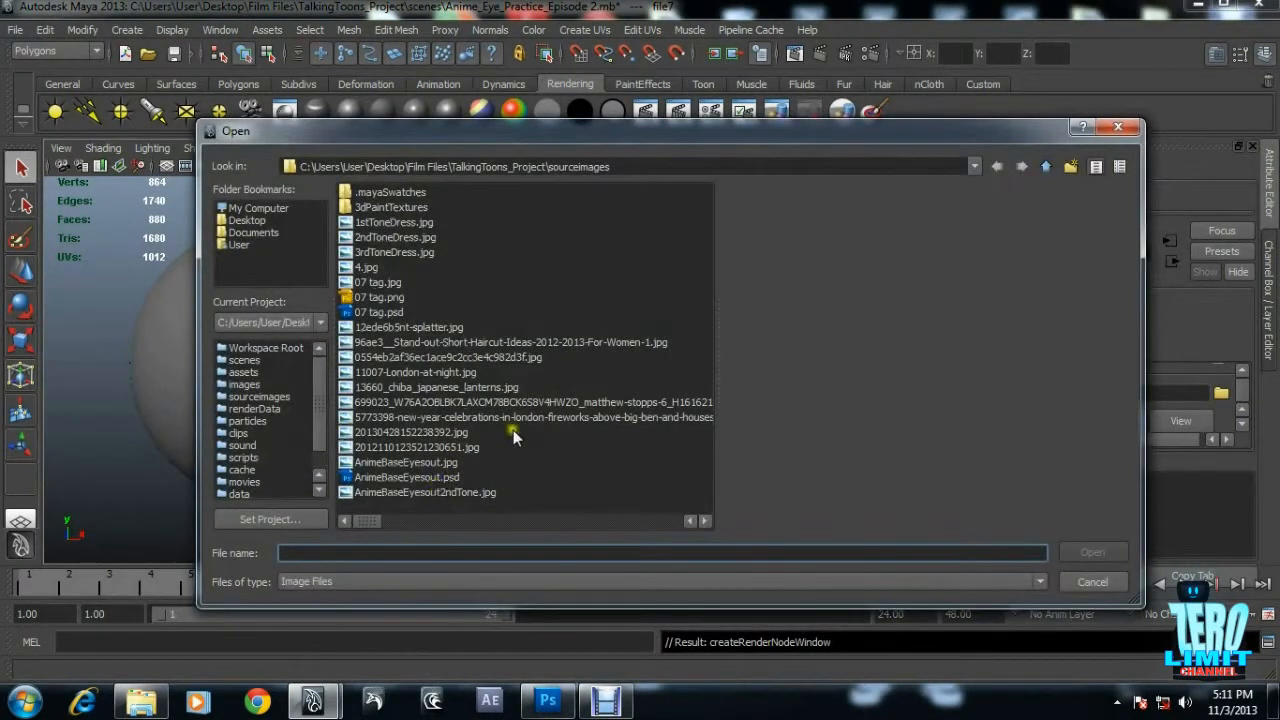
type("eyey")
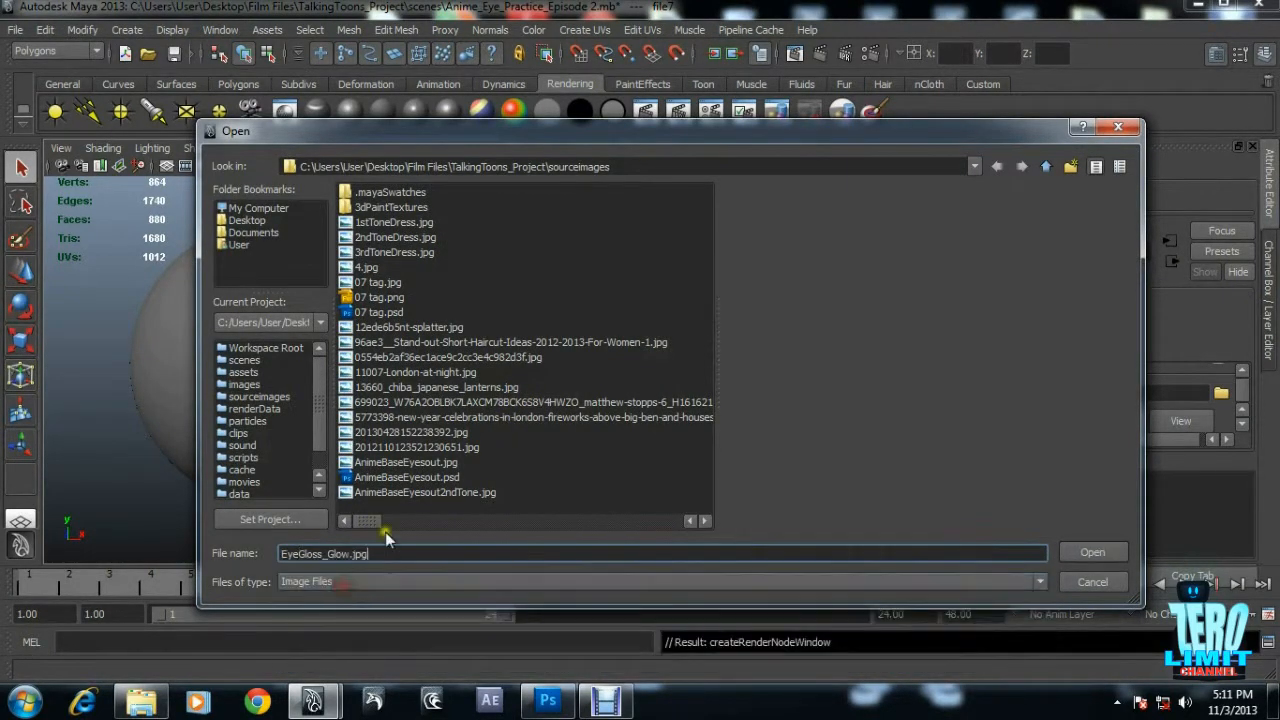
left_click(1092, 552)
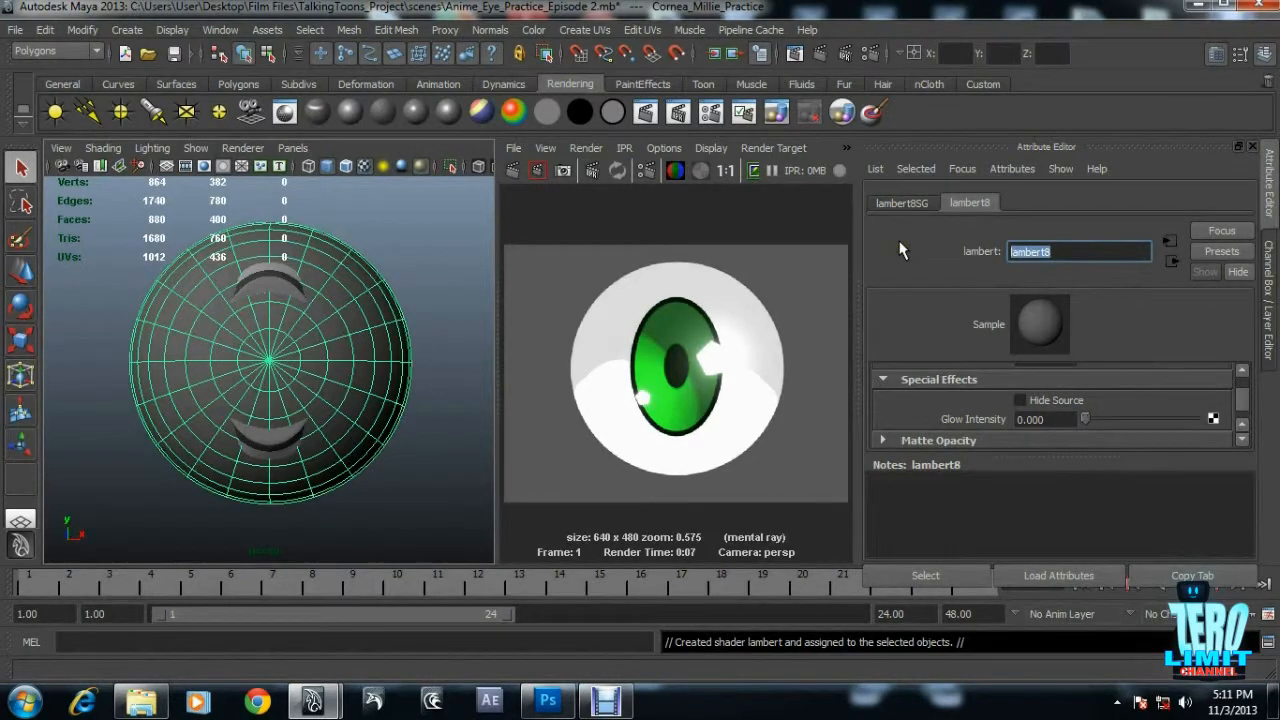
Rename the material Anime_Cornea_Layer and drive its colour with a highlights file texture.
type("Anime_Cornea_Layer")
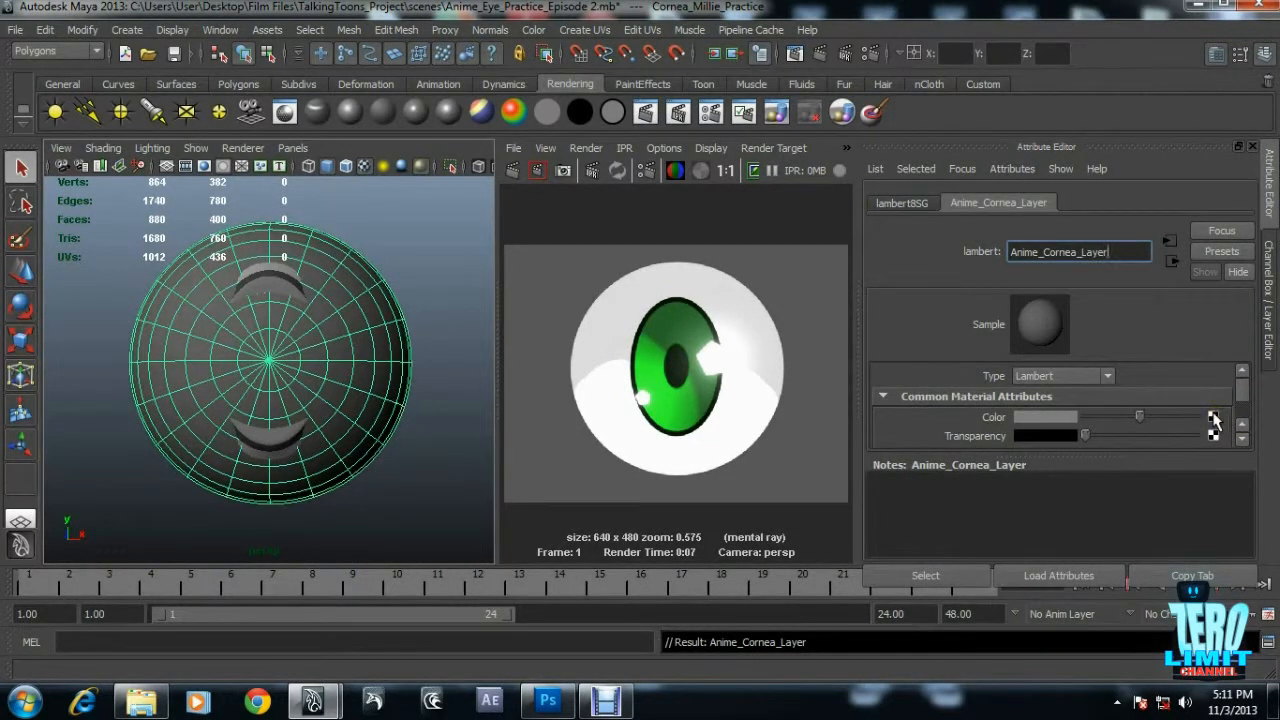
left_click(1212, 418)
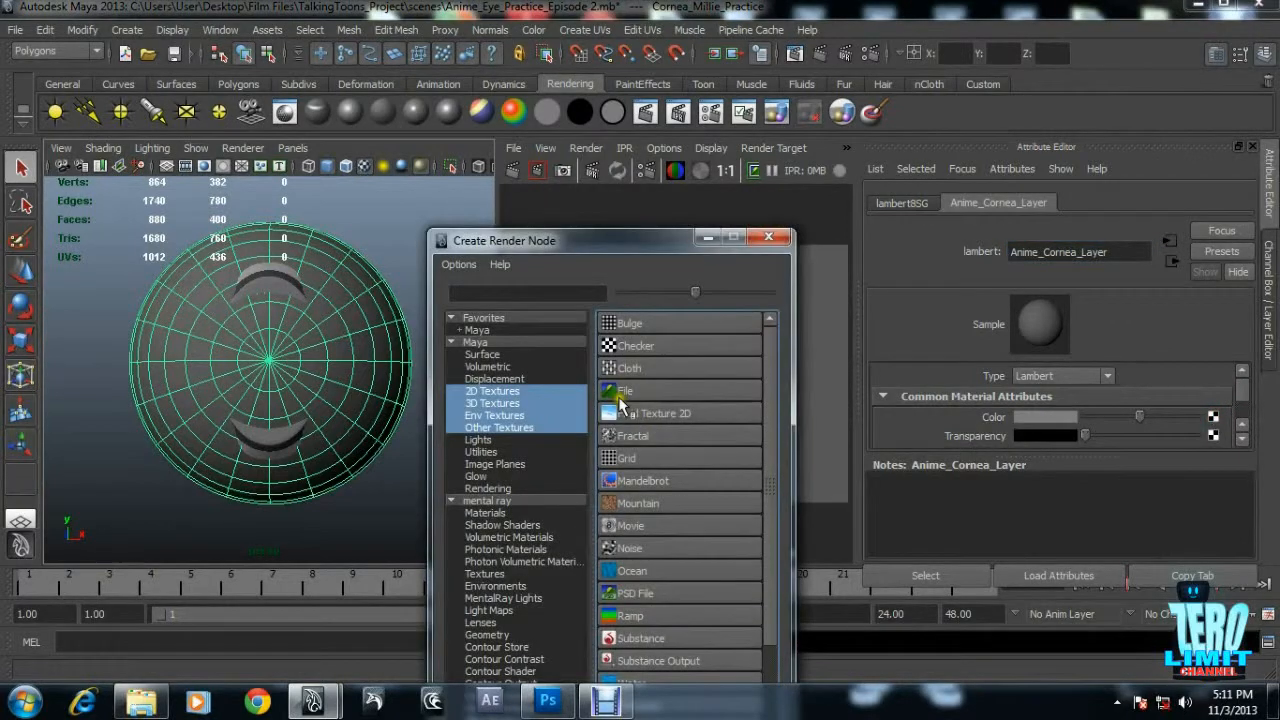
left_click(624, 390)
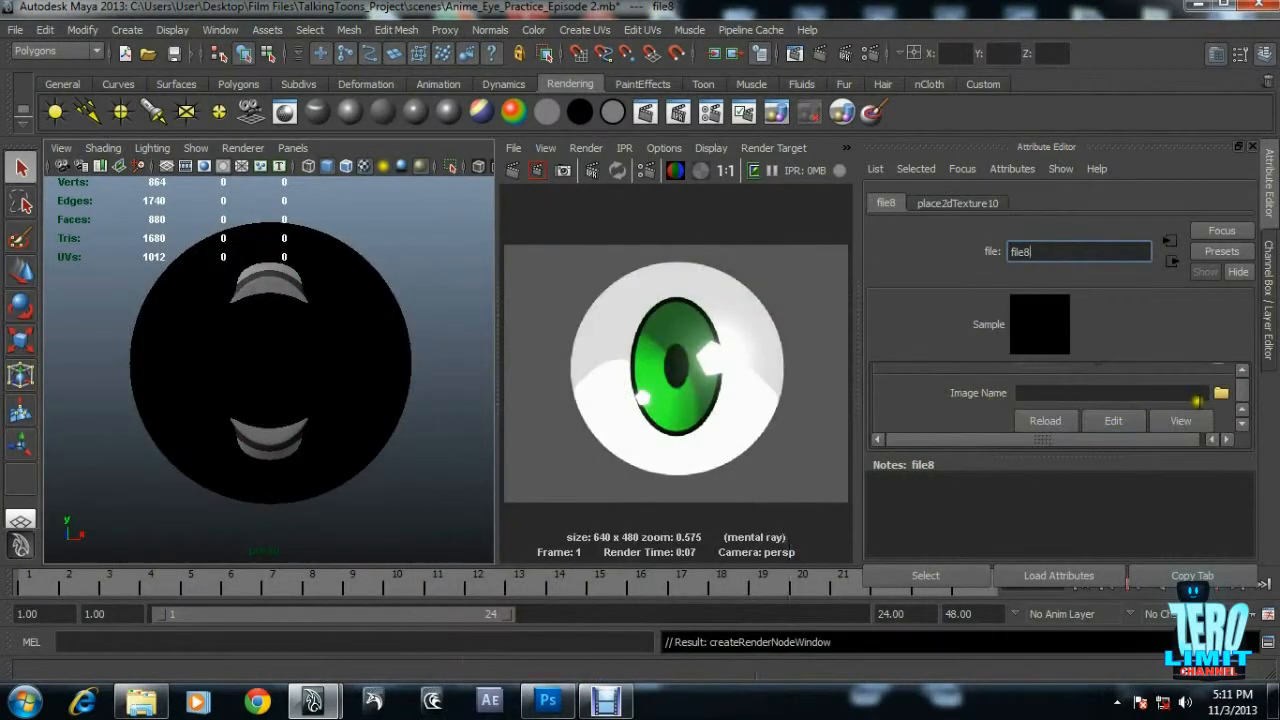
left_click(1220, 392)
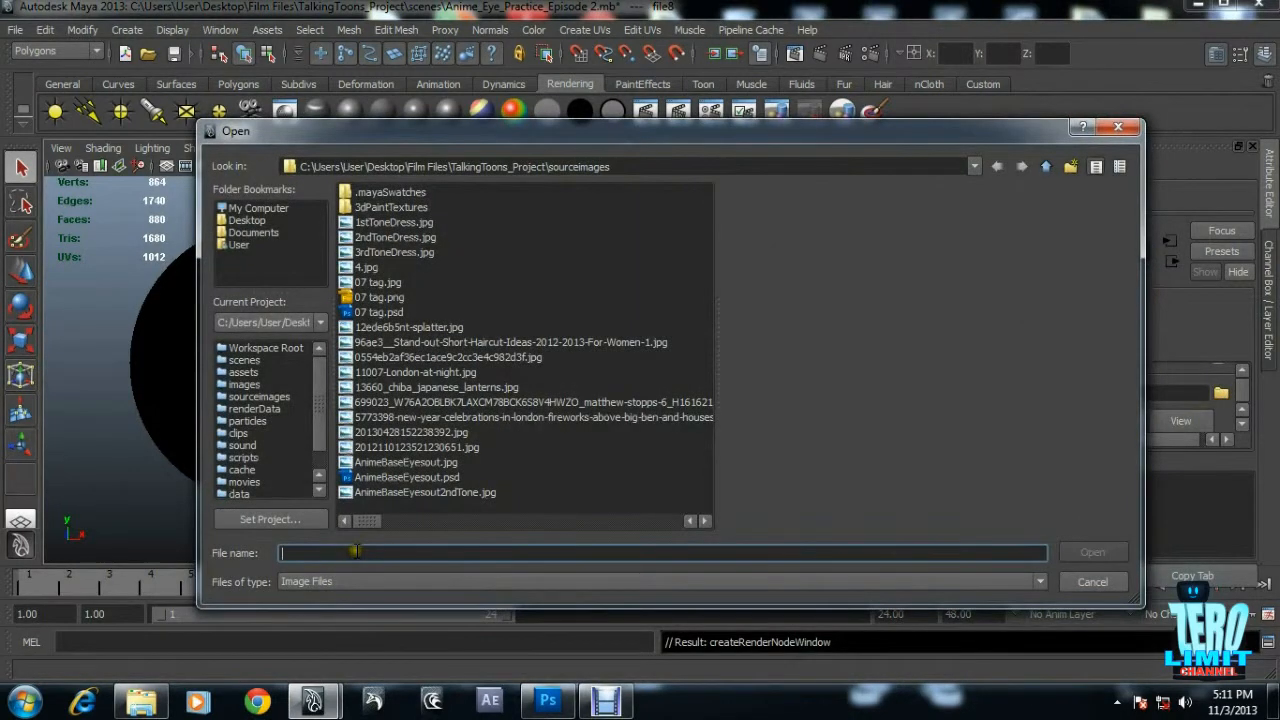
type("eye")
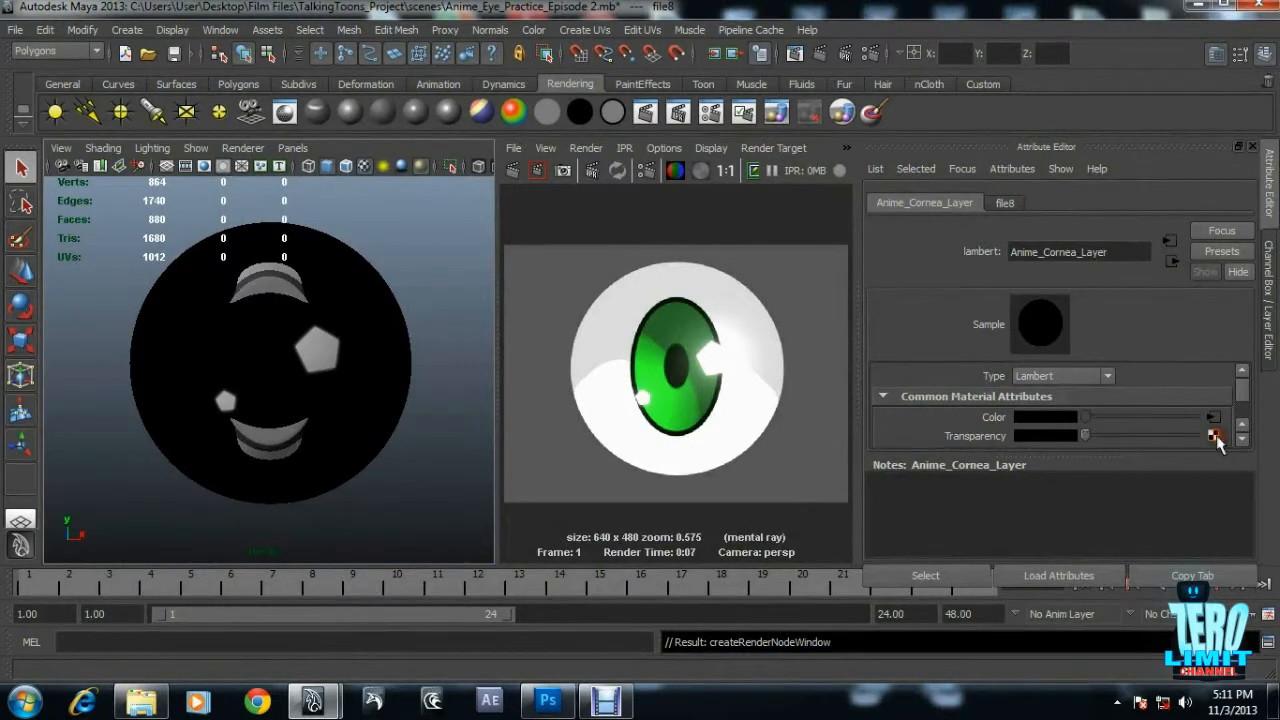
Map the cornea's transparency to the EyeGloss_Highlights.jpg file texture.
left_click(1214, 436)
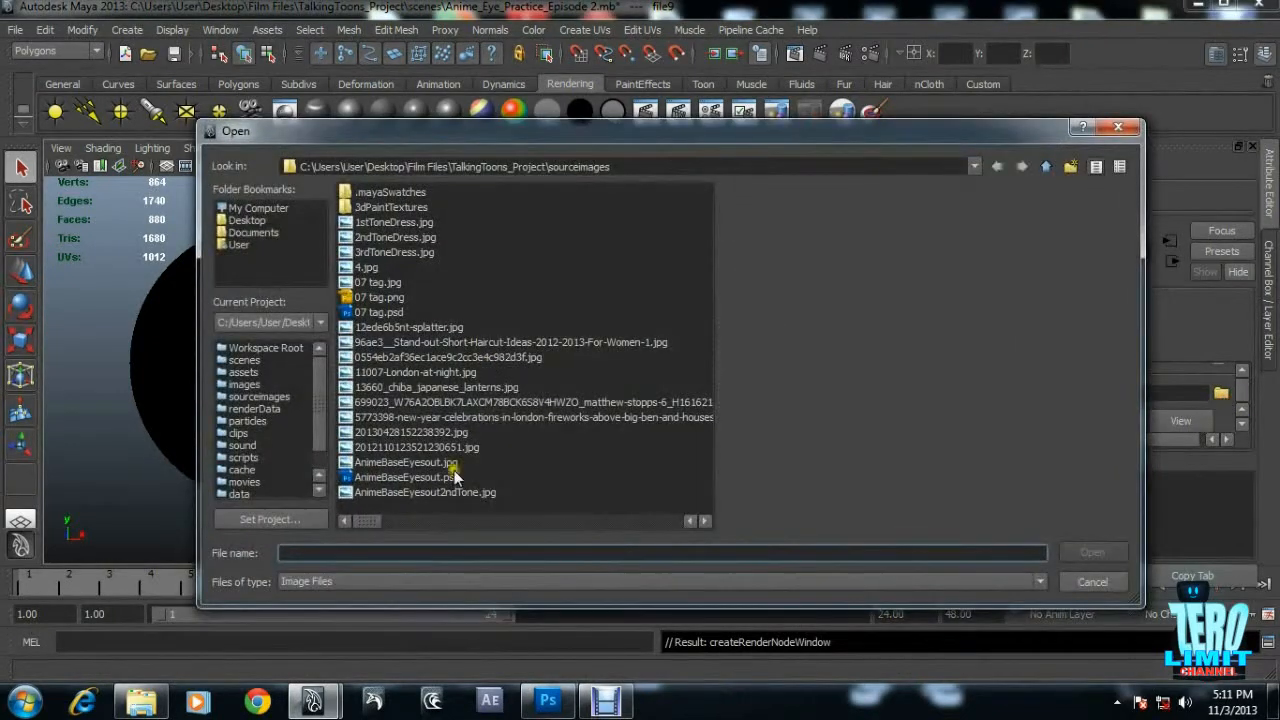
type("eye")
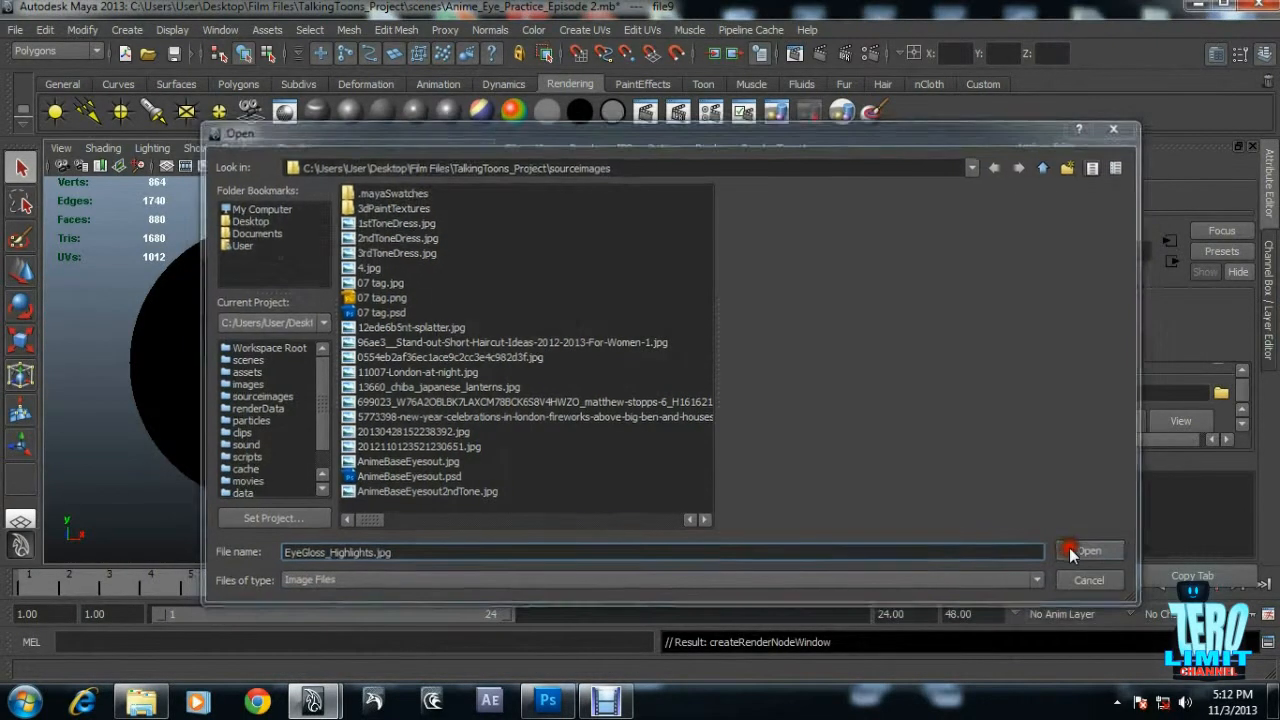
left_click(1088, 552)
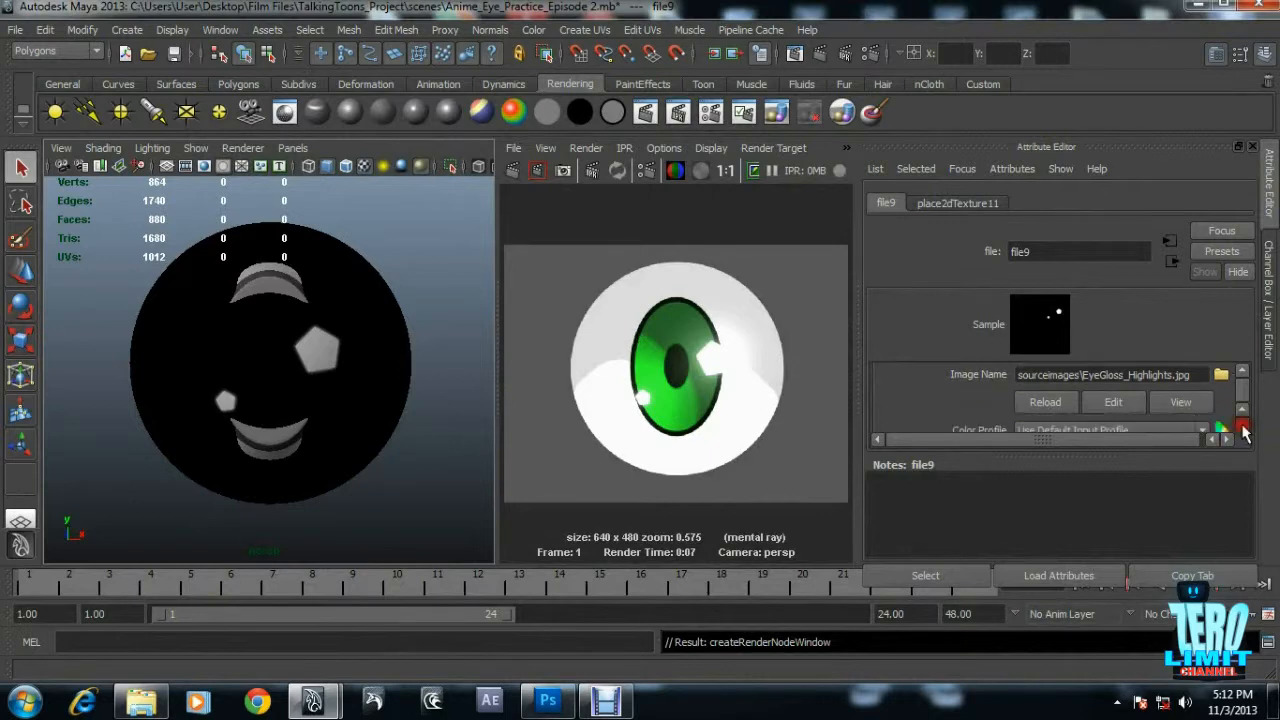
scroll("down", 3)
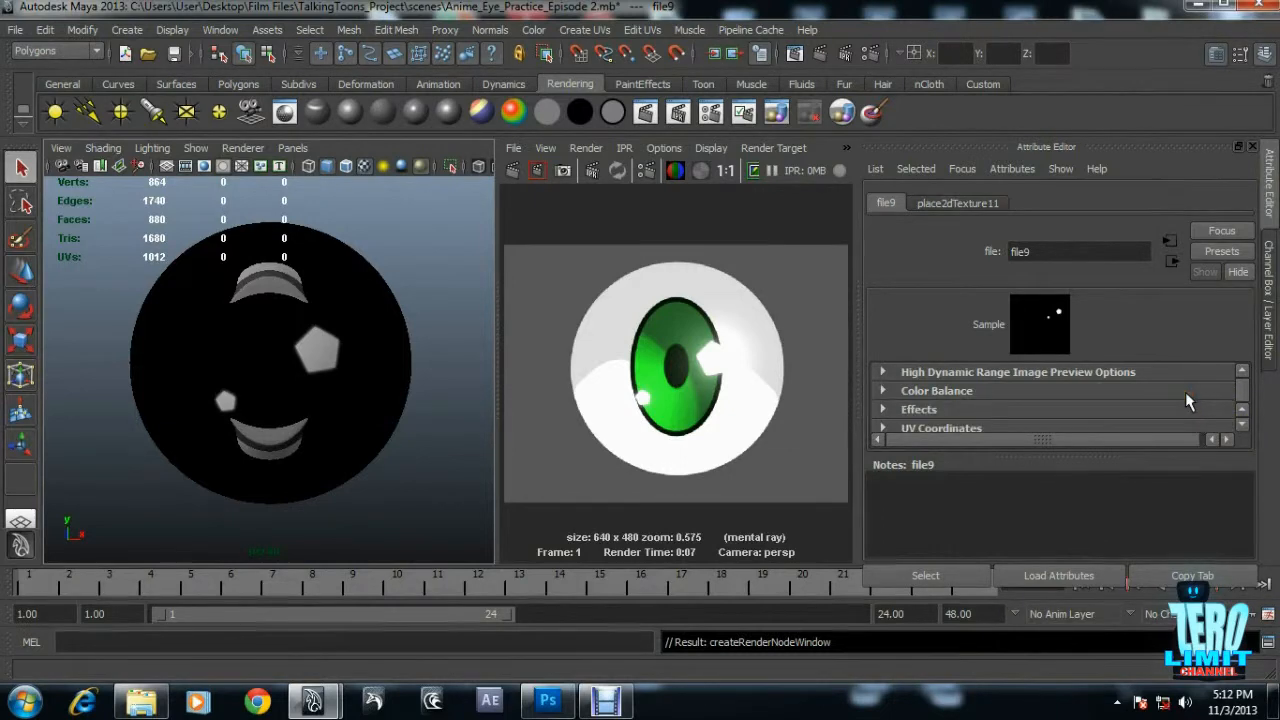
Enable Alpha Is Luminance on the highlights texture and deselect everything.
left_click(884, 390)
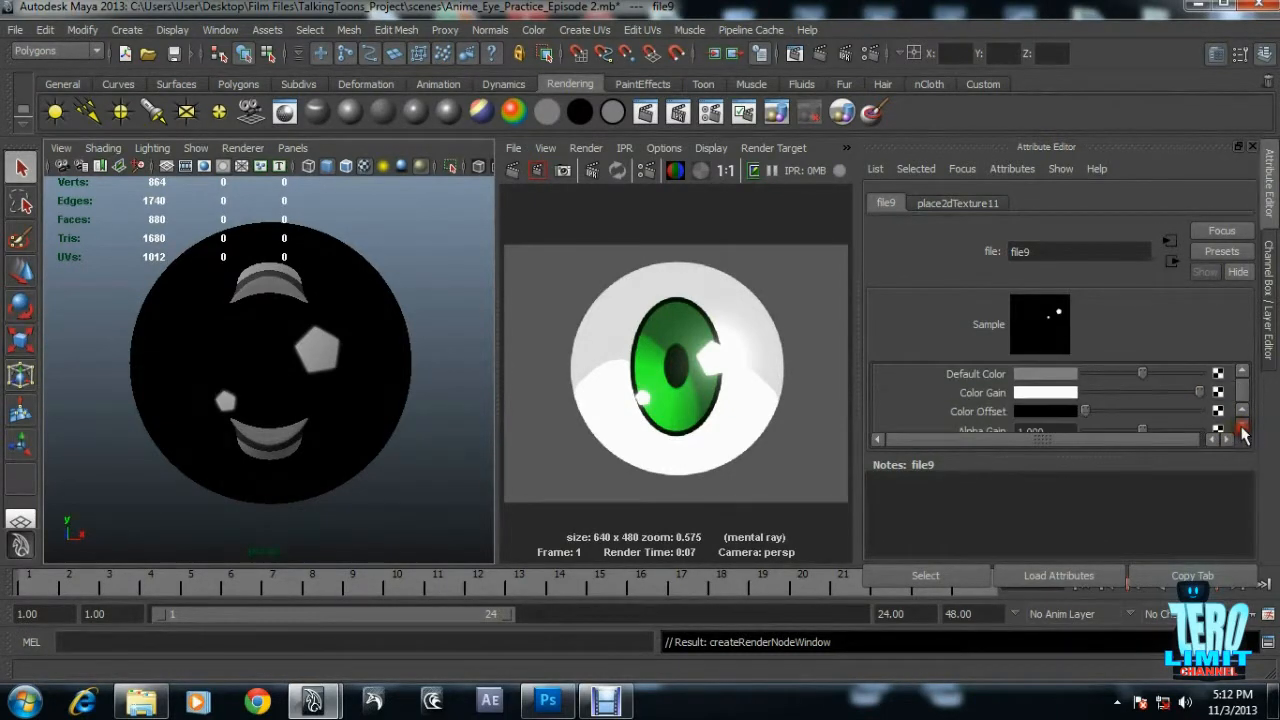
left_click(1244, 432)
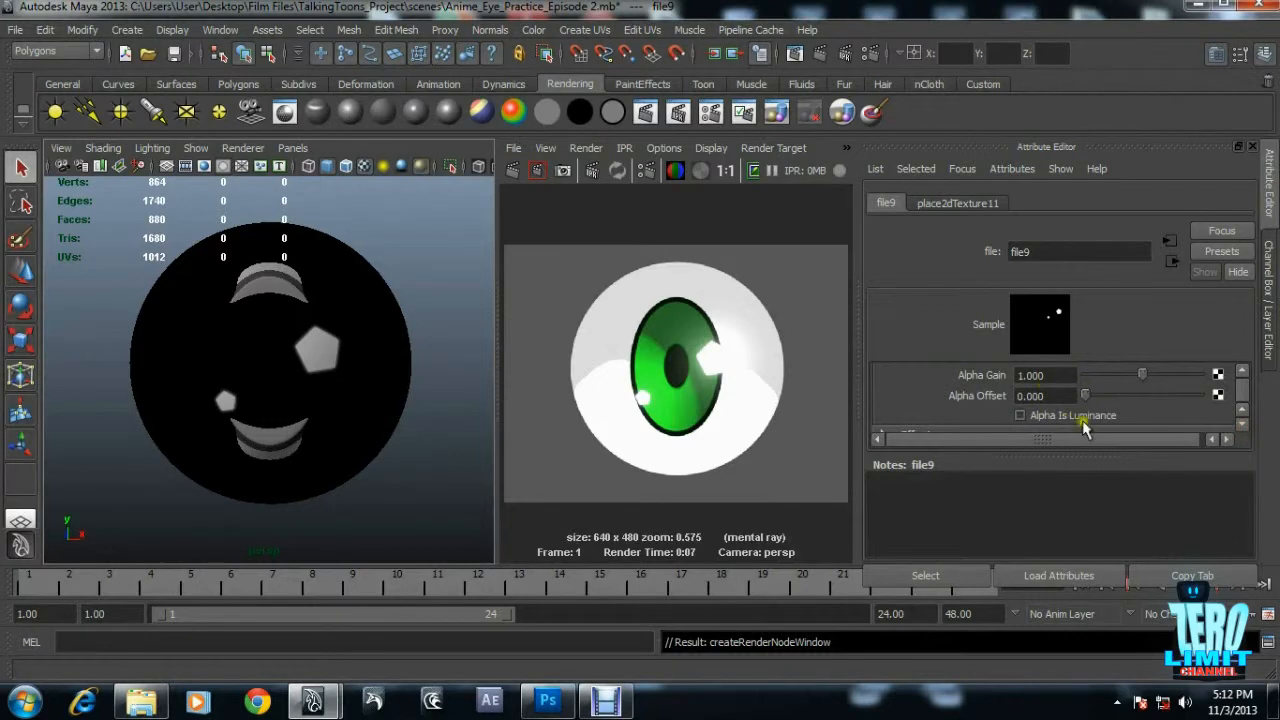
left_click(1020, 414)
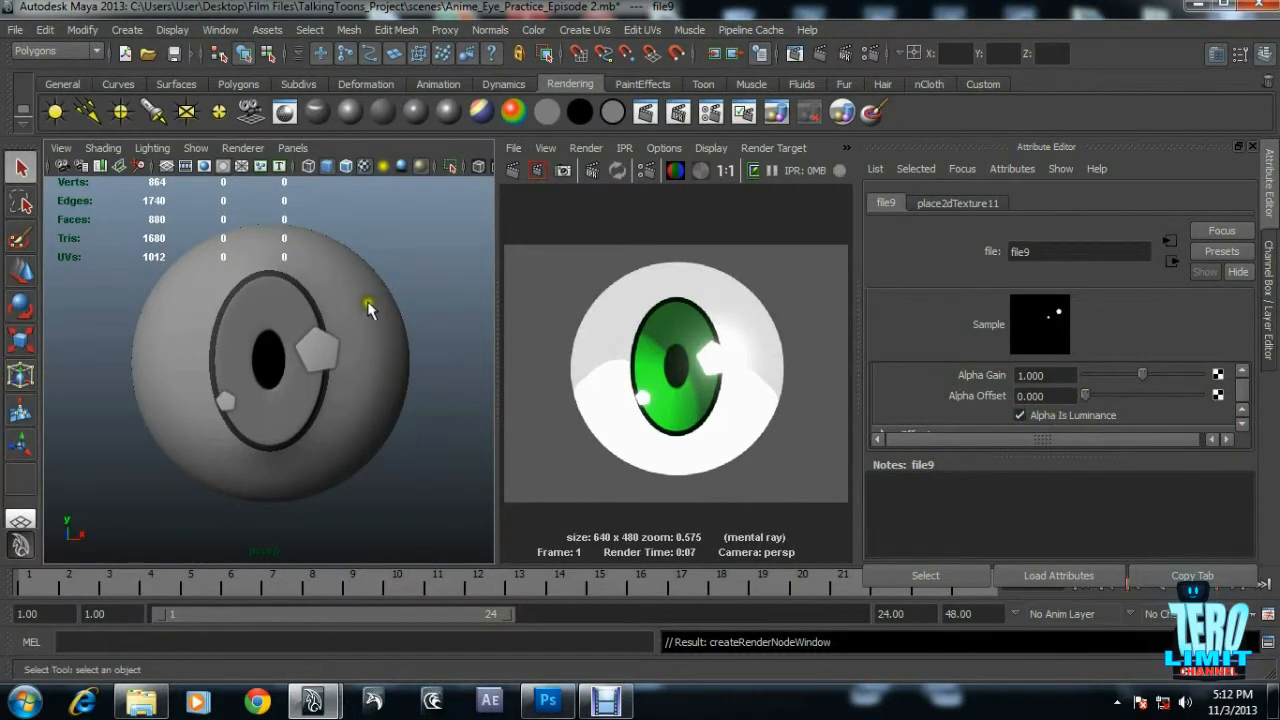
mouse_move(340, 284)
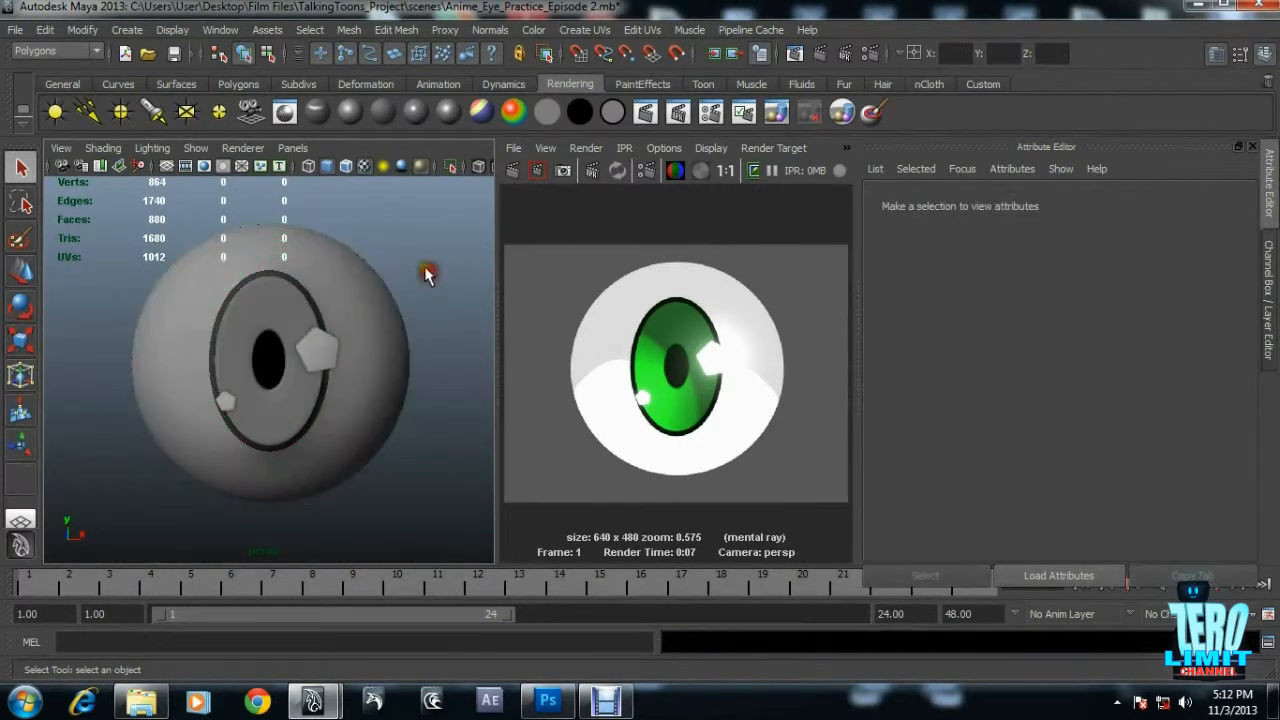
left_click(242, 148)
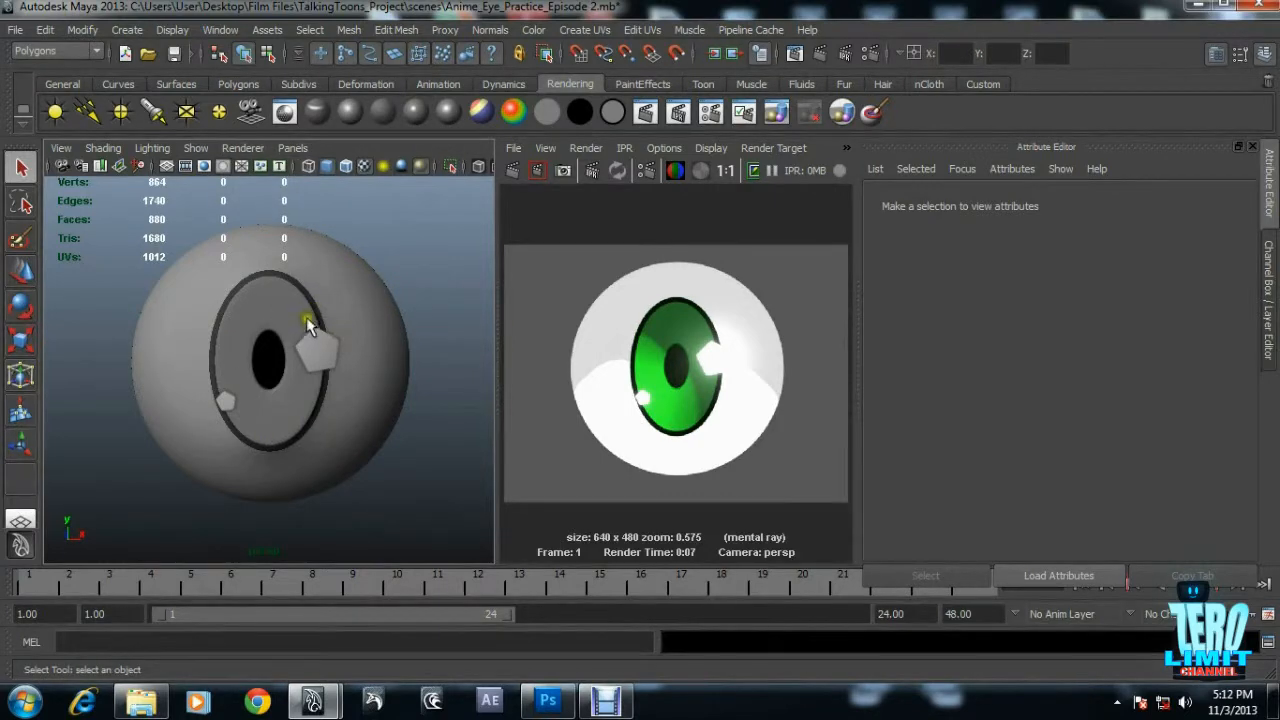
Switch to the Millie practice scene and select the EyeBall_Millie_Practice eyeball.
left_click(1068, 484)
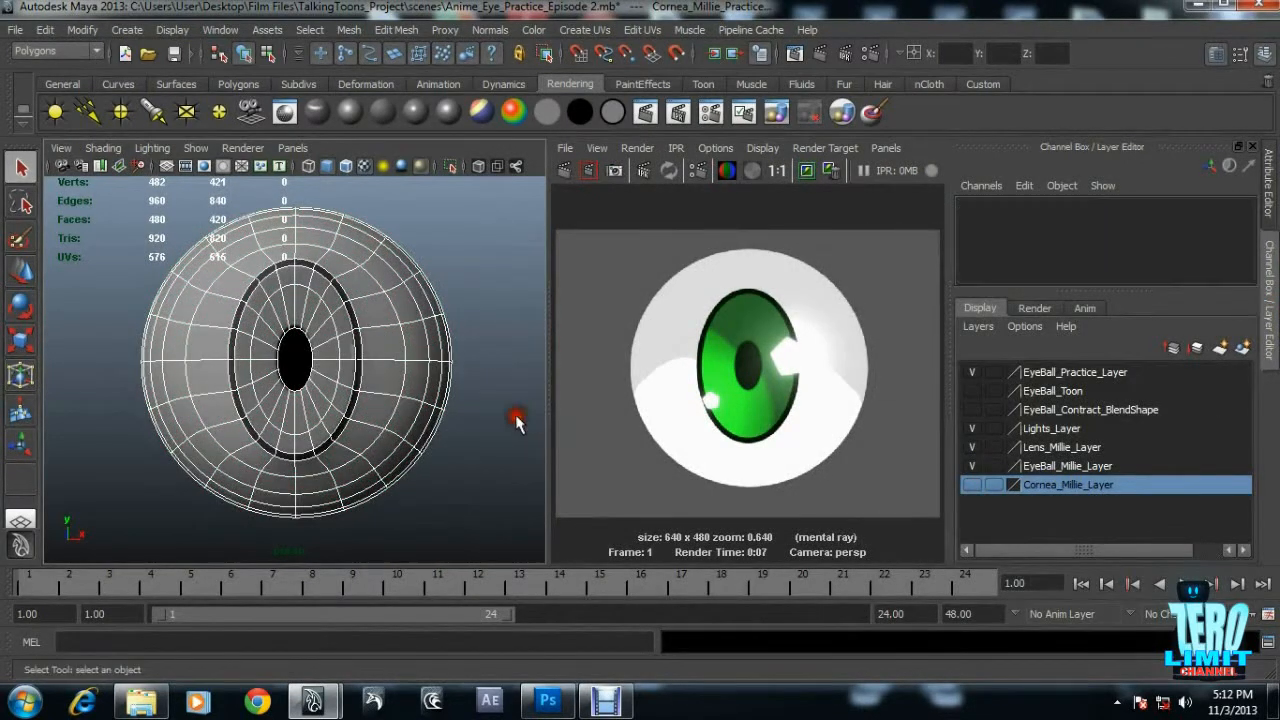
left_click(296, 360)
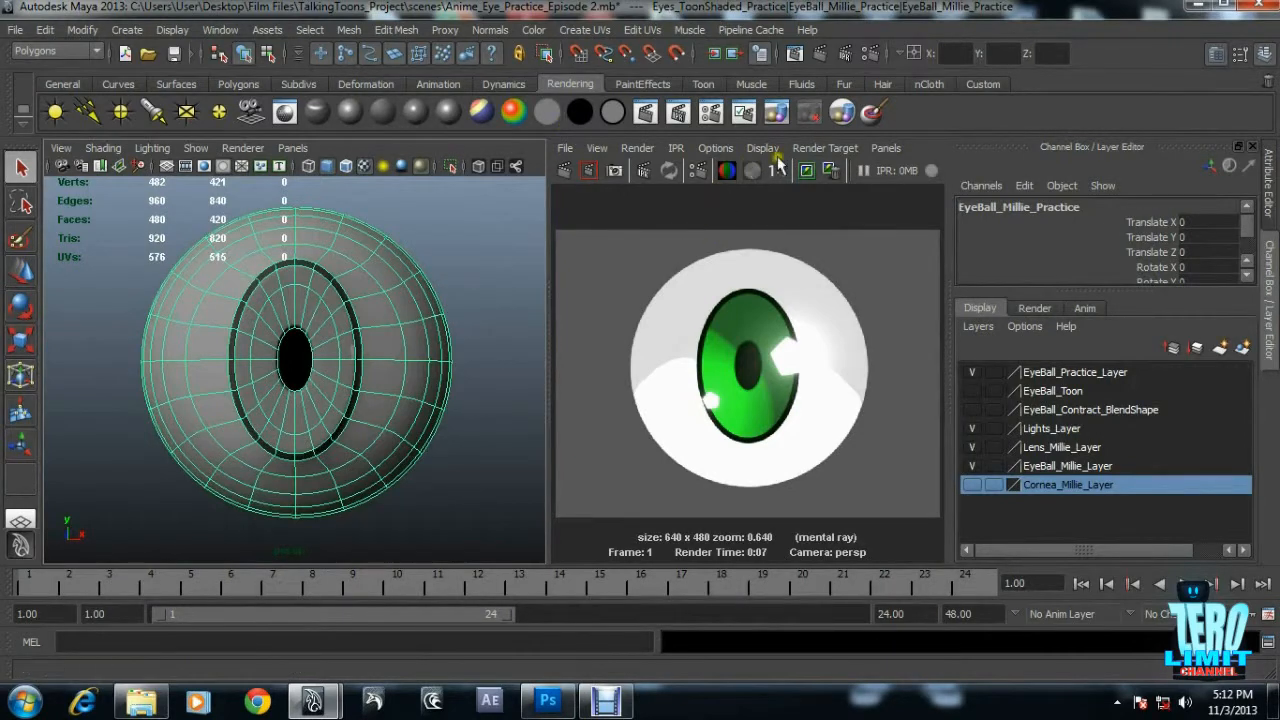
left_click(884, 148)
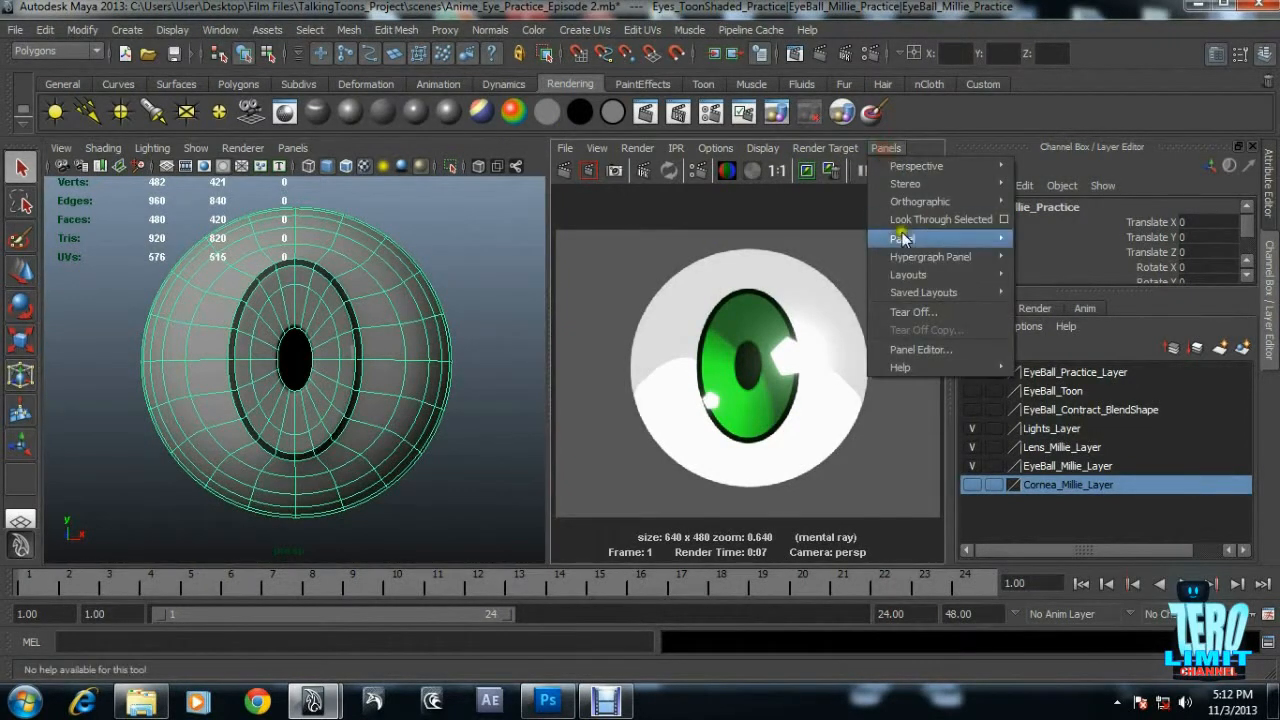
mouse_move(902, 238)
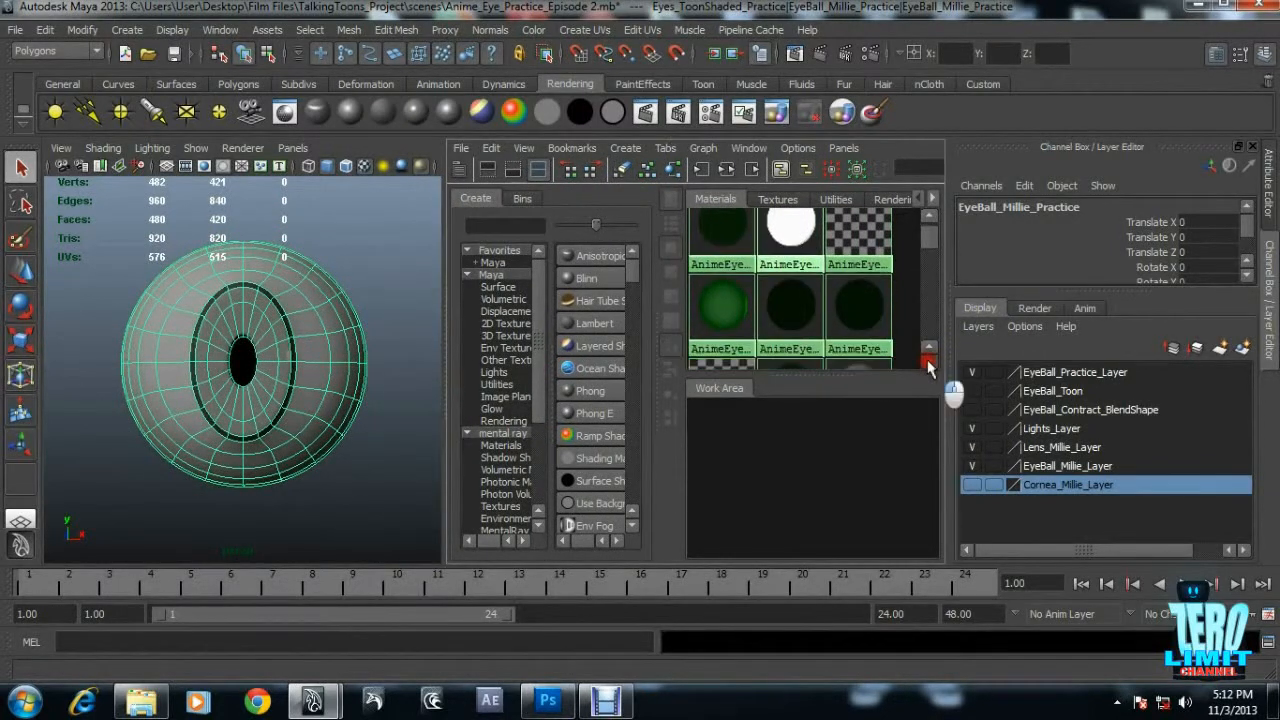
Show Hypershade beside the viewport and locate the Eyeball_Practice_Eyeball Lambert.
scroll("down", 3)
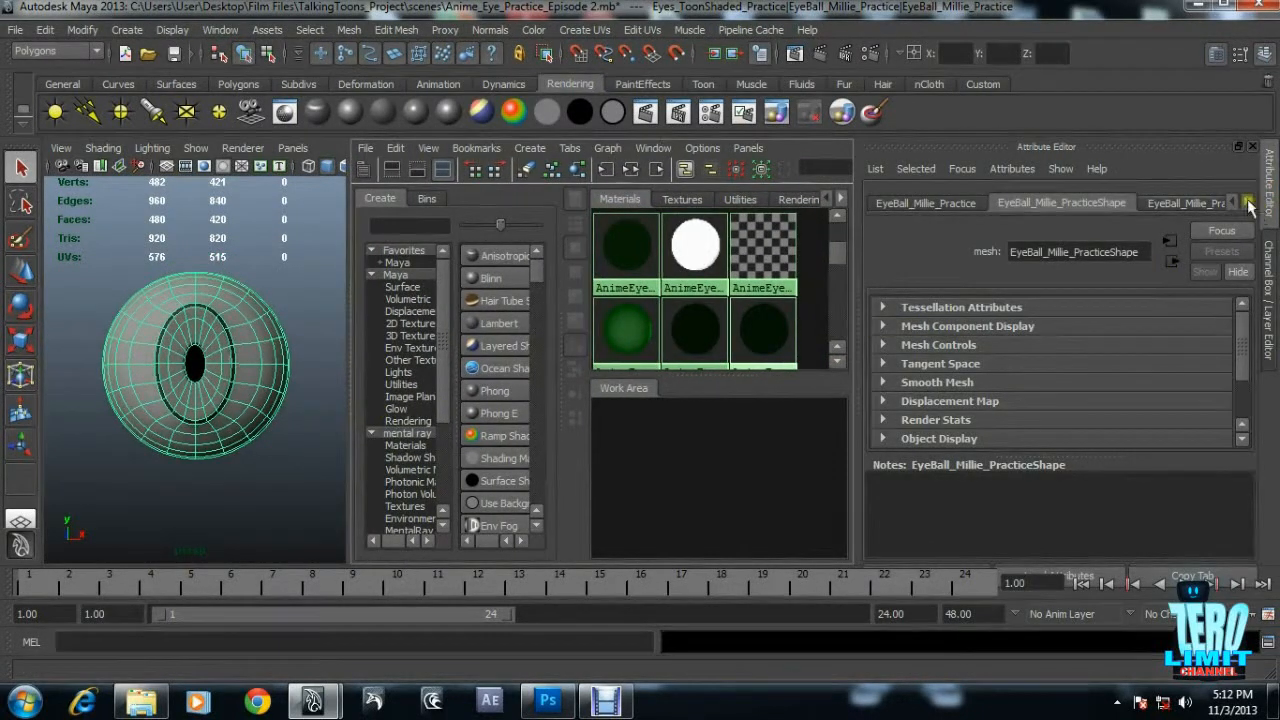
left_click(1232, 202)
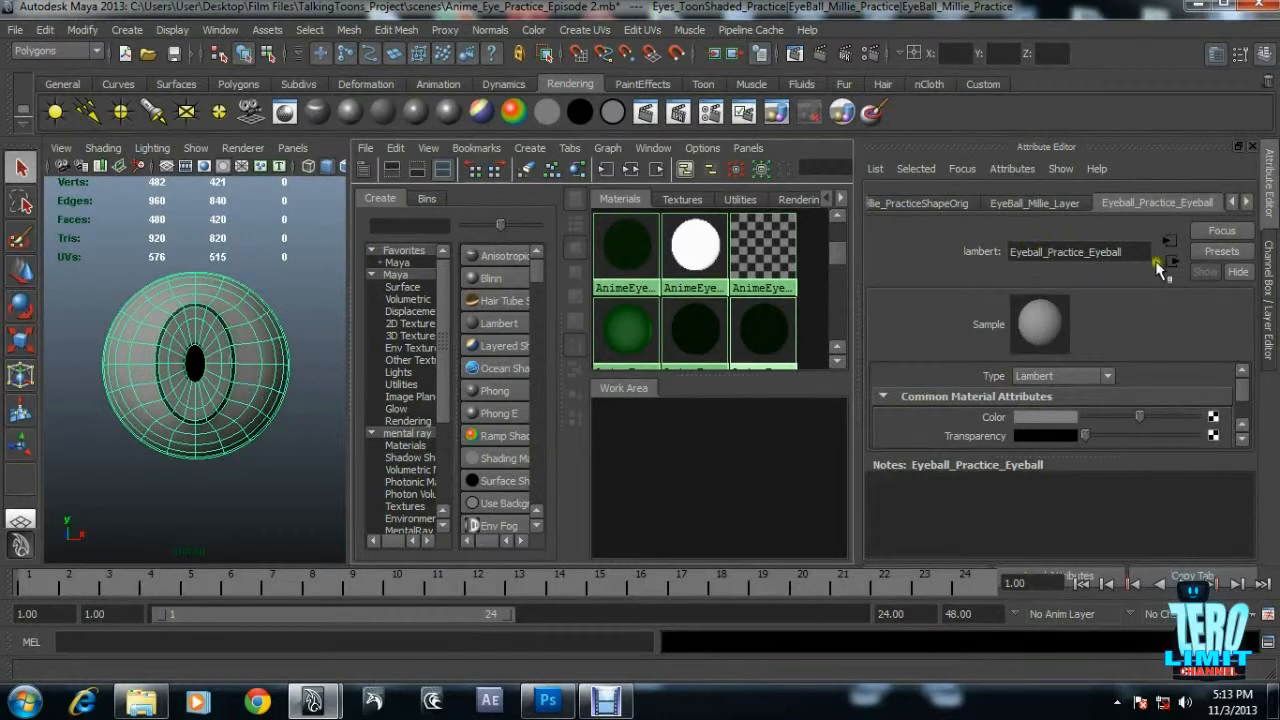
left_click(838, 364)
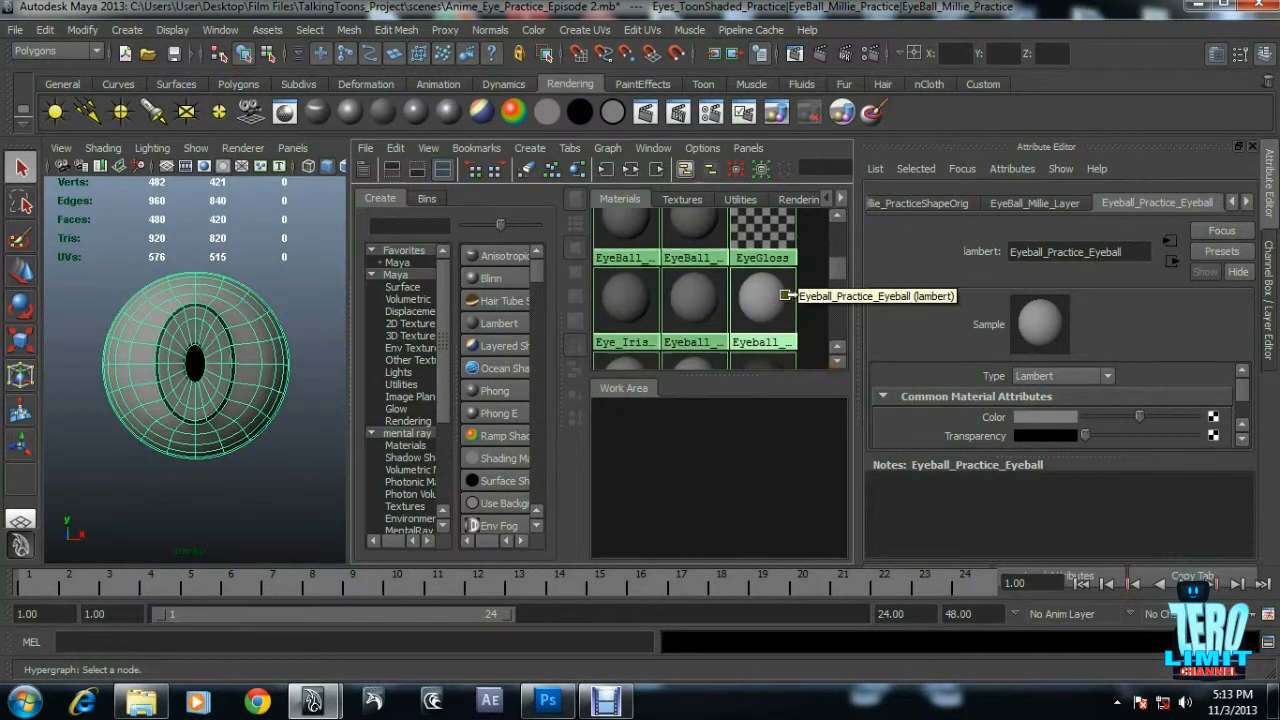
Select the objects using Eyeball_Practice_Eyeball via Select Objects With Material.
right_click(764, 300)
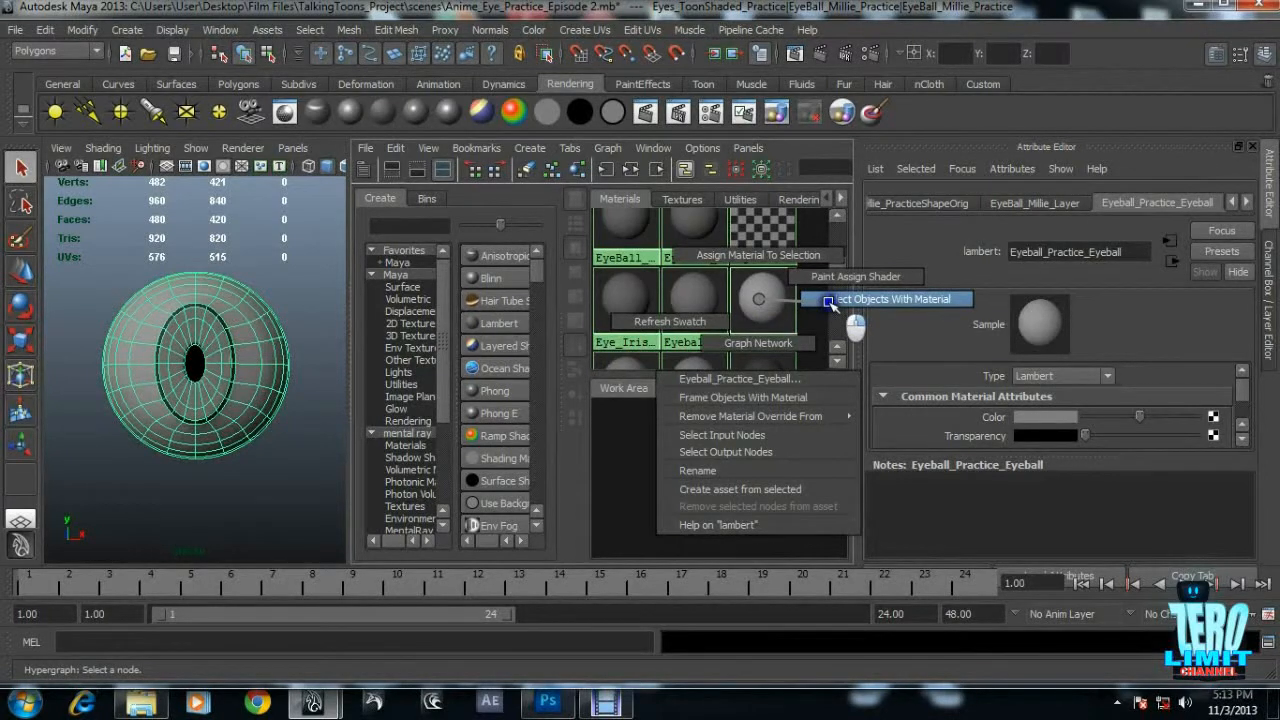
mouse_move(862, 310)
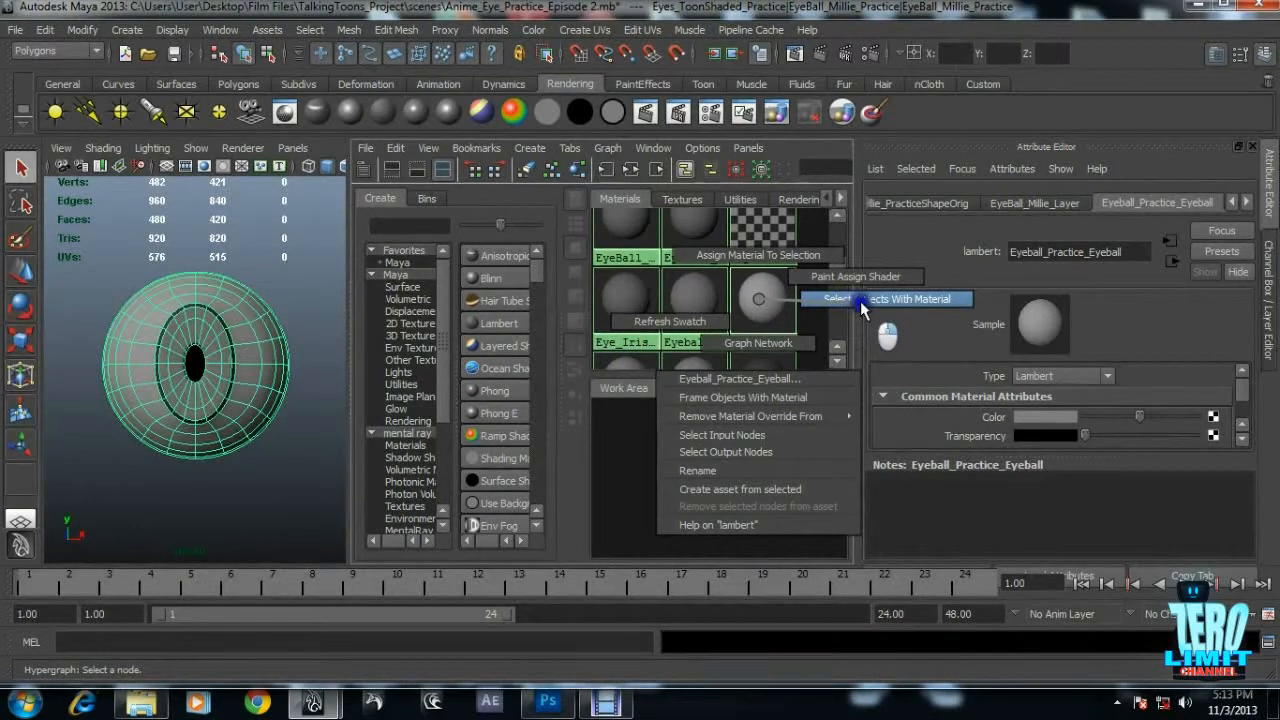
left_click(884, 300)
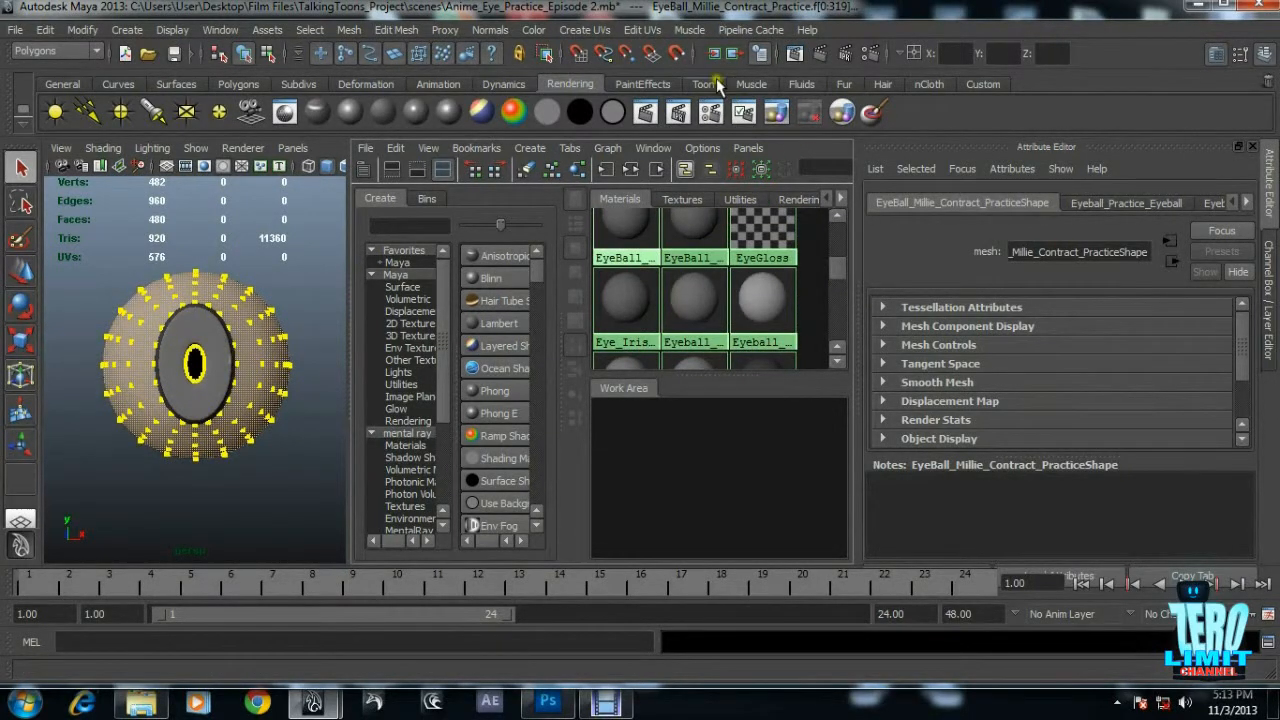
Create a Shaded Brightness Two Tone ramp shader named Anime_Eyeball_Texture and shift its colour boundary.
left_click(704, 84)
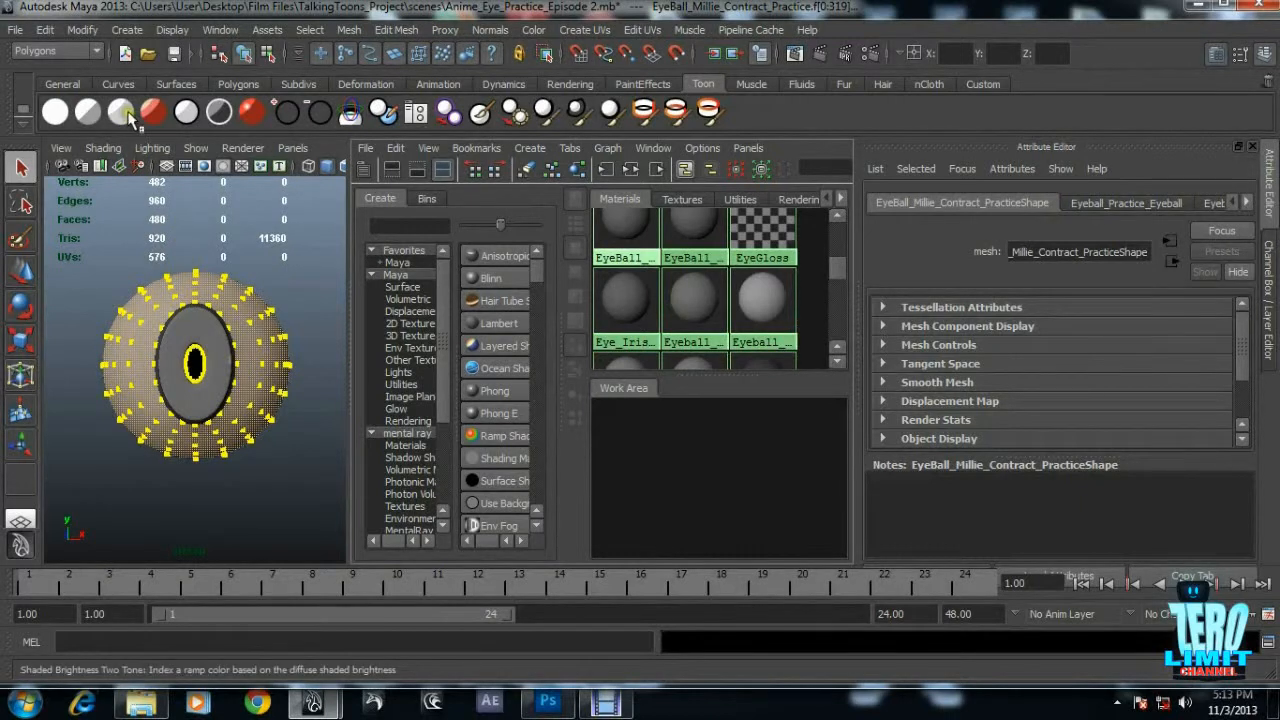
mouse_move(120, 112)
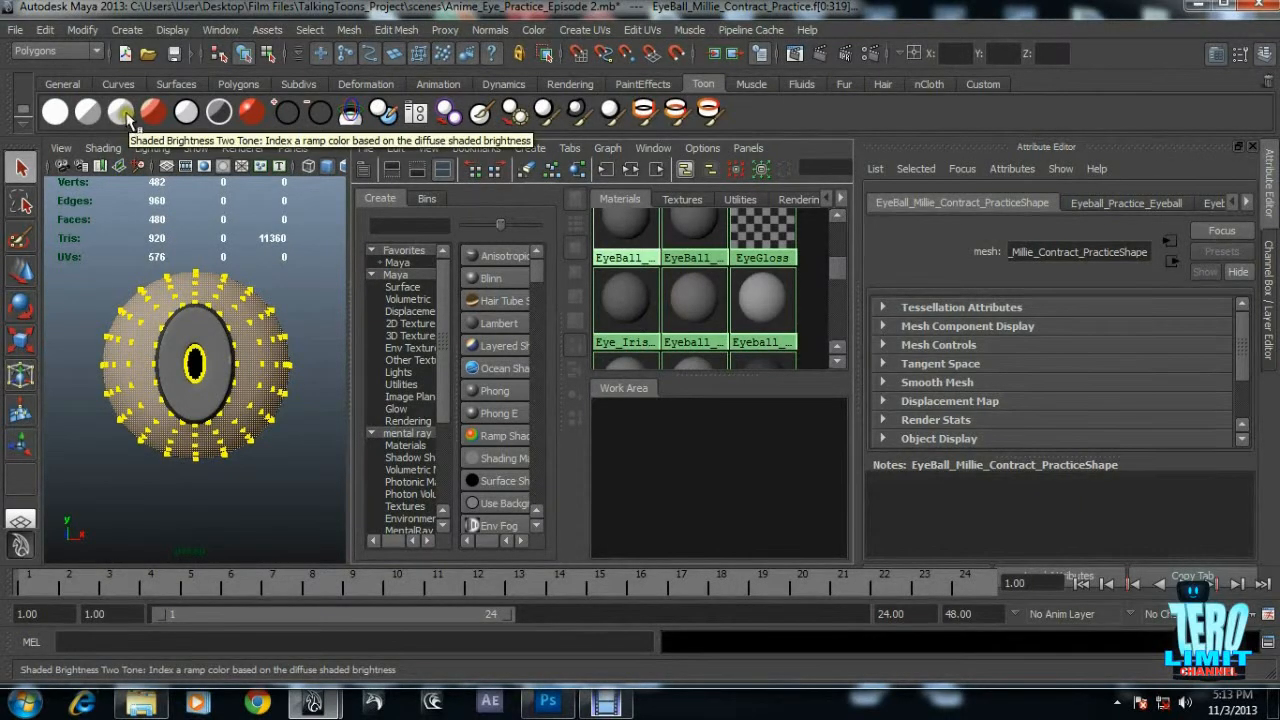
left_click(120, 112)
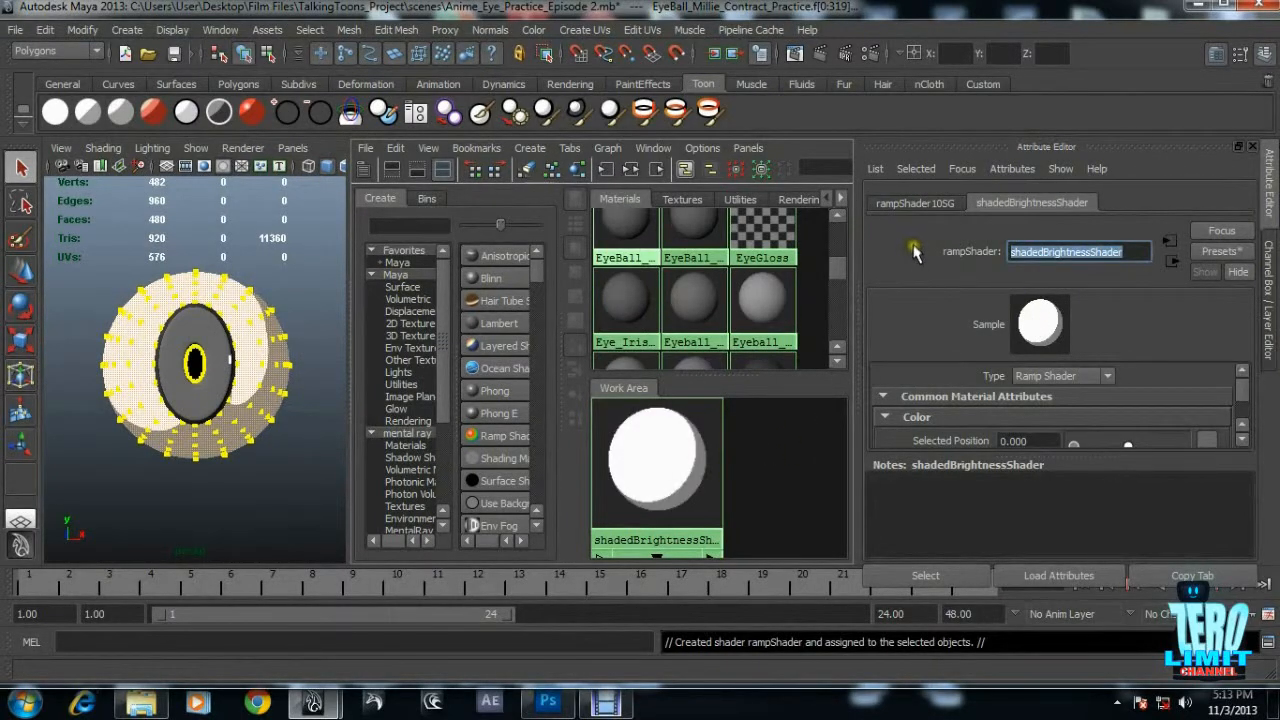
type("Anime_Eyeball_Texture")
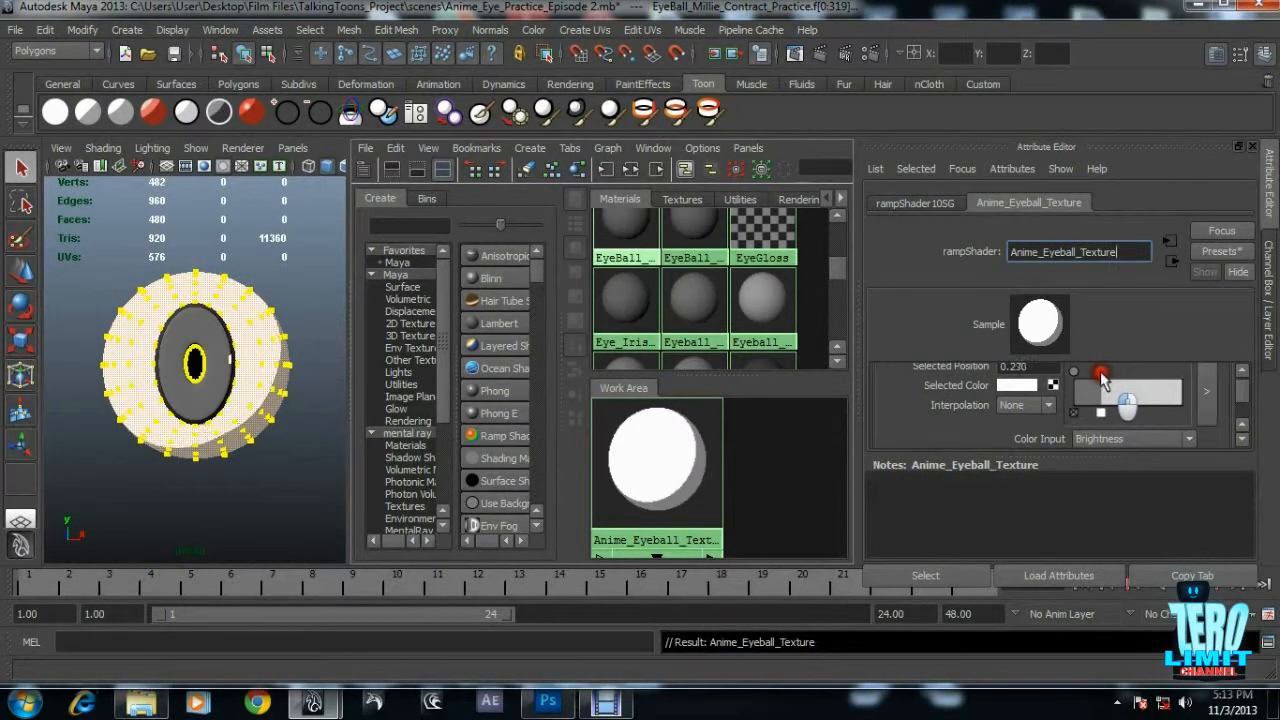
left_click_drag(1098, 372, 1102, 372)
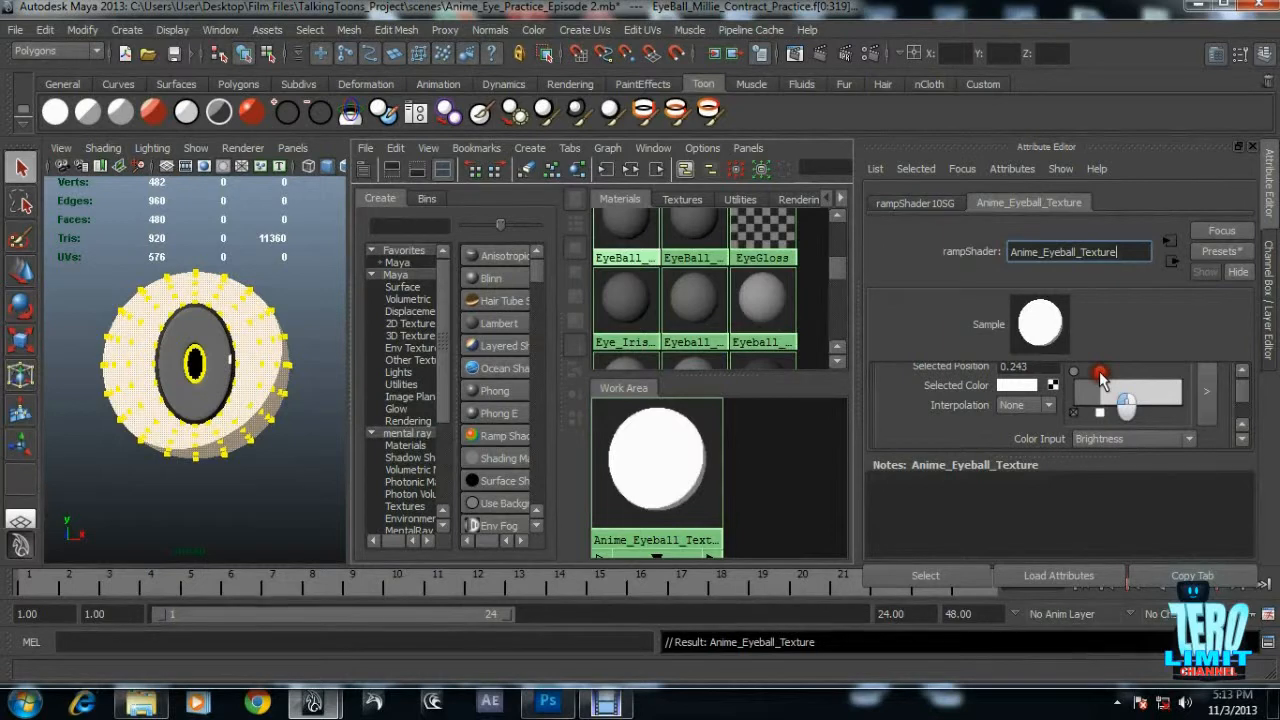
left_click(302, 496)
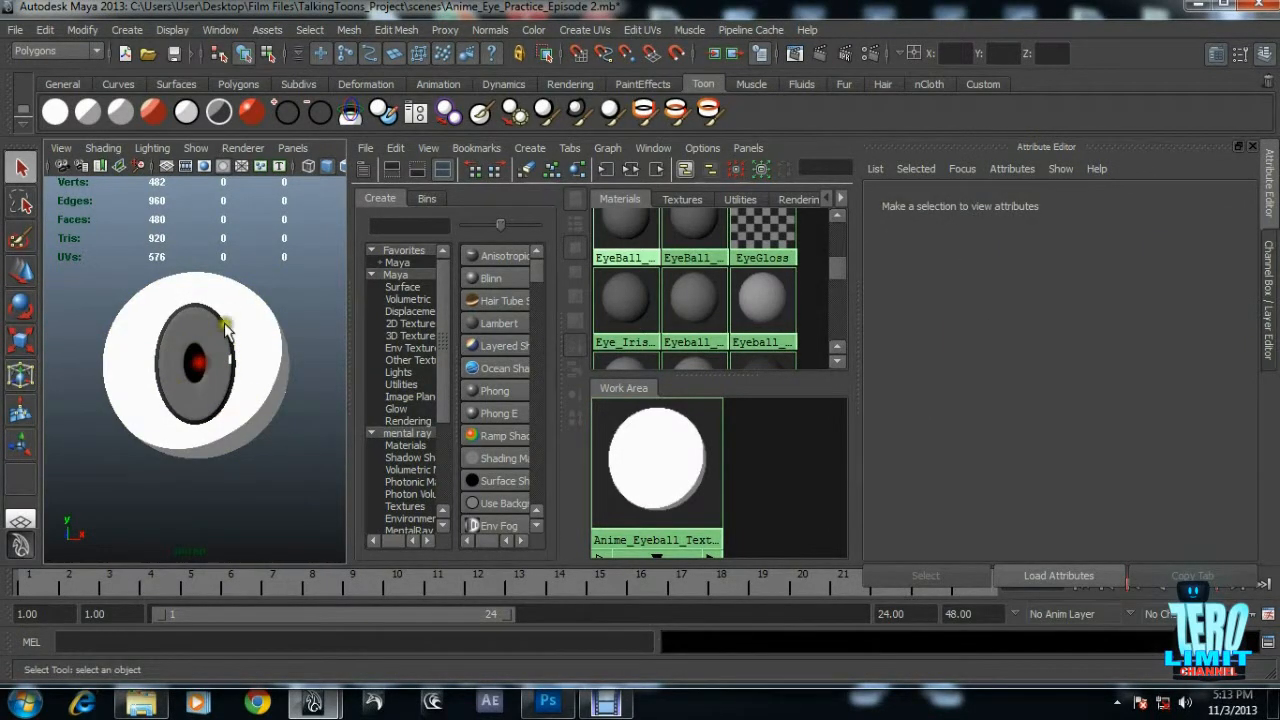
Select the practice eyeball mesh and show its Eyeball_Practice_Inner_Ring Lambert material.
left_click(196, 362)
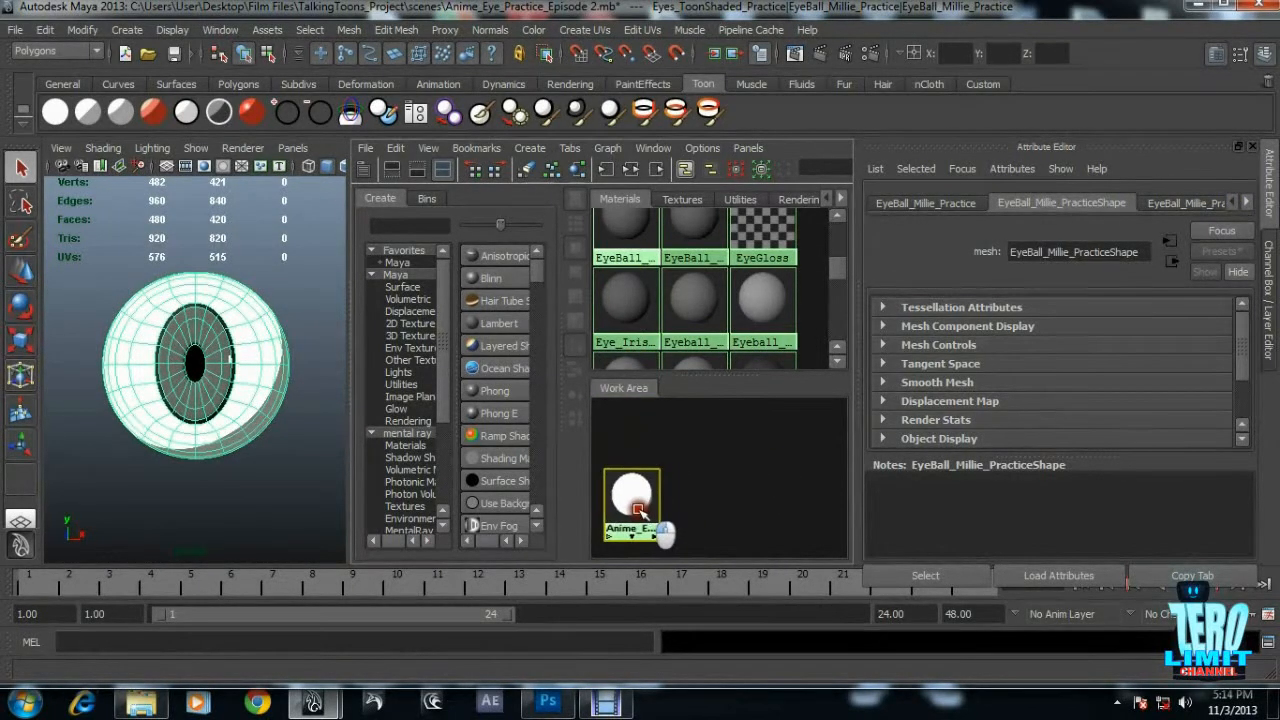
left_click(632, 494)
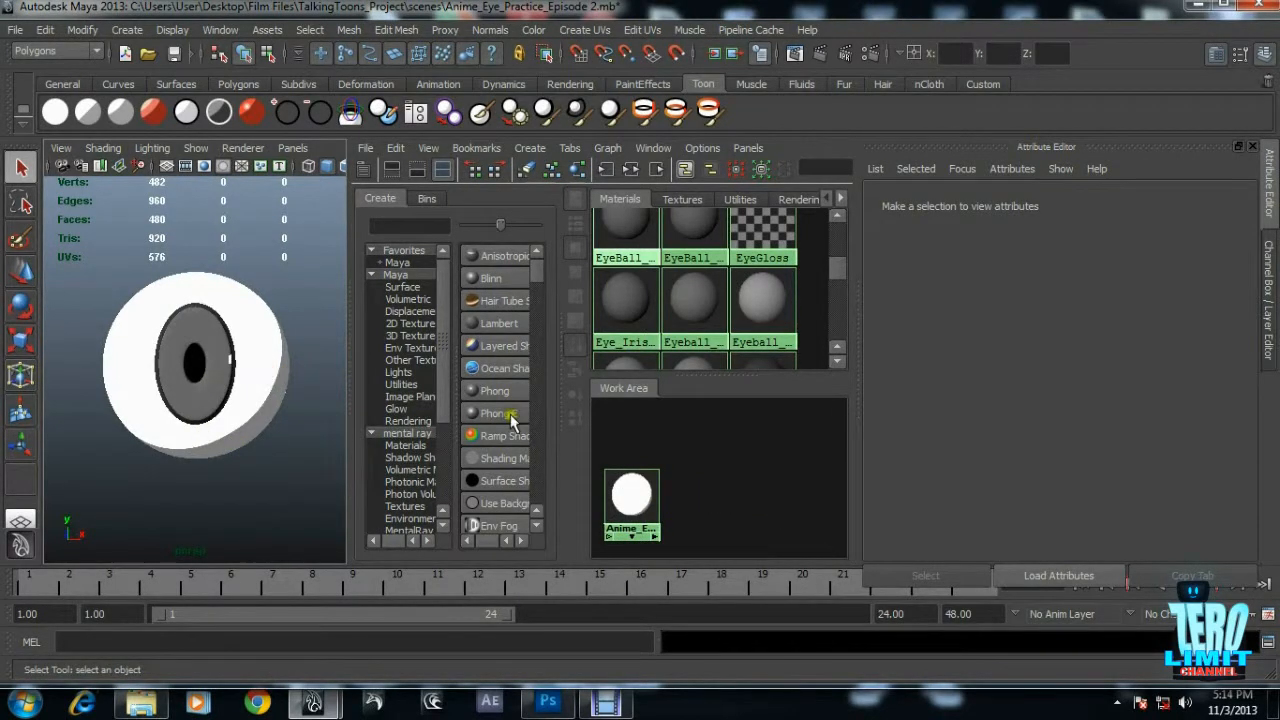
left_click(196, 364)
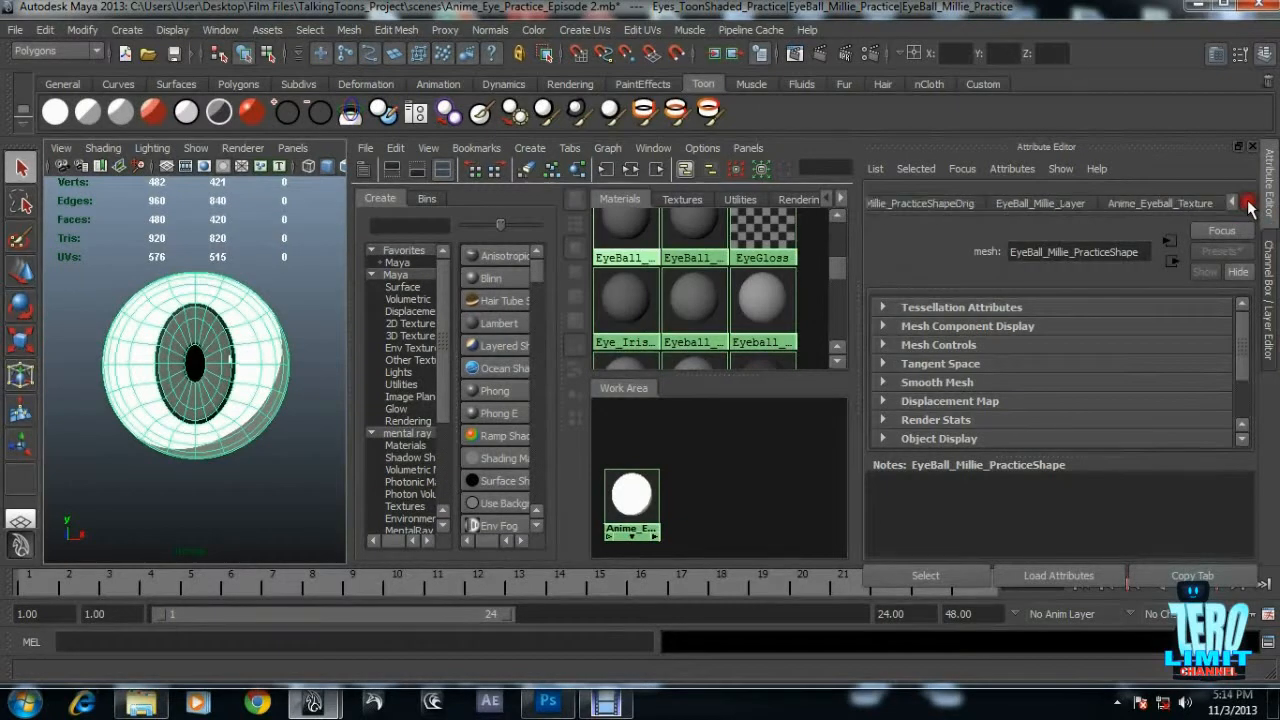
left_click(1246, 202)
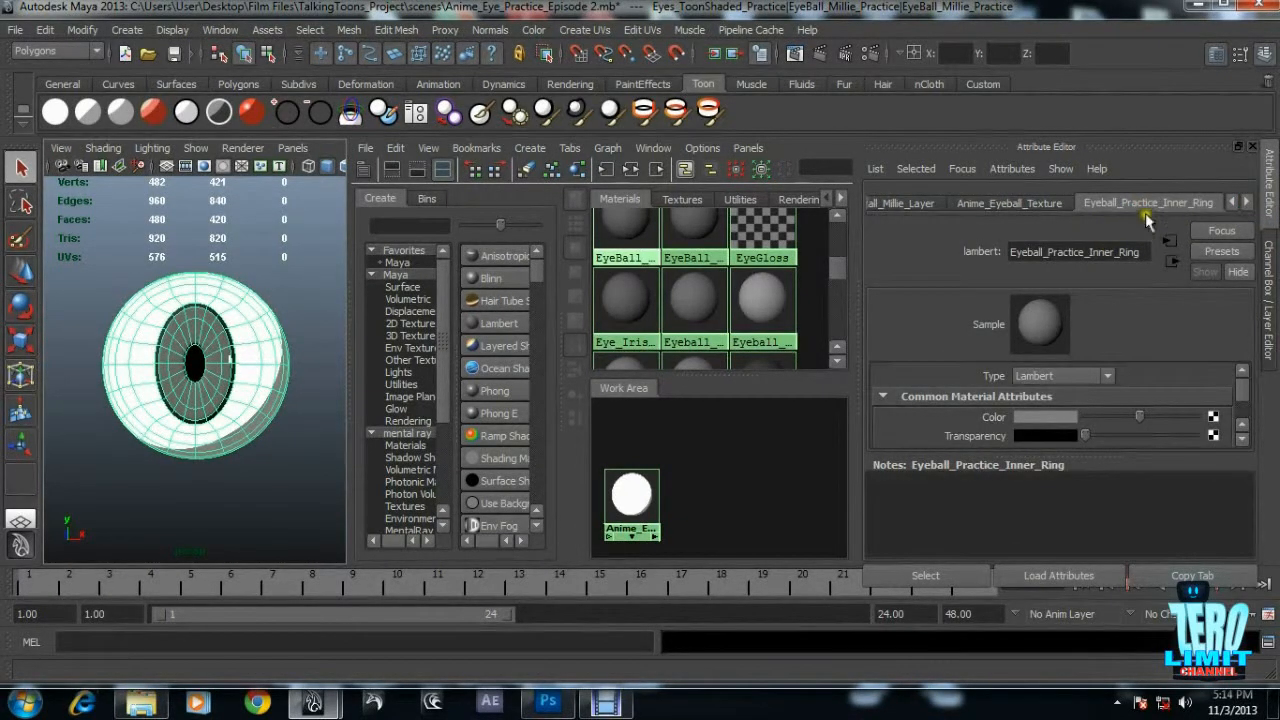
mouse_move(624, 310)
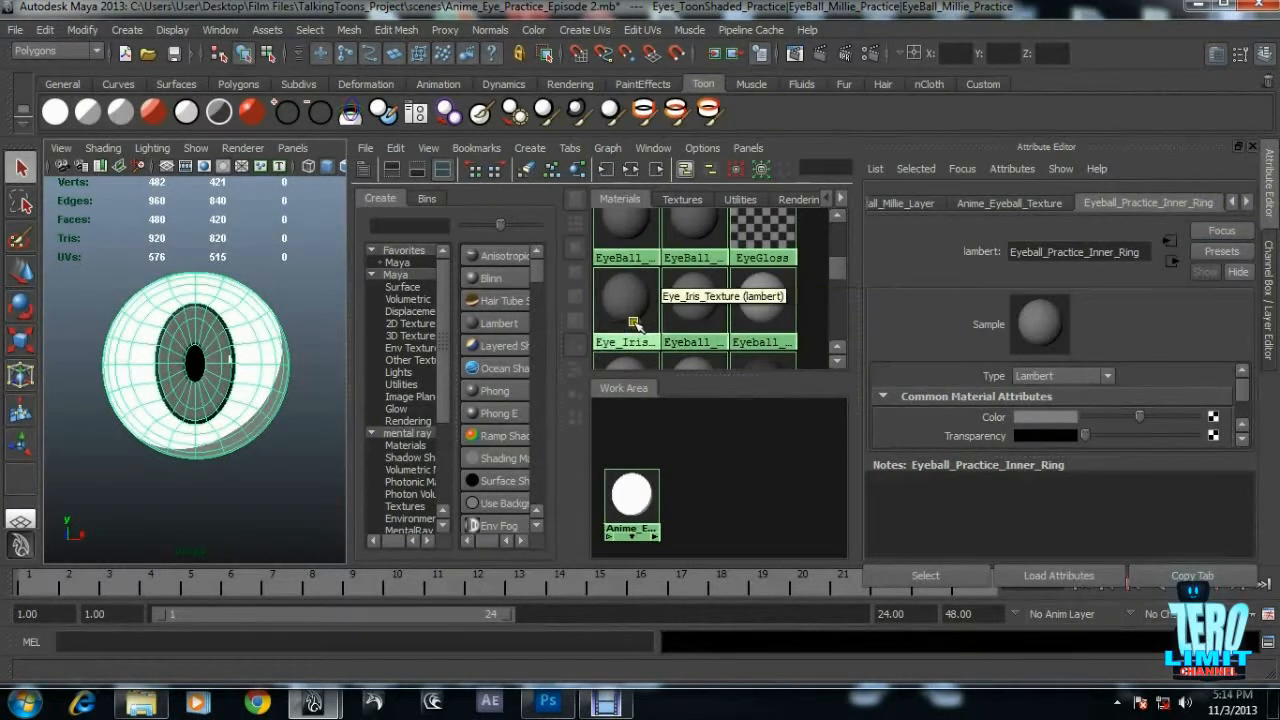
mouse_move(696, 242)
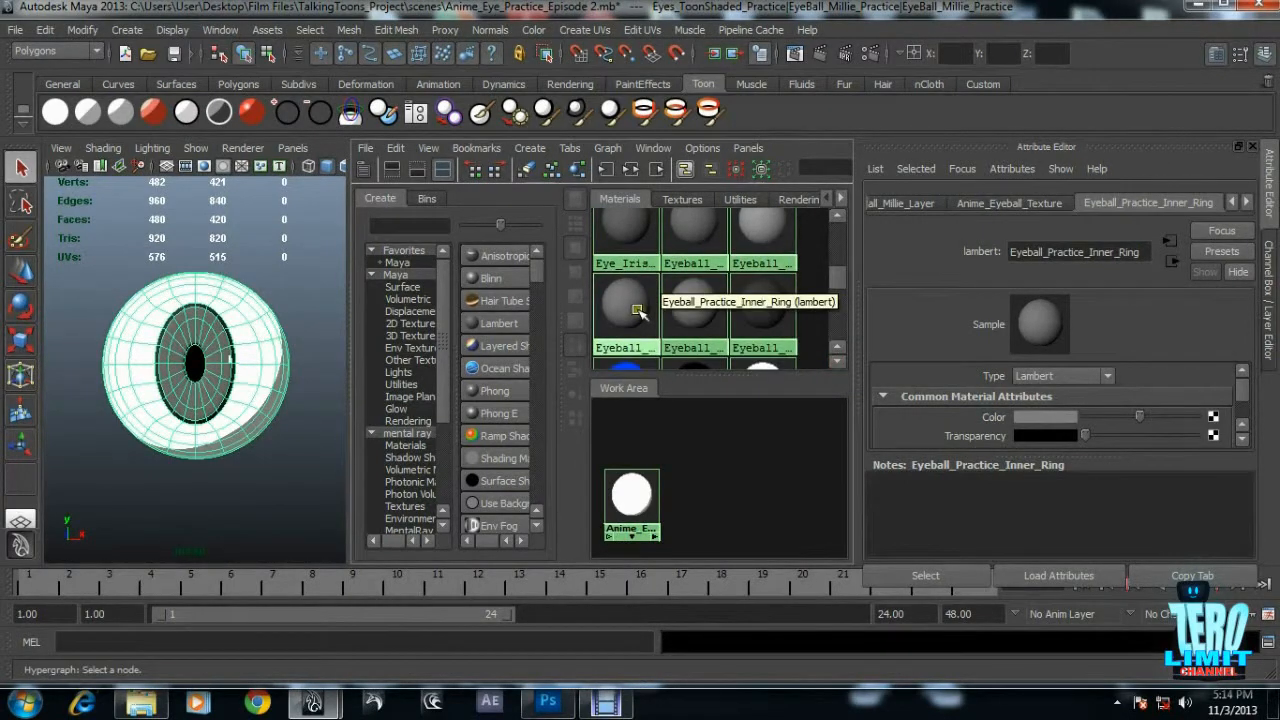
Assign a Ramp Shader to the inner ring and map a texture onto its Selected Color.
right_click(624, 300)
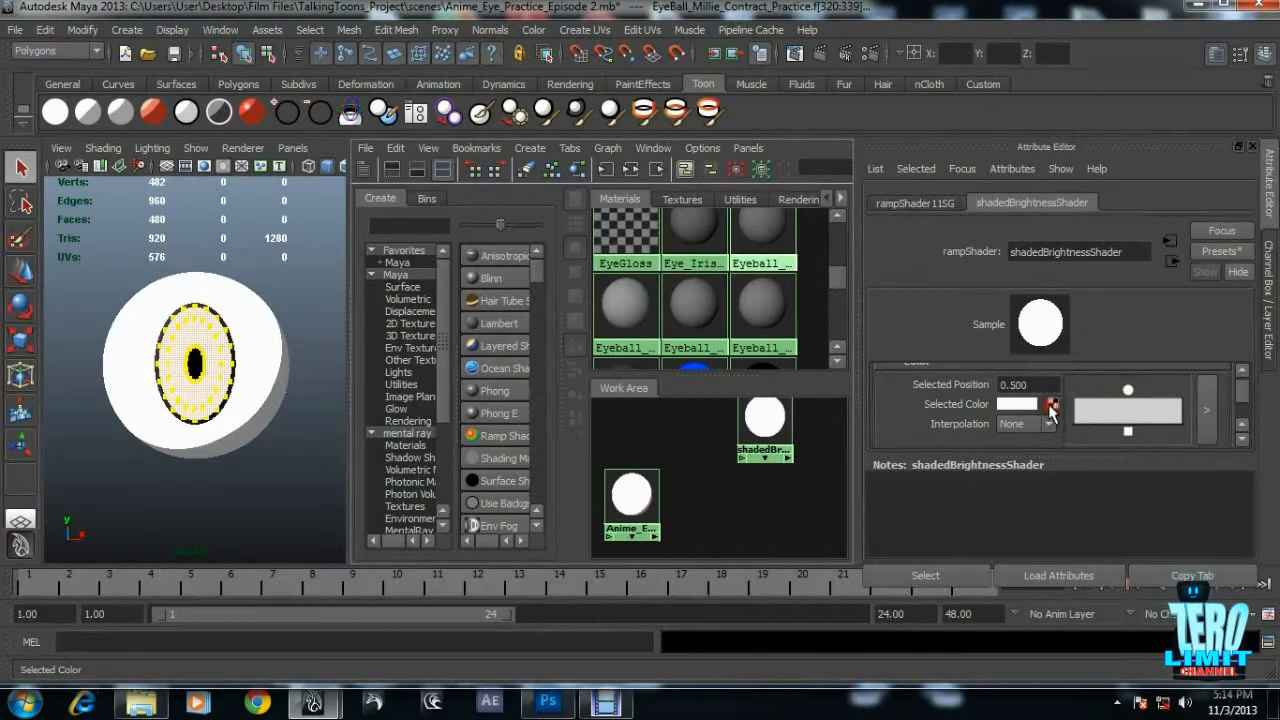
left_click(1052, 404)
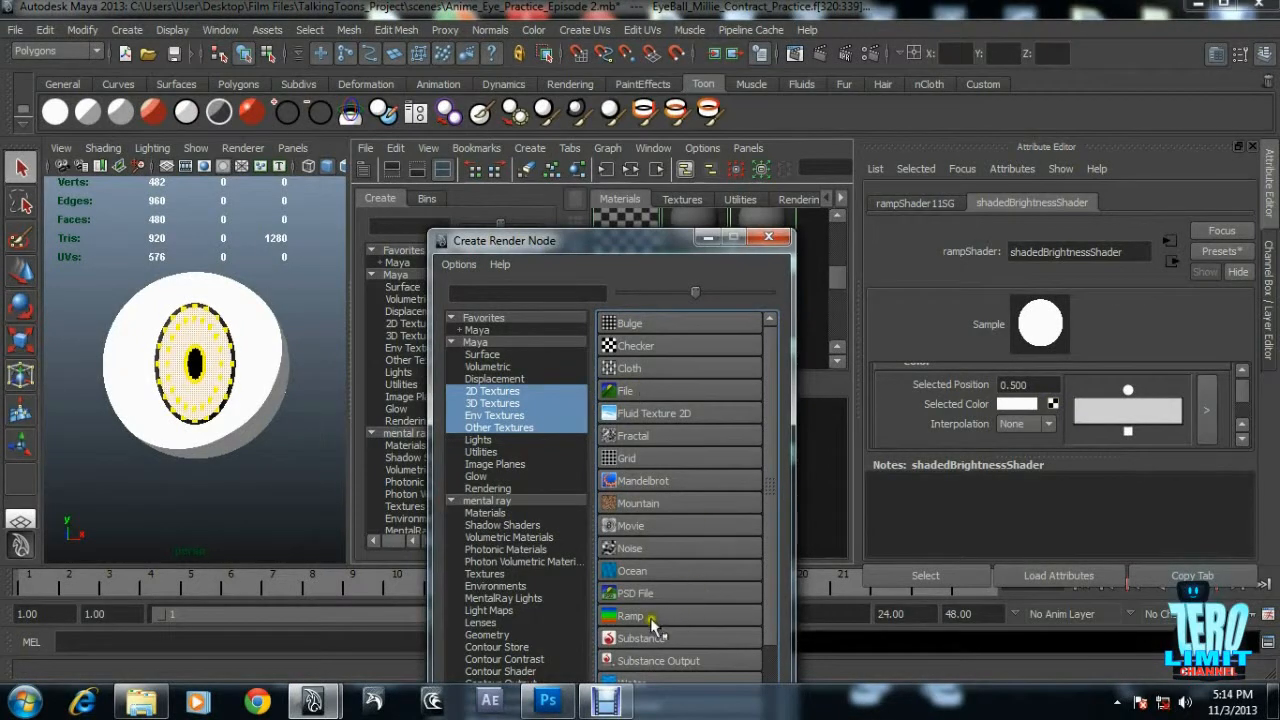
mouse_move(630, 616)
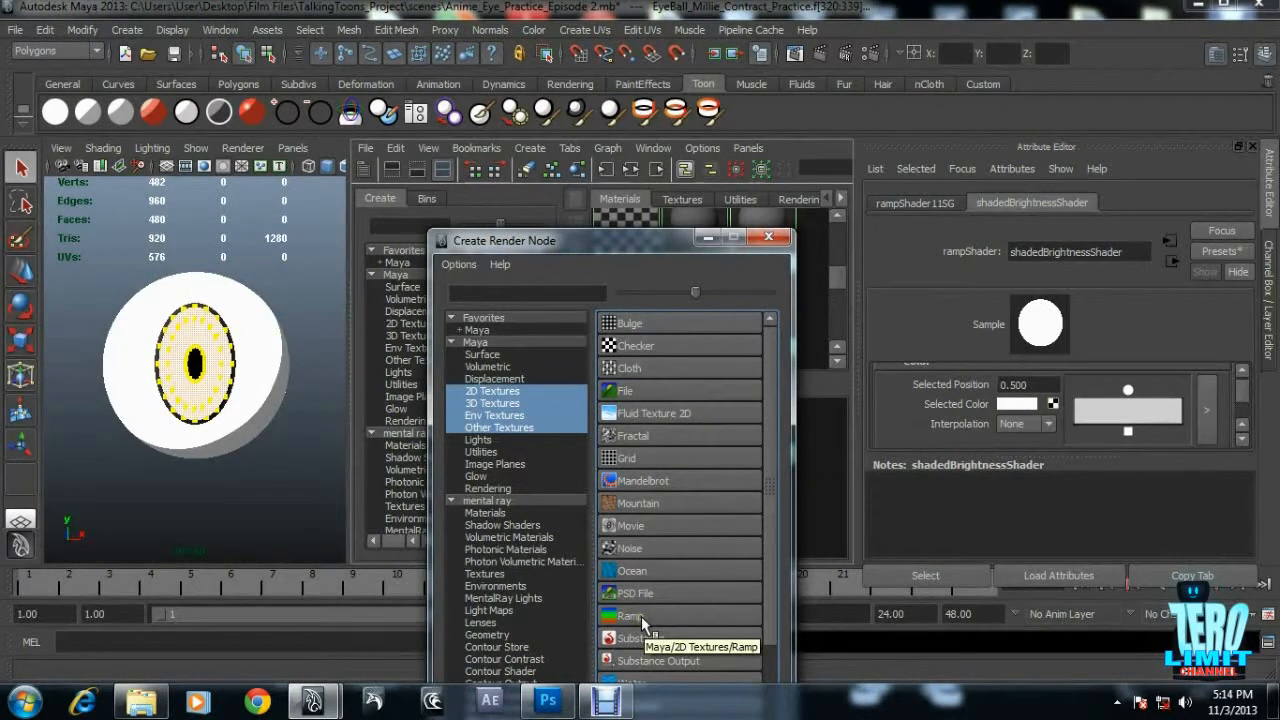
Create a 2D Ramp texture (ramp1) feeding the iris shader's colour.
left_click(632, 616)
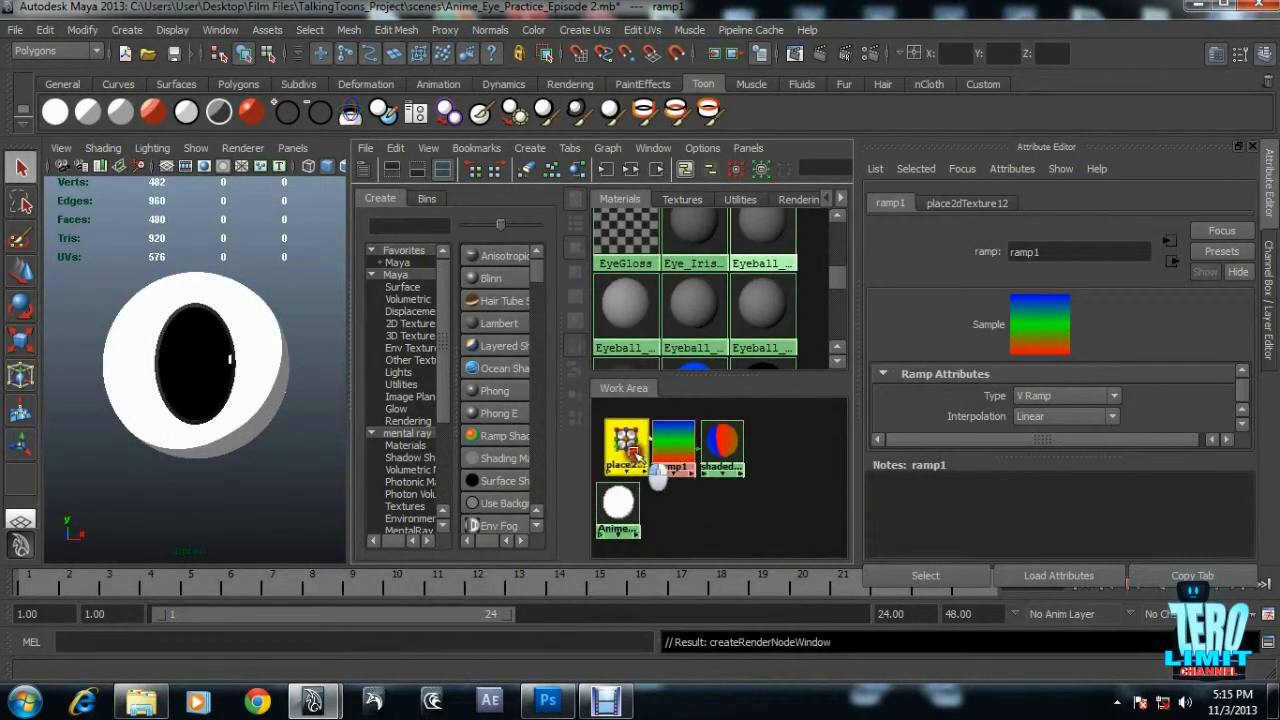
Try the Radial ramp type on ramp1 and settle on Circular Ramp.
left_click(722, 444)
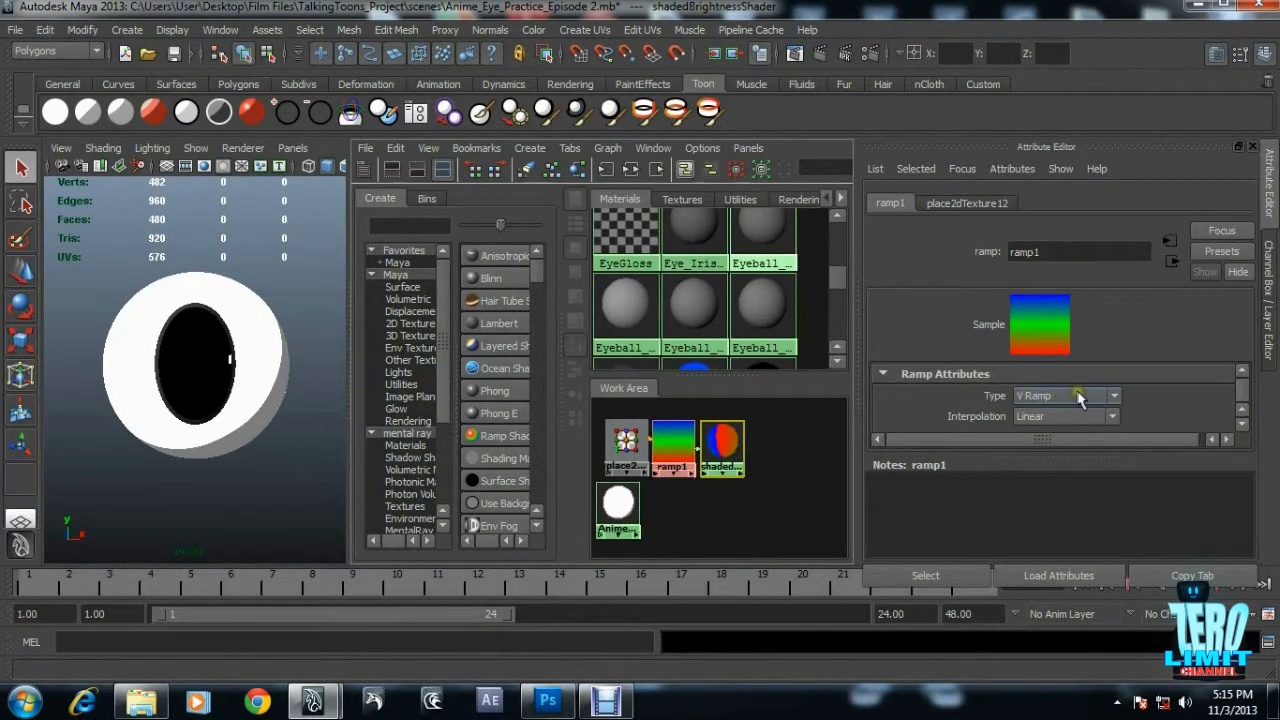
left_click(1112, 396)
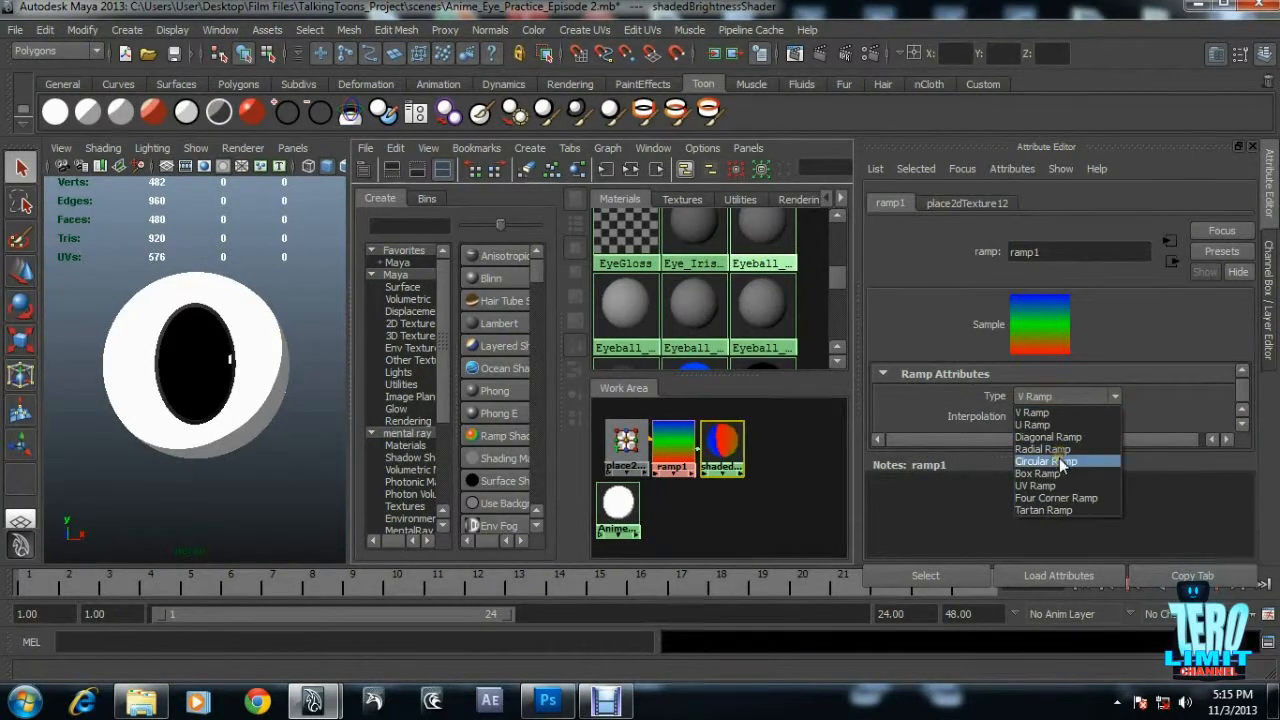
left_click(1040, 448)
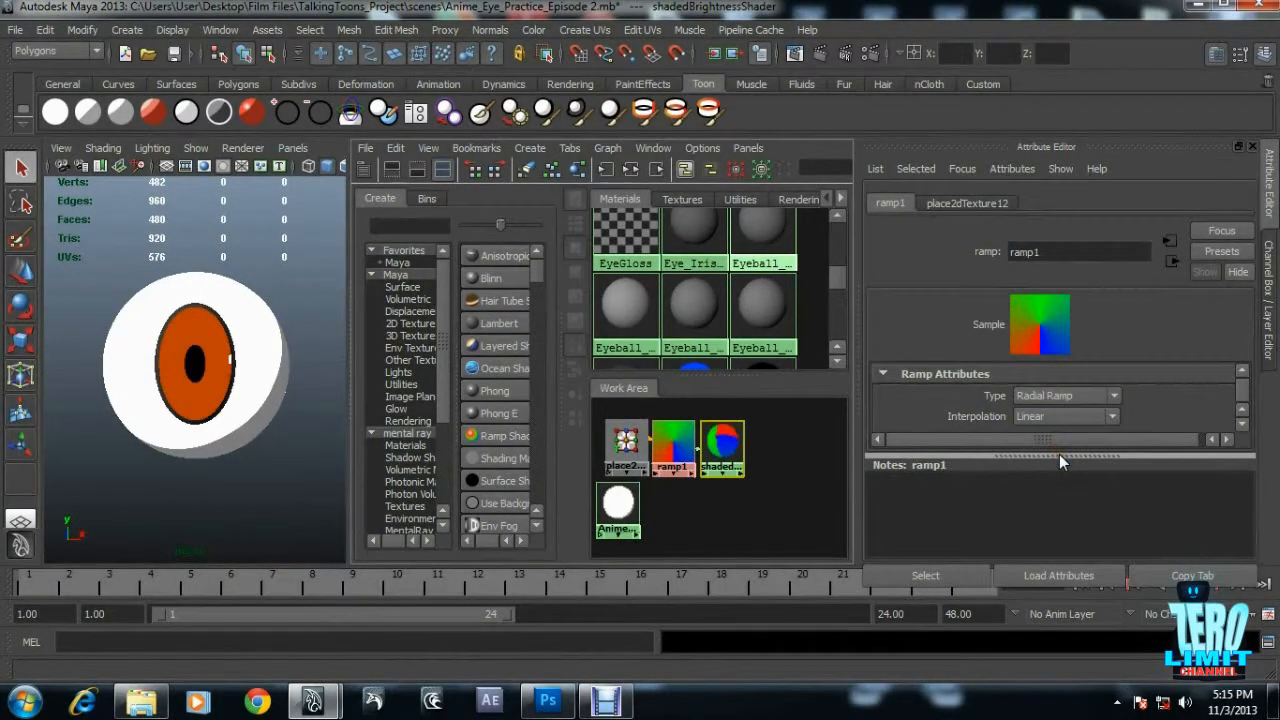
left_click(1064, 396)
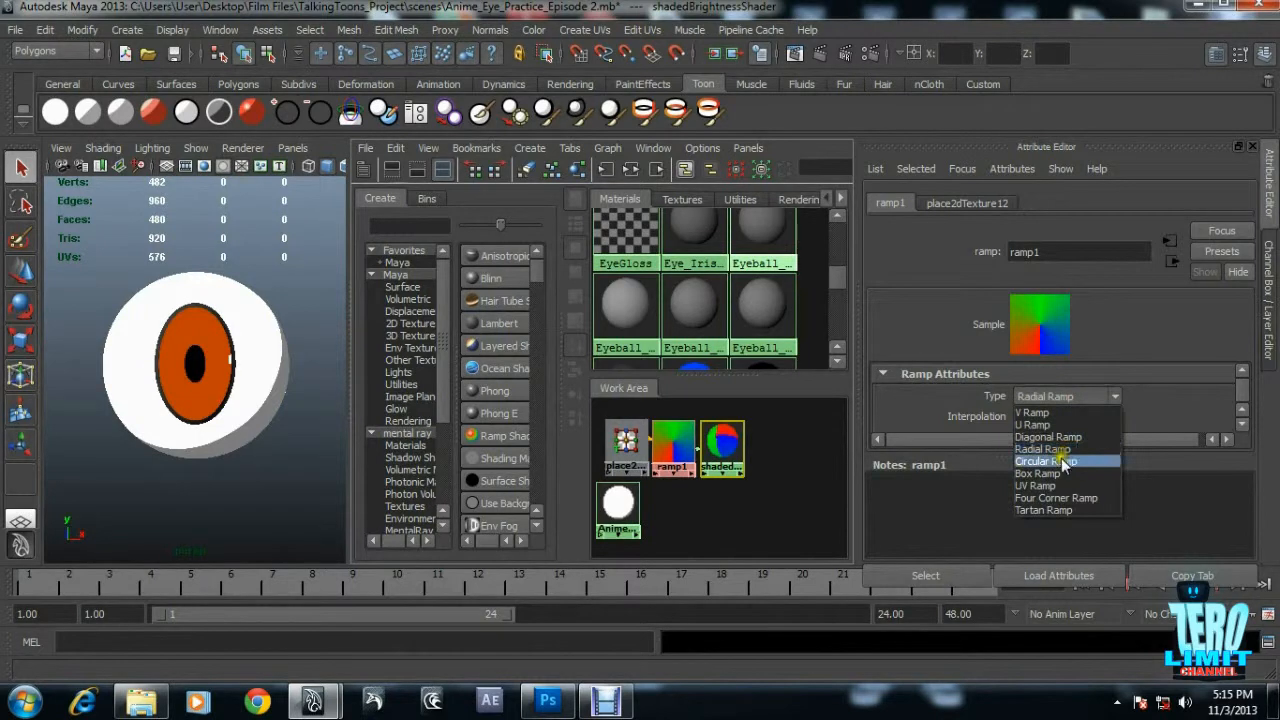
left_click(1042, 460)
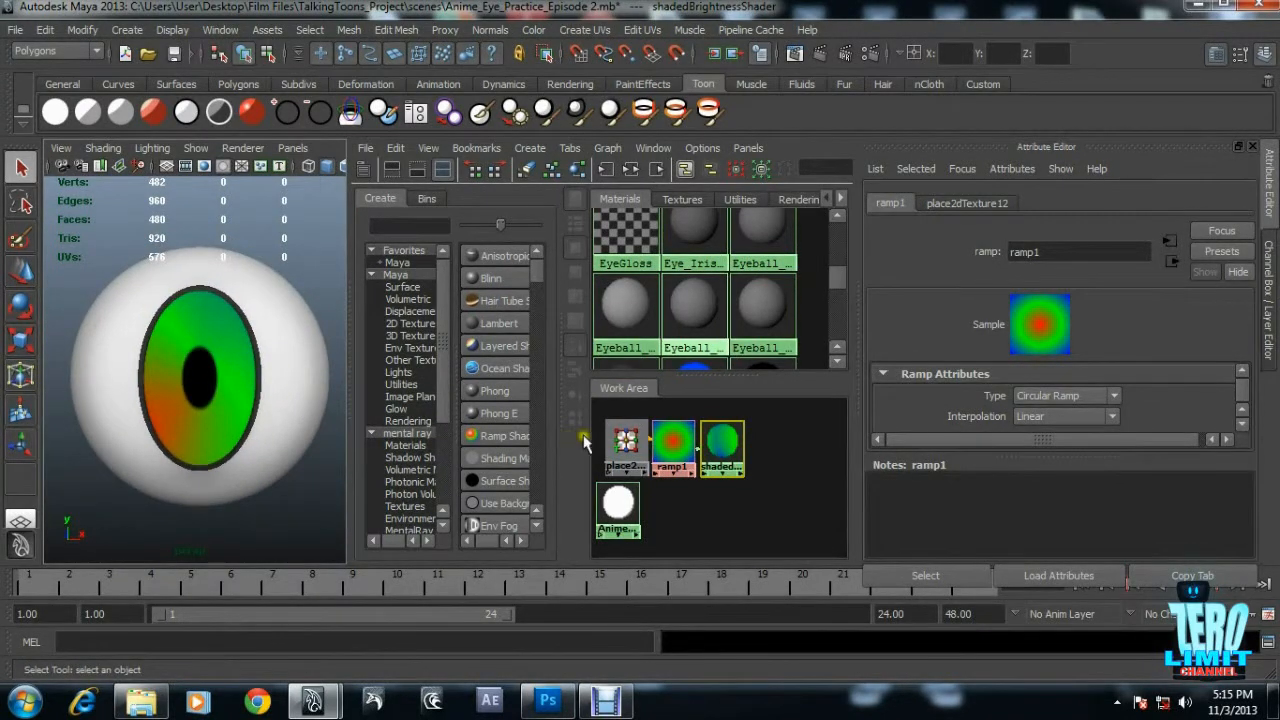
left_click(1064, 396)
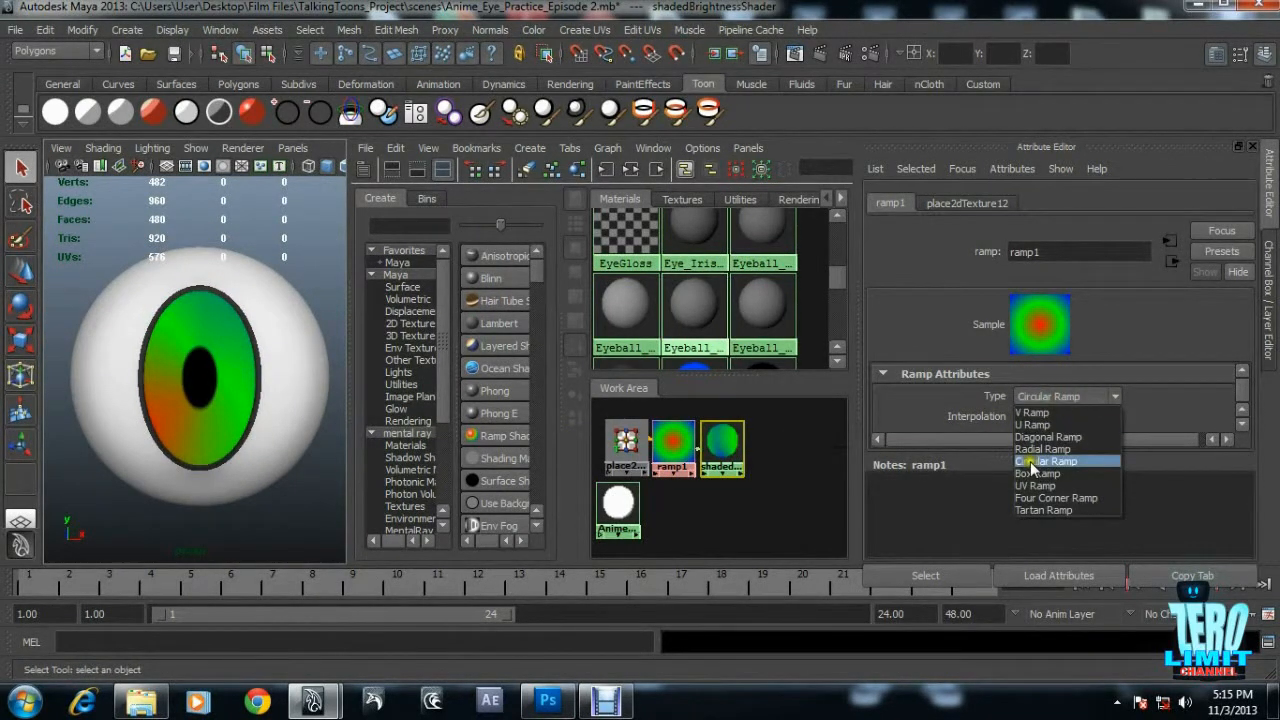
left_click(1040, 448)
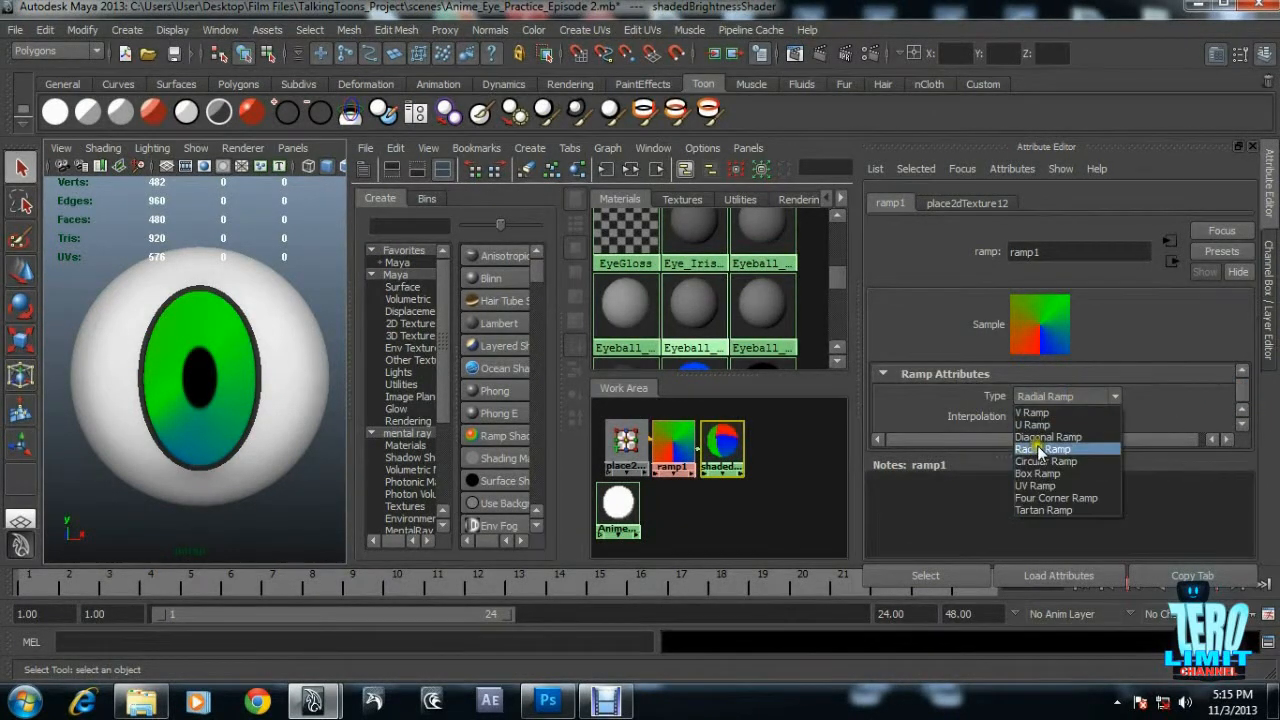
left_click(1046, 460)
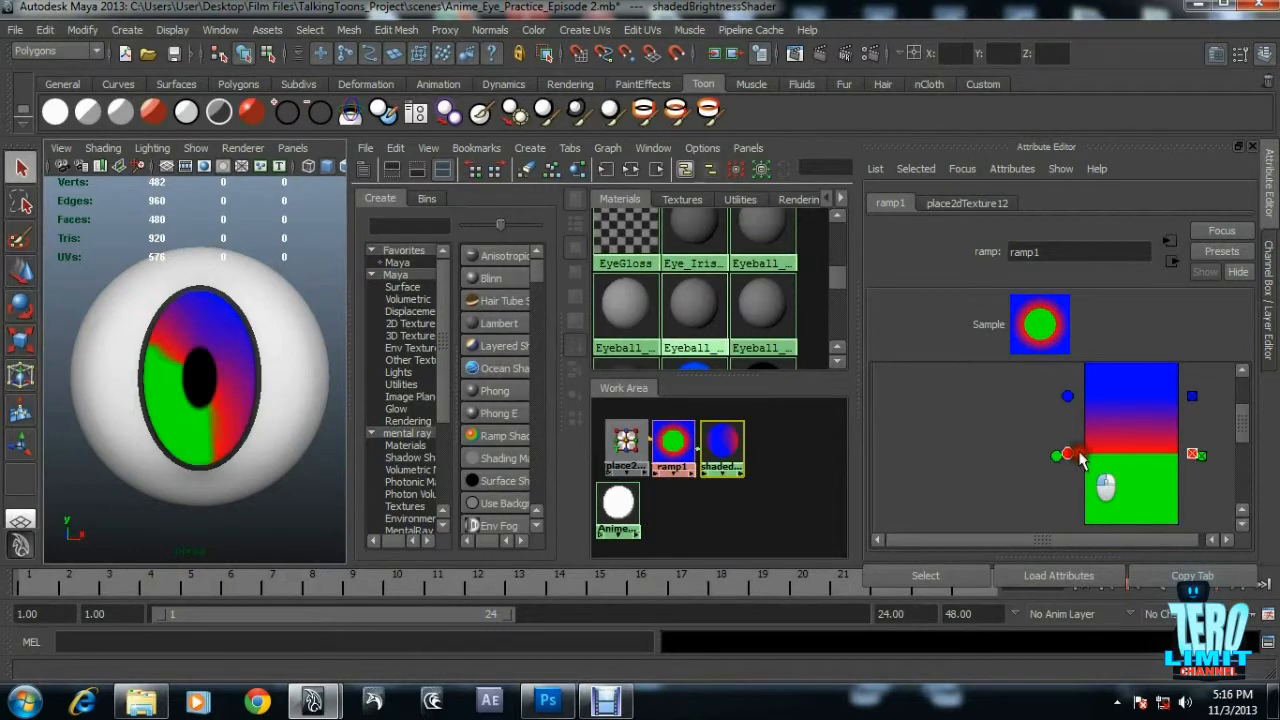
Move the red entry below green and widen it so red sits nearest the pupil.
left_click_drag(1068, 456, 1068, 468)
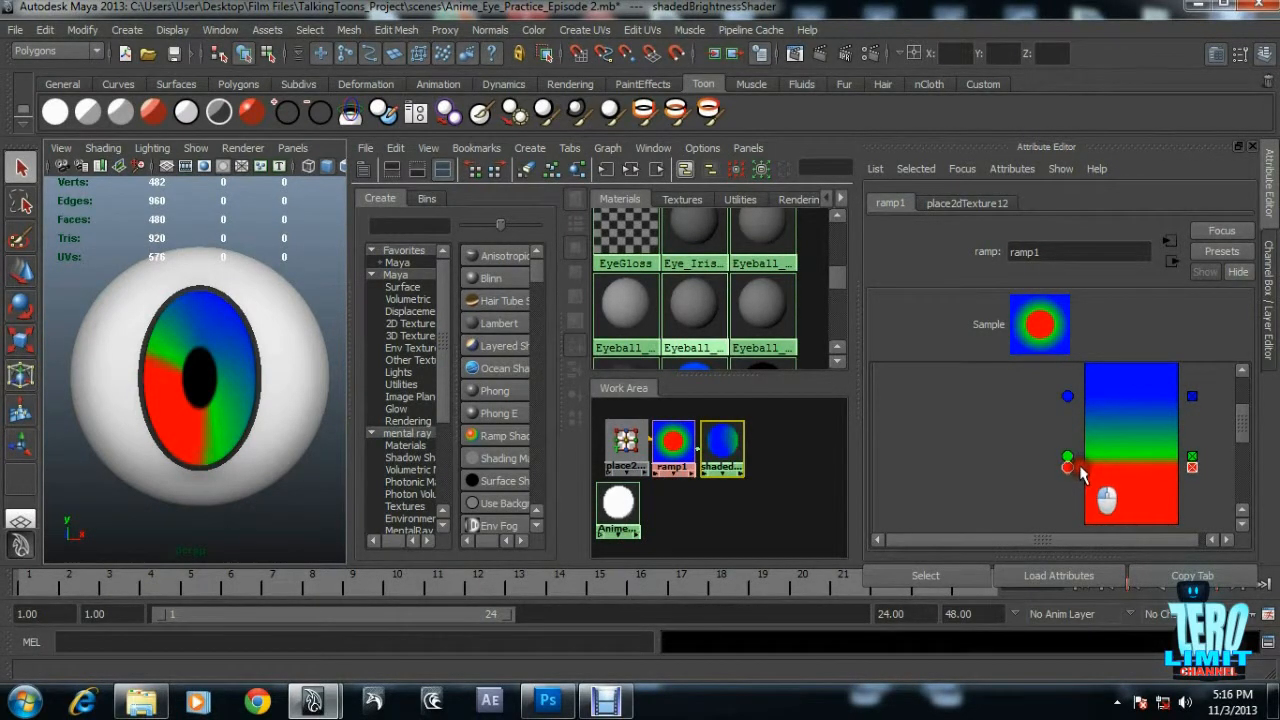
left_click_drag(1068, 460, 1068, 436)
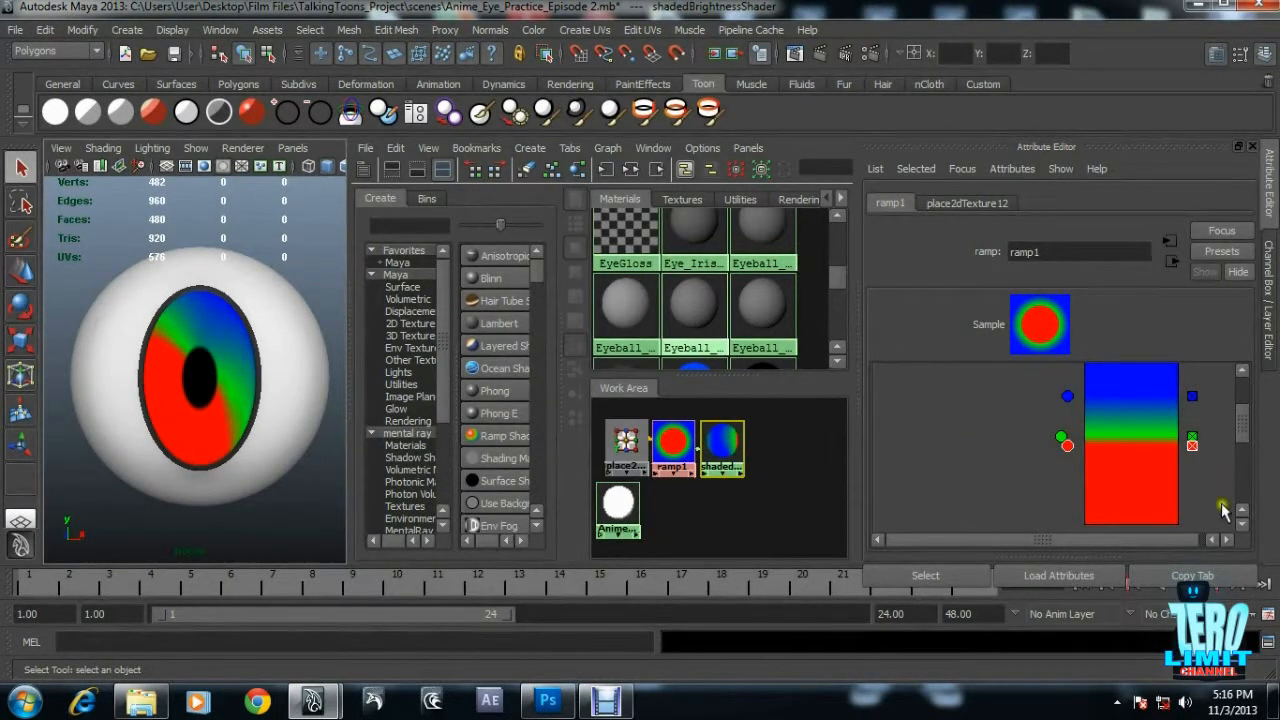
Recolour the red ramp entry to a darkened green and select the next entry.
left_click(1066, 370)
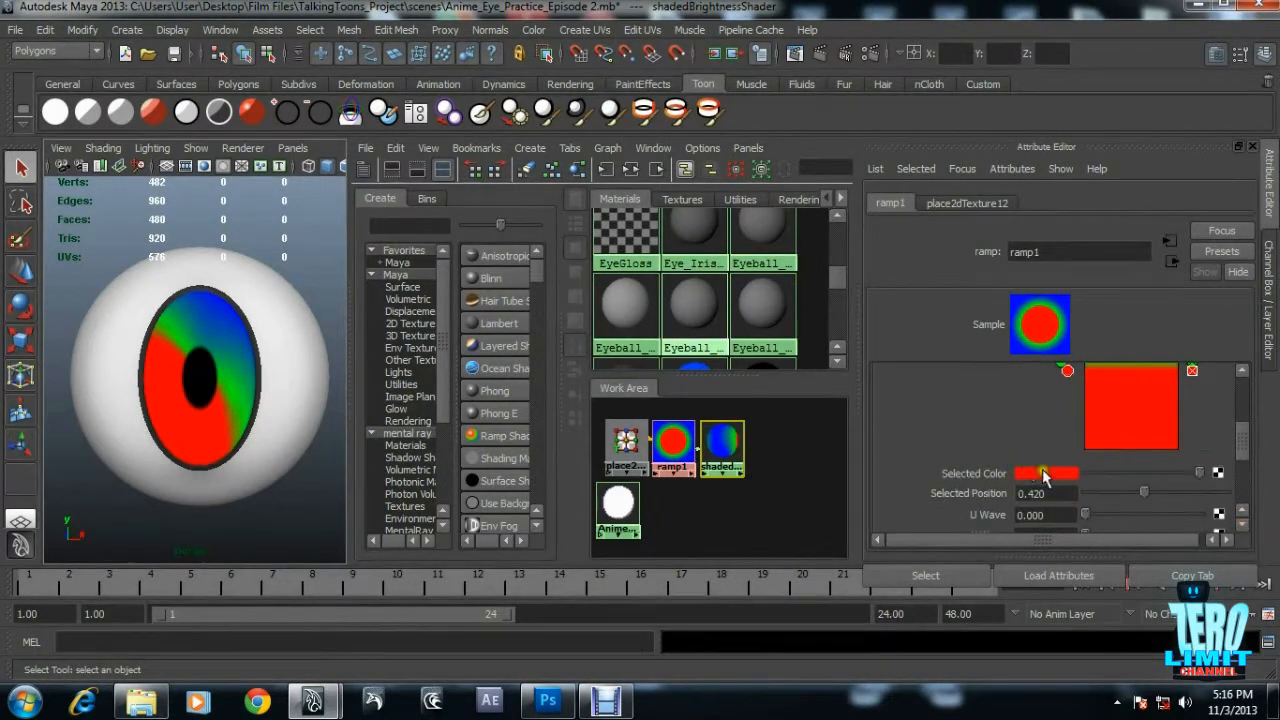
left_click(1044, 472)
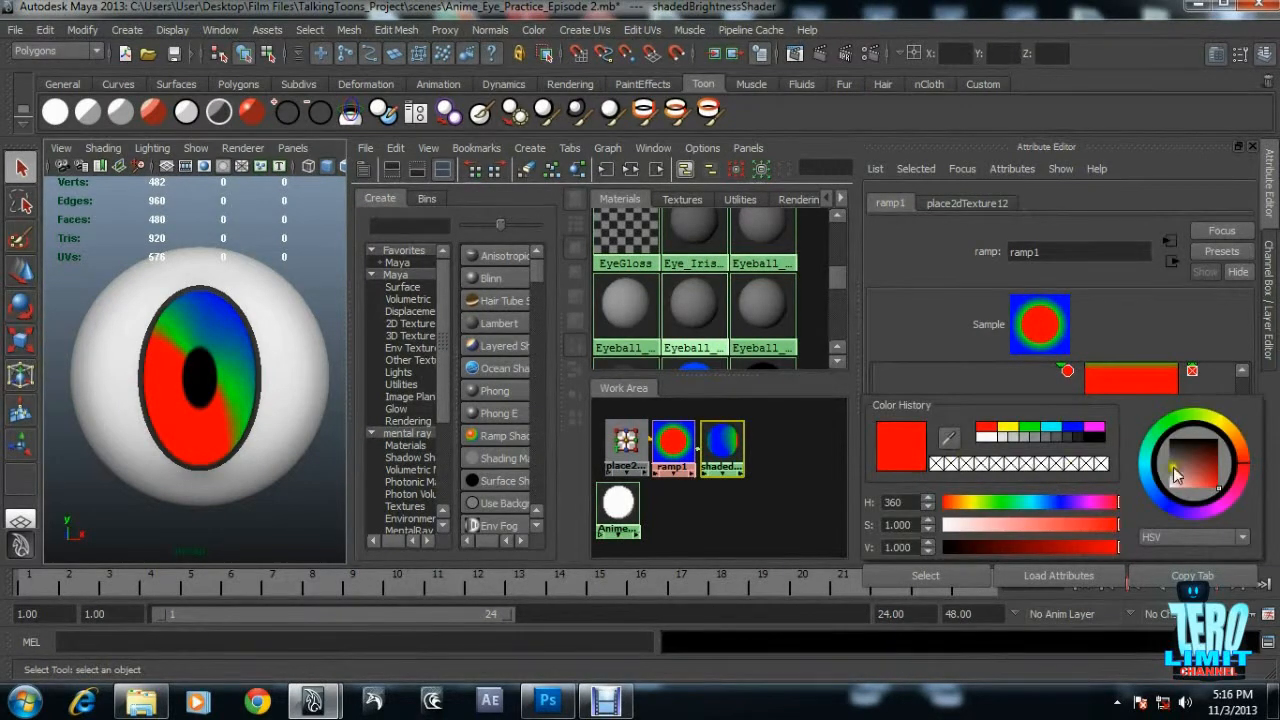
left_click(1180, 450)
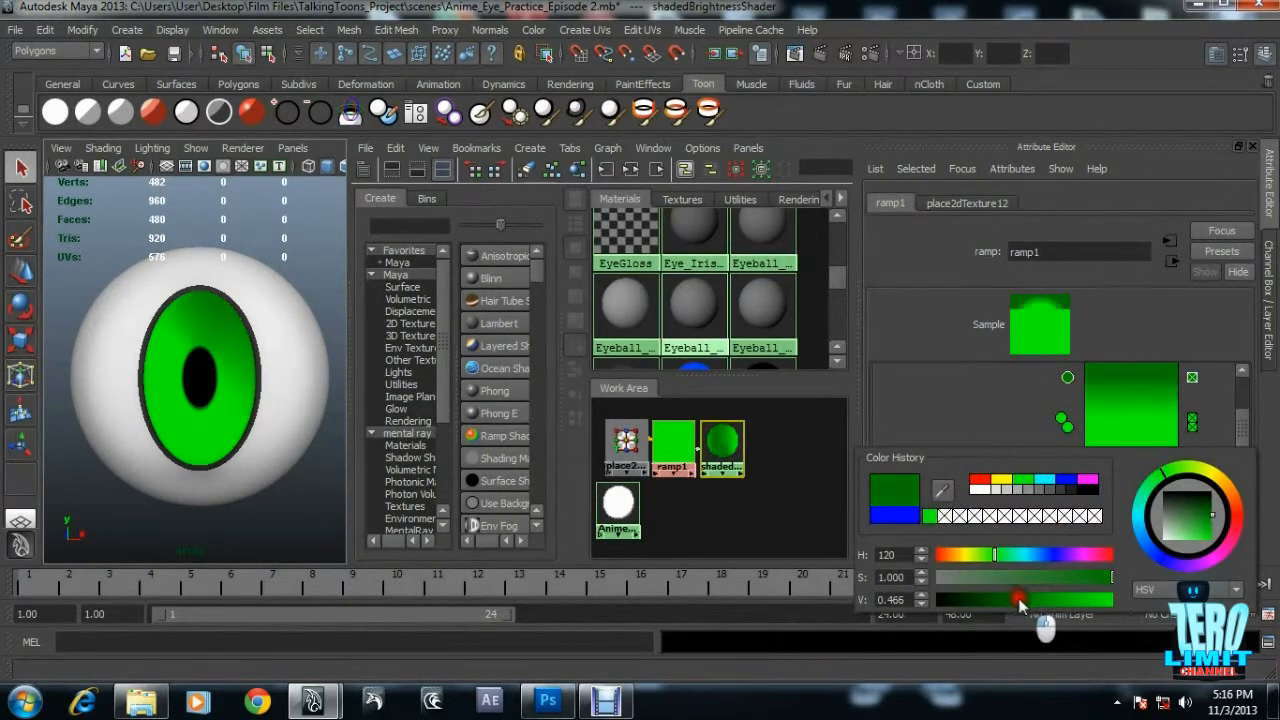
left_click_drag(1020, 600, 1008, 600)
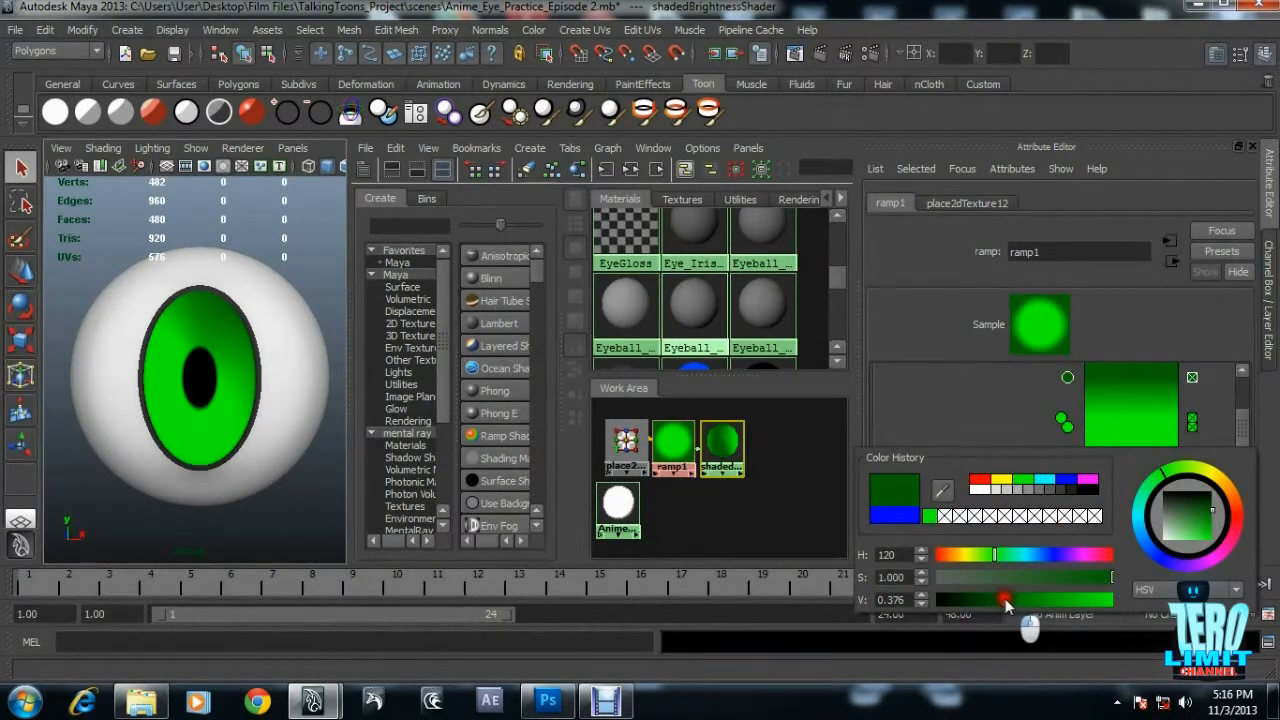
left_click(1060, 420)
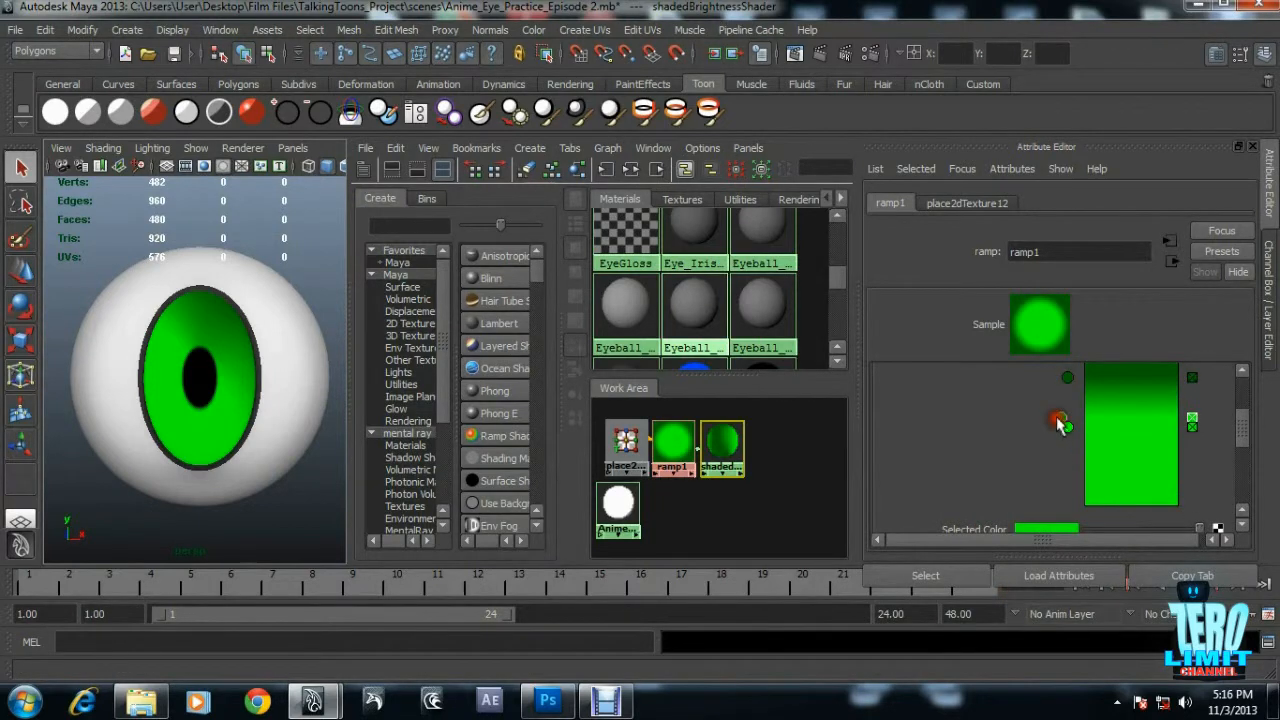
left_click(1060, 420)
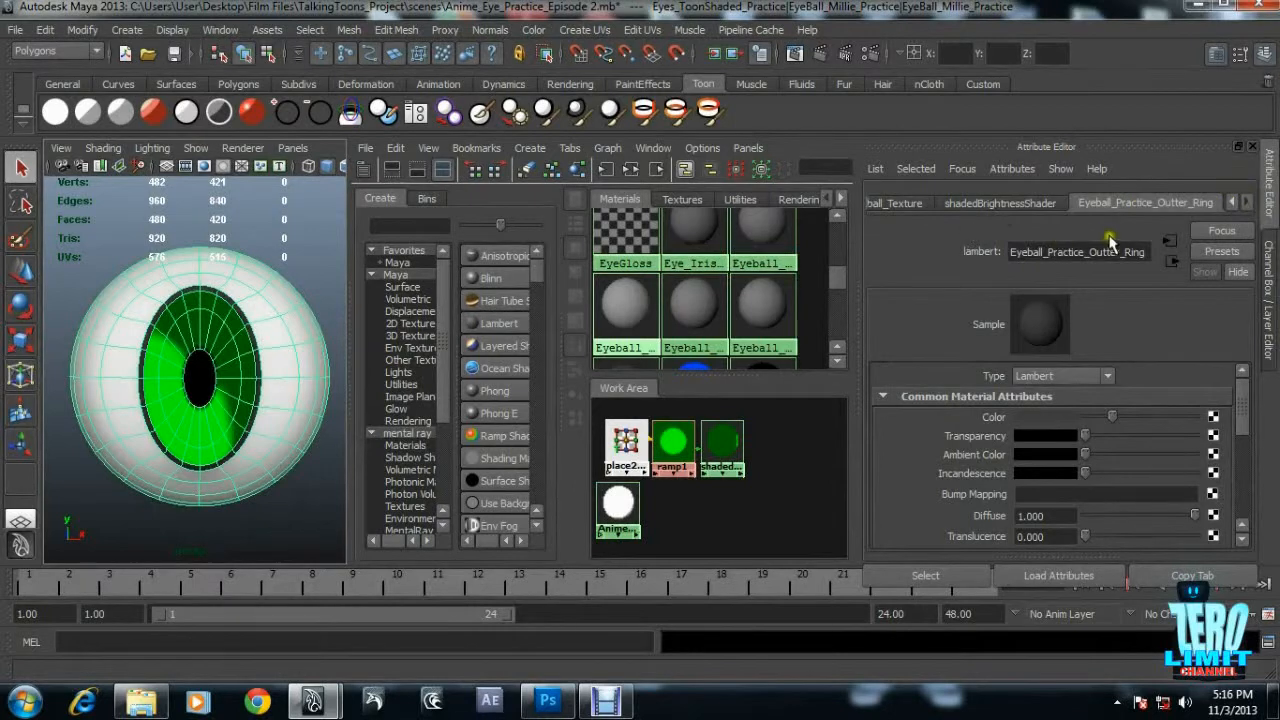
Rename the shadedBrightness ramp shader to Anime_Iris_Texture.
left_click(1000, 204)
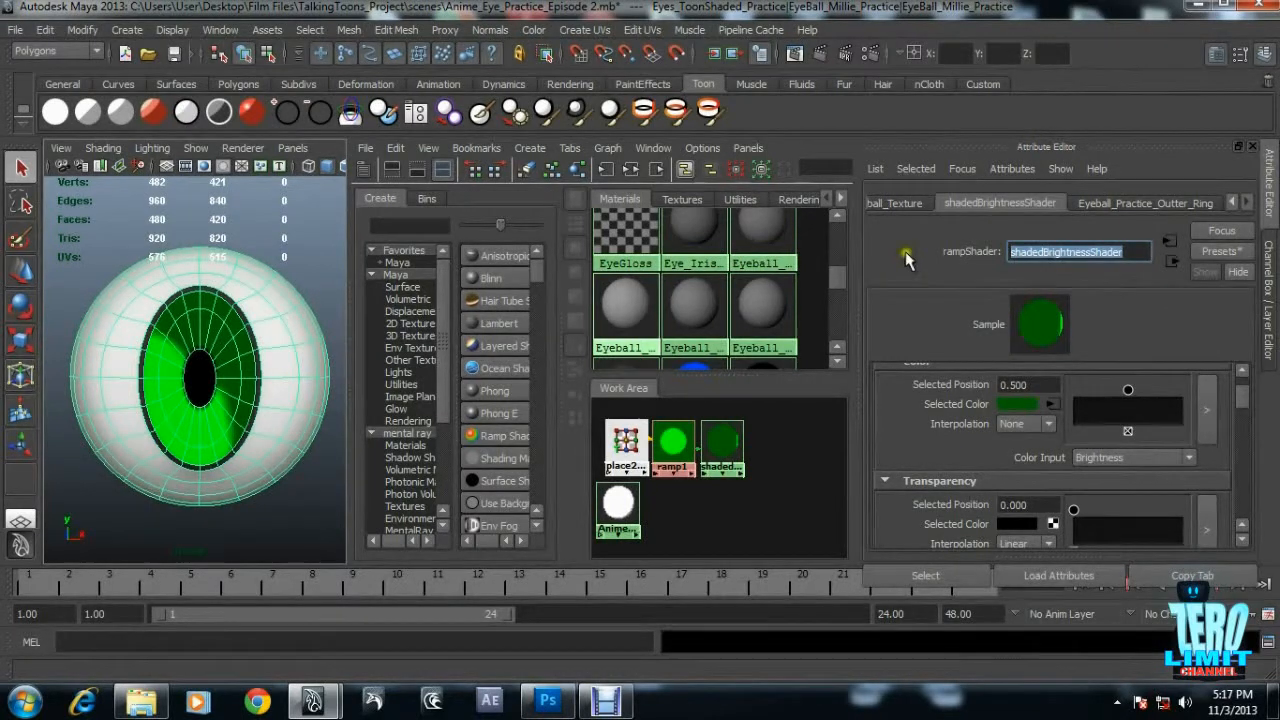
type("Ani")
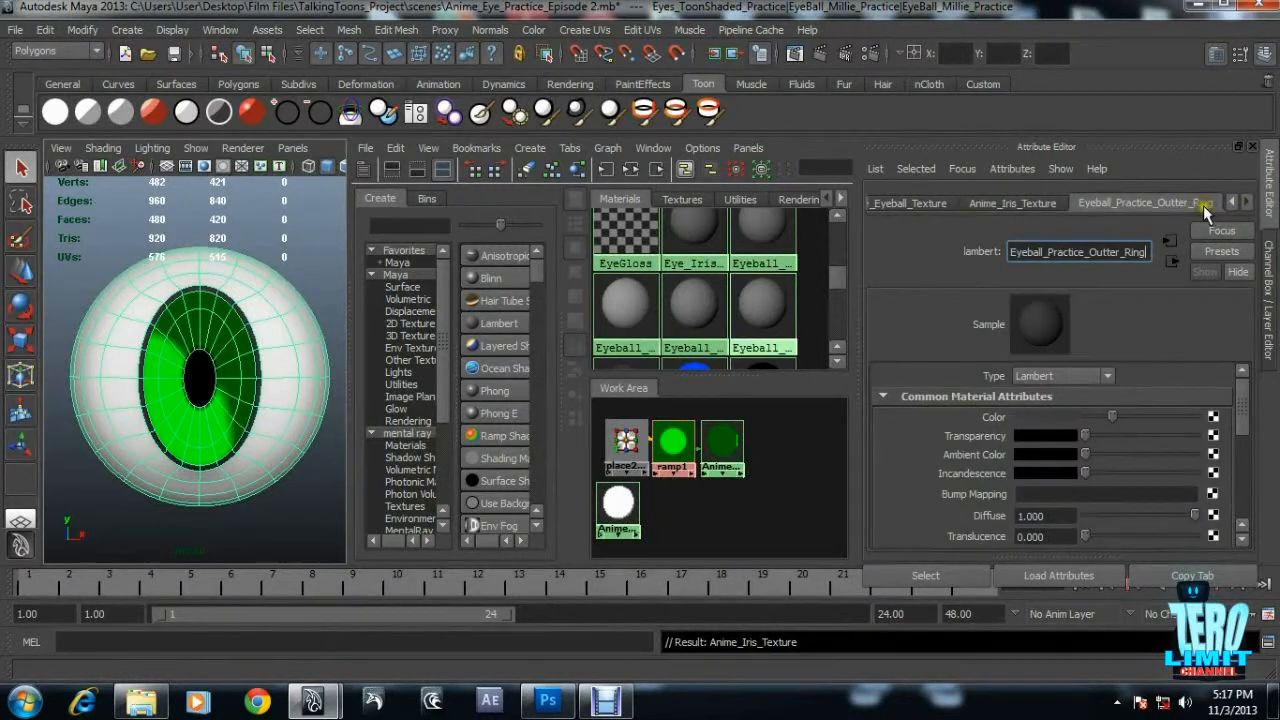
mouse_move(1080, 298)
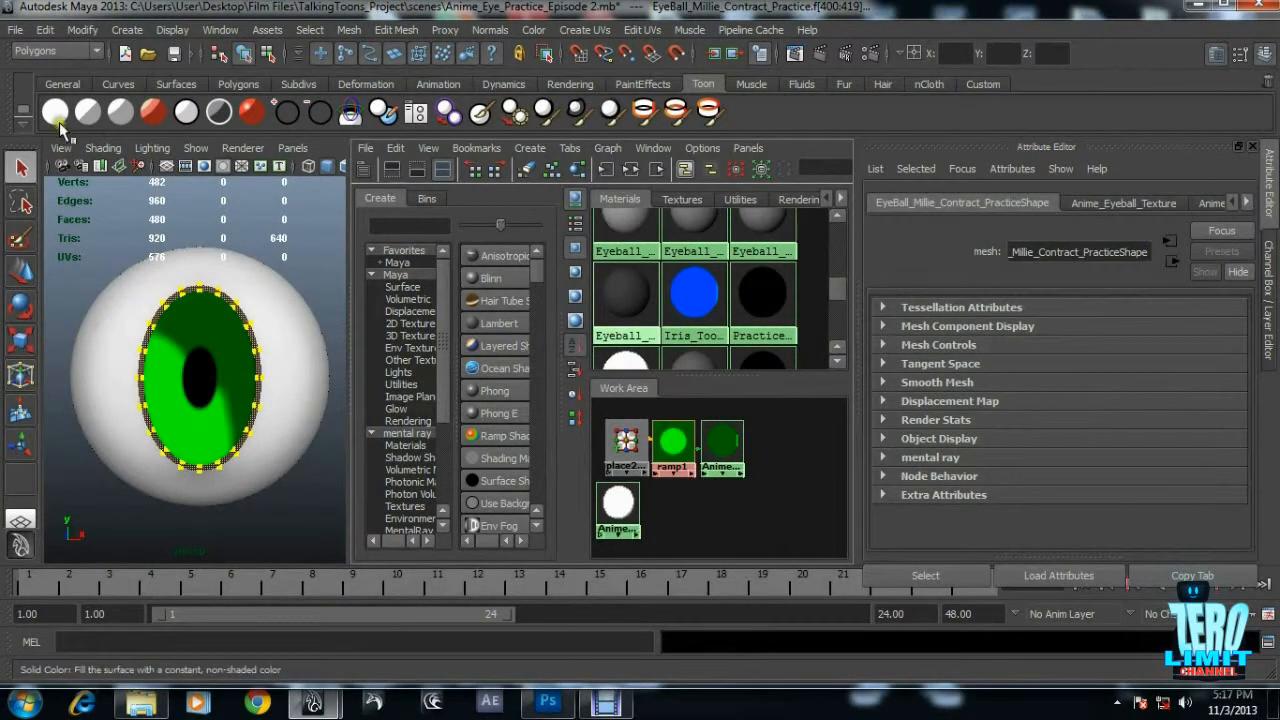
Give the outer ring faces a new Surface Shader named for the outer ring.
left_click(56, 112)
type("Anime_")
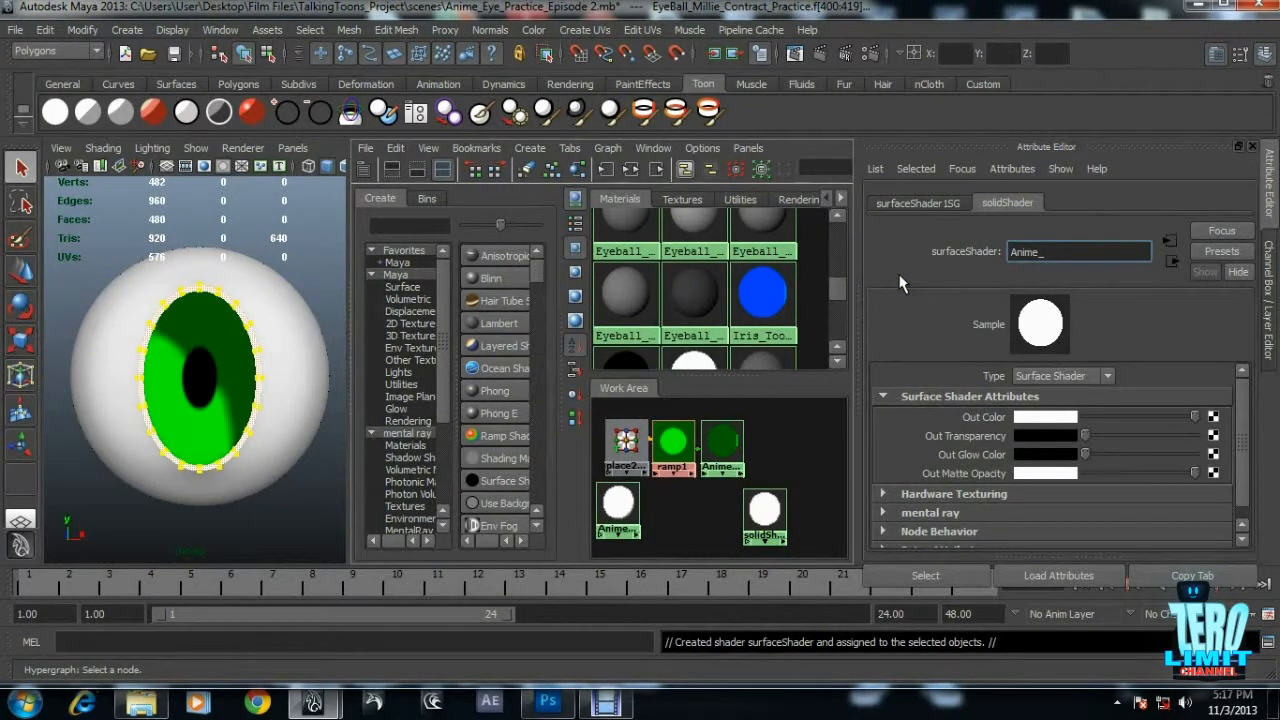
type("Eye_")
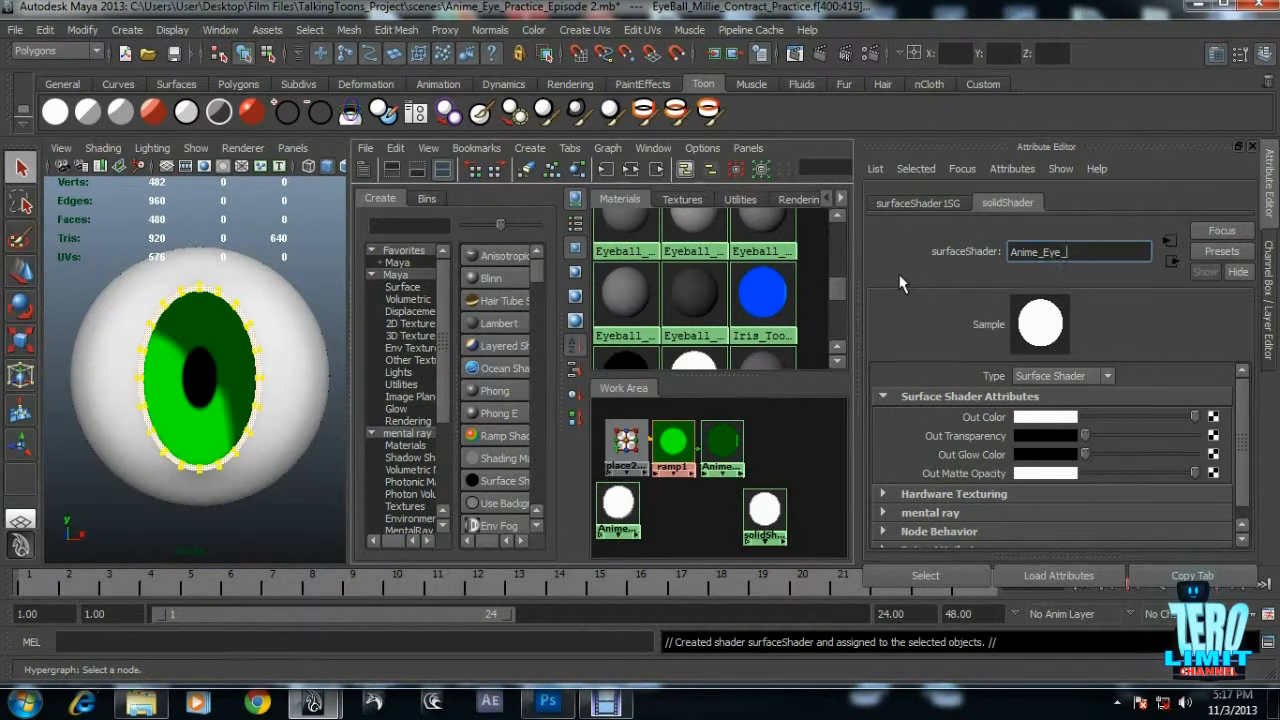
type("Outter")
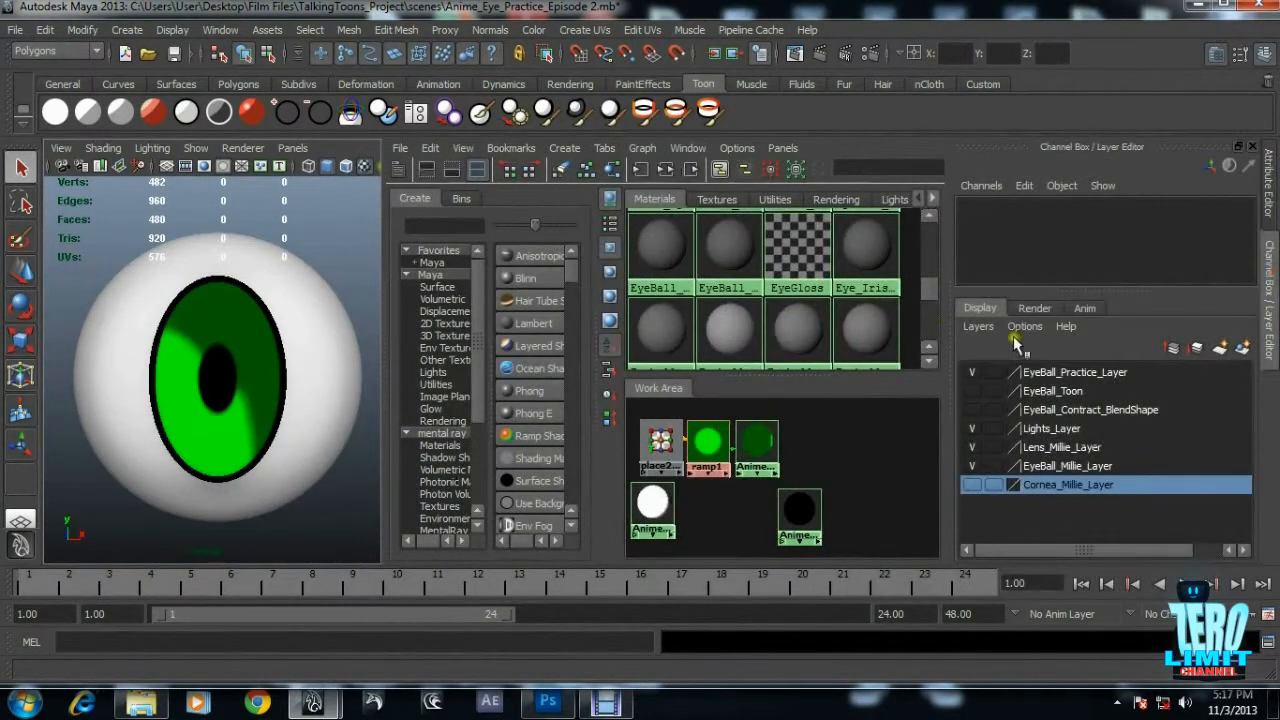
Show Cornea_Millie_Layer, switch the viewport to High Quality Rendering and select EyeGloss.
left_click(972, 484)
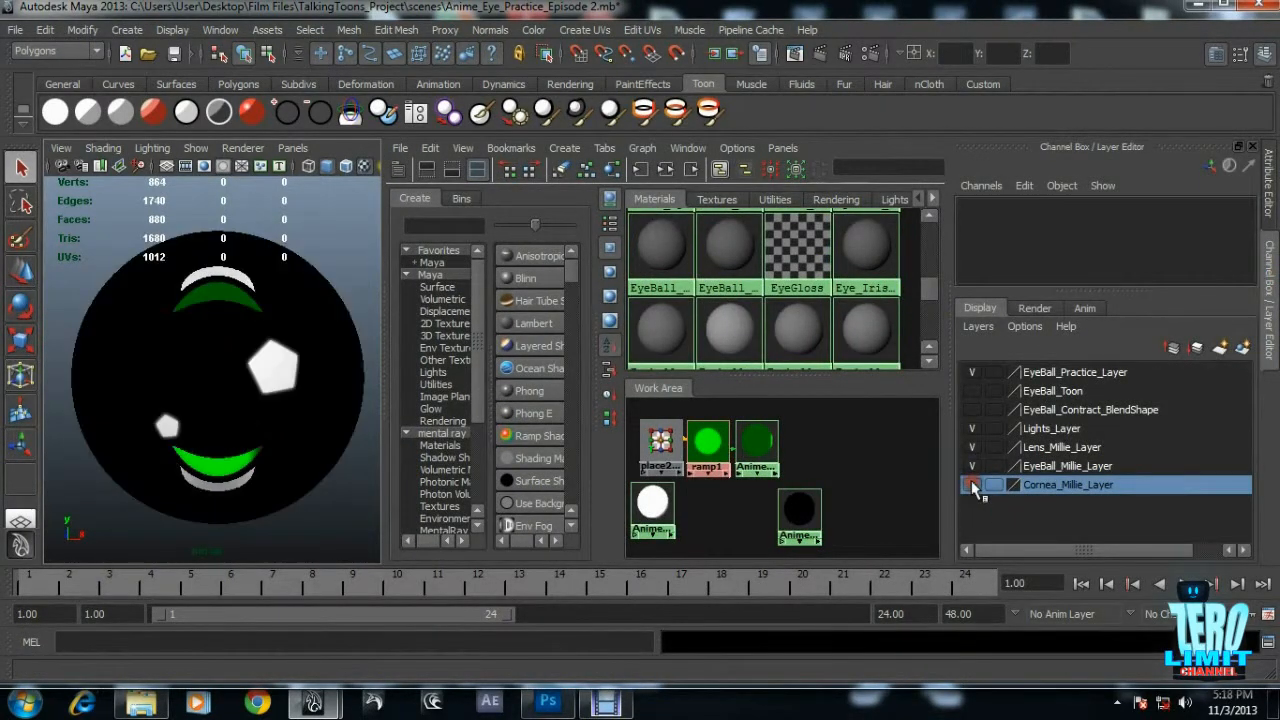
left_click(244, 148)
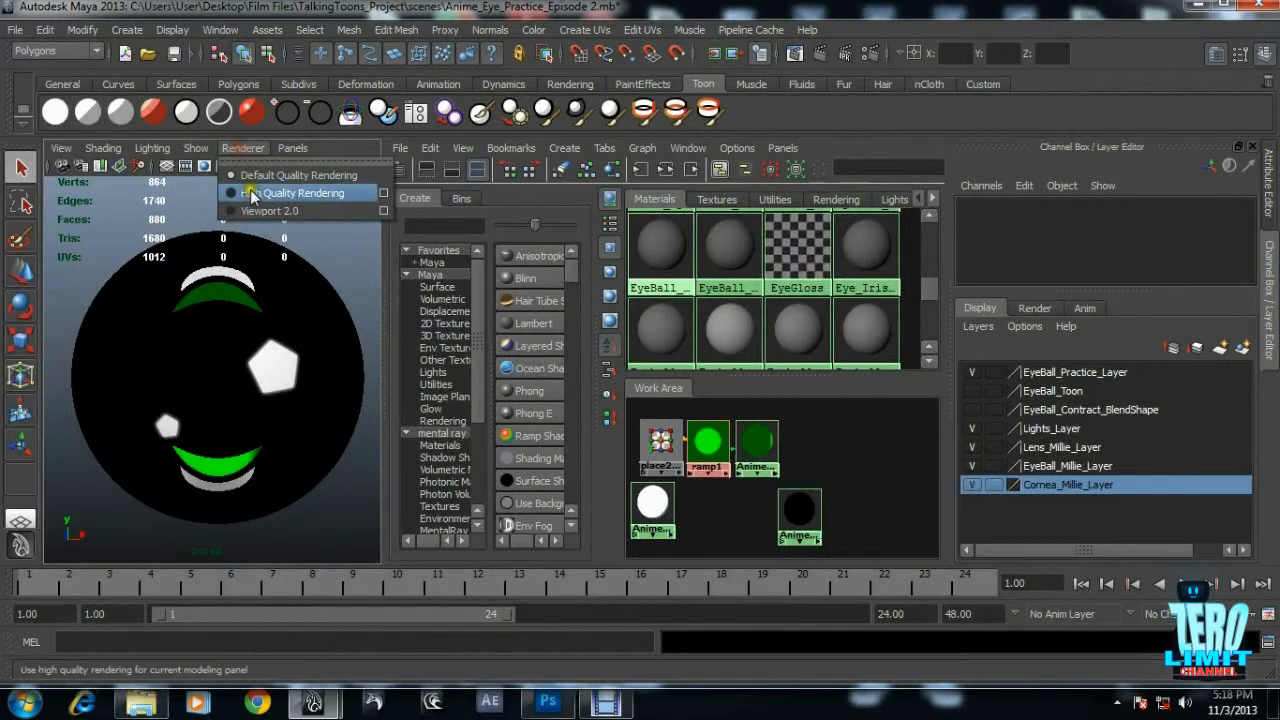
left_click(304, 192)
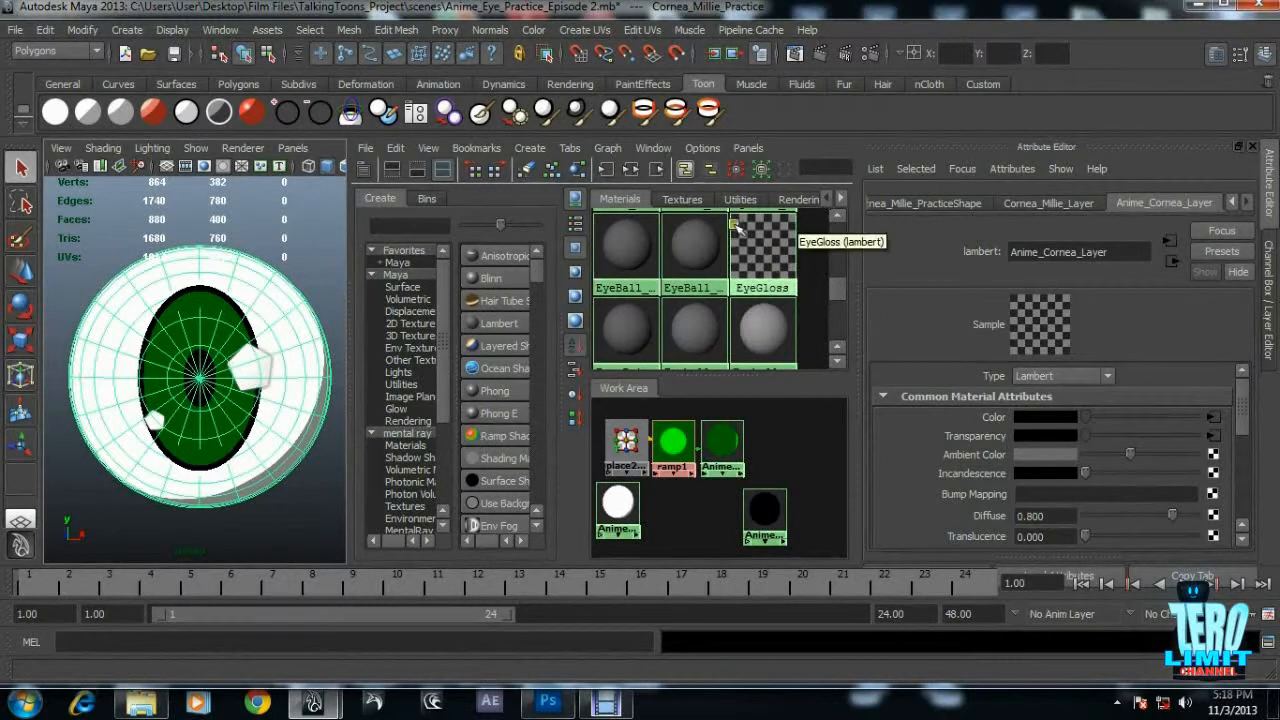
left_click(748, 148)
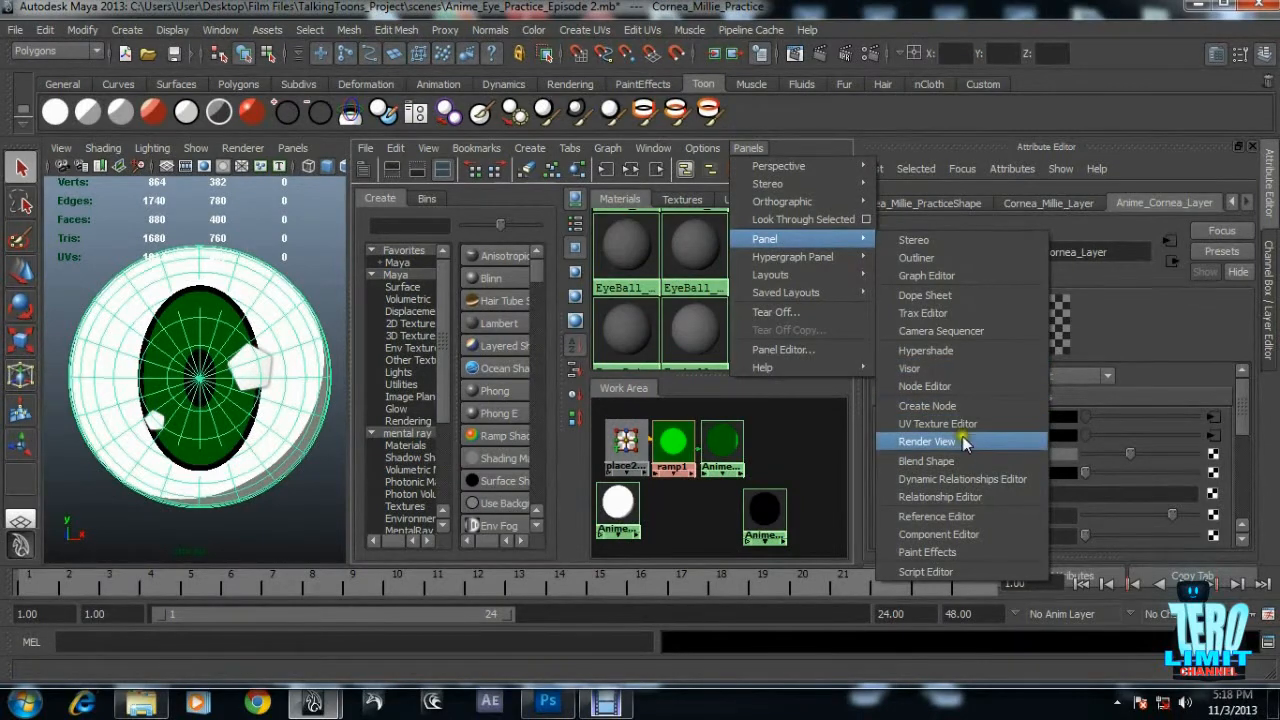
Turn the middle panel into a Render View and render the eye in mental ray.
left_click(928, 442)
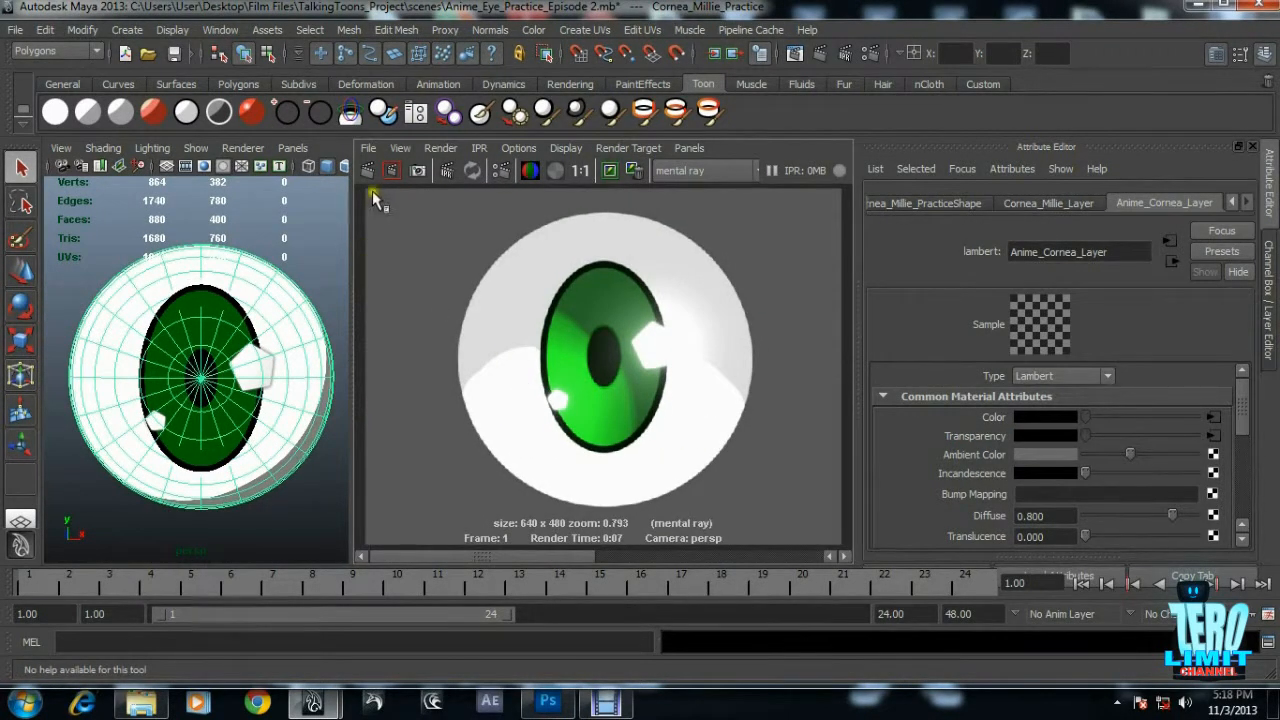
left_click(368, 170)
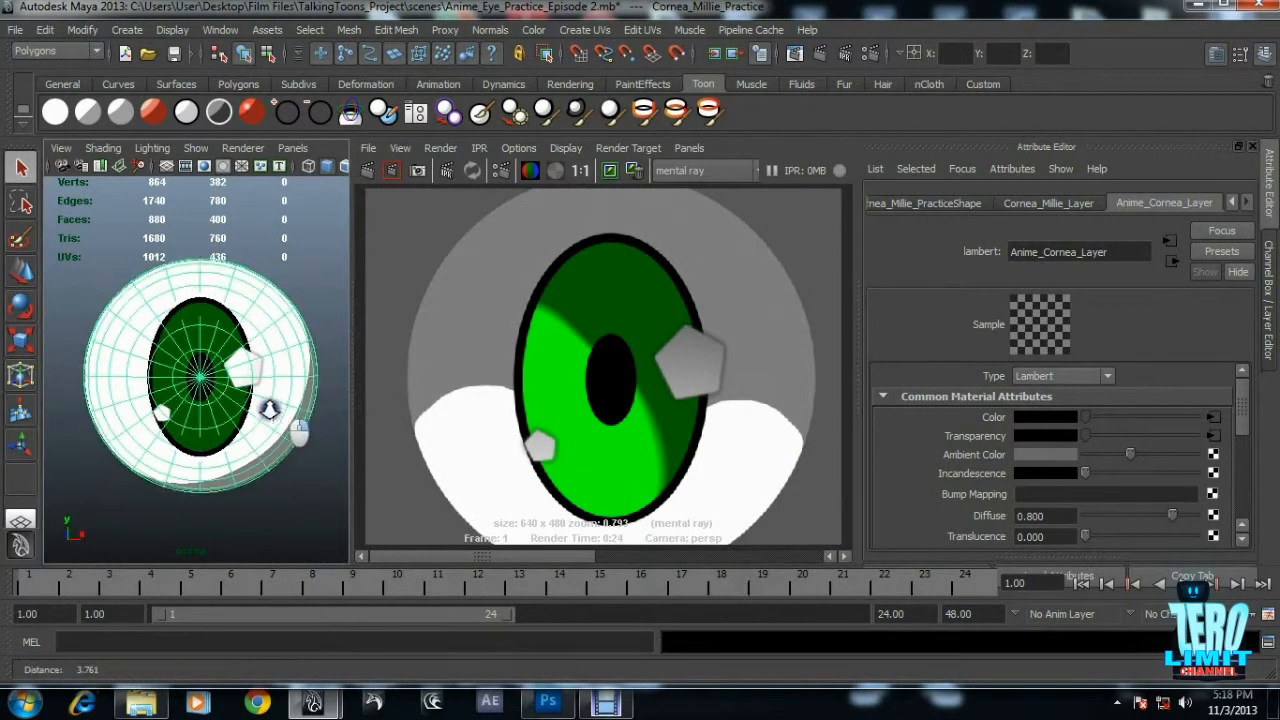
Apply the Anime_Front_Persp camera bookmark and re-render the eye from the front.
left_click(60, 148)
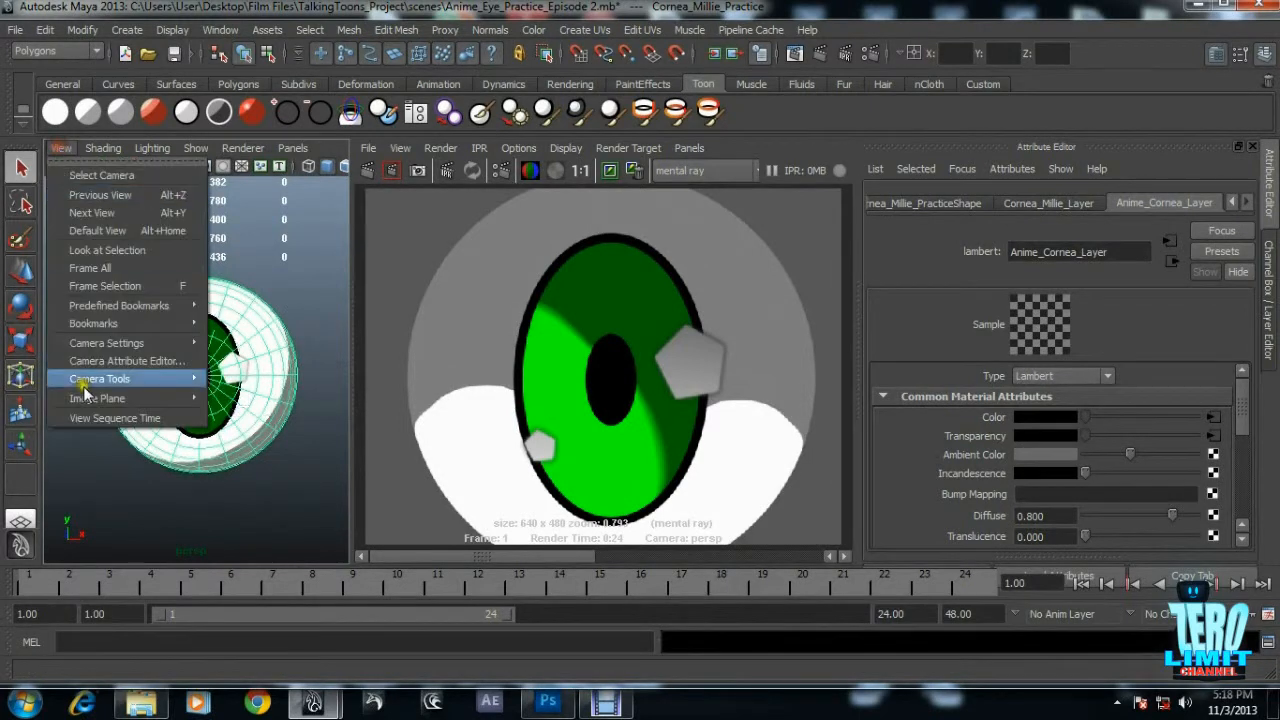
mouse_move(92, 324)
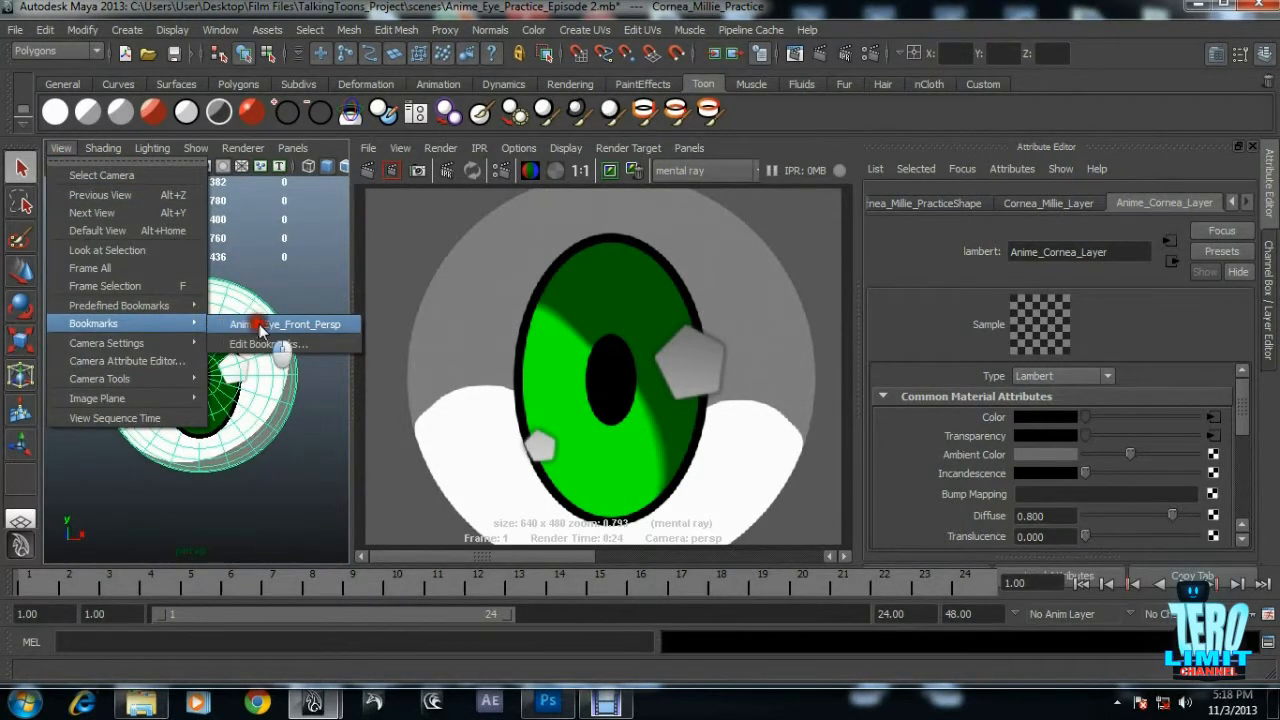
left_click(284, 324)
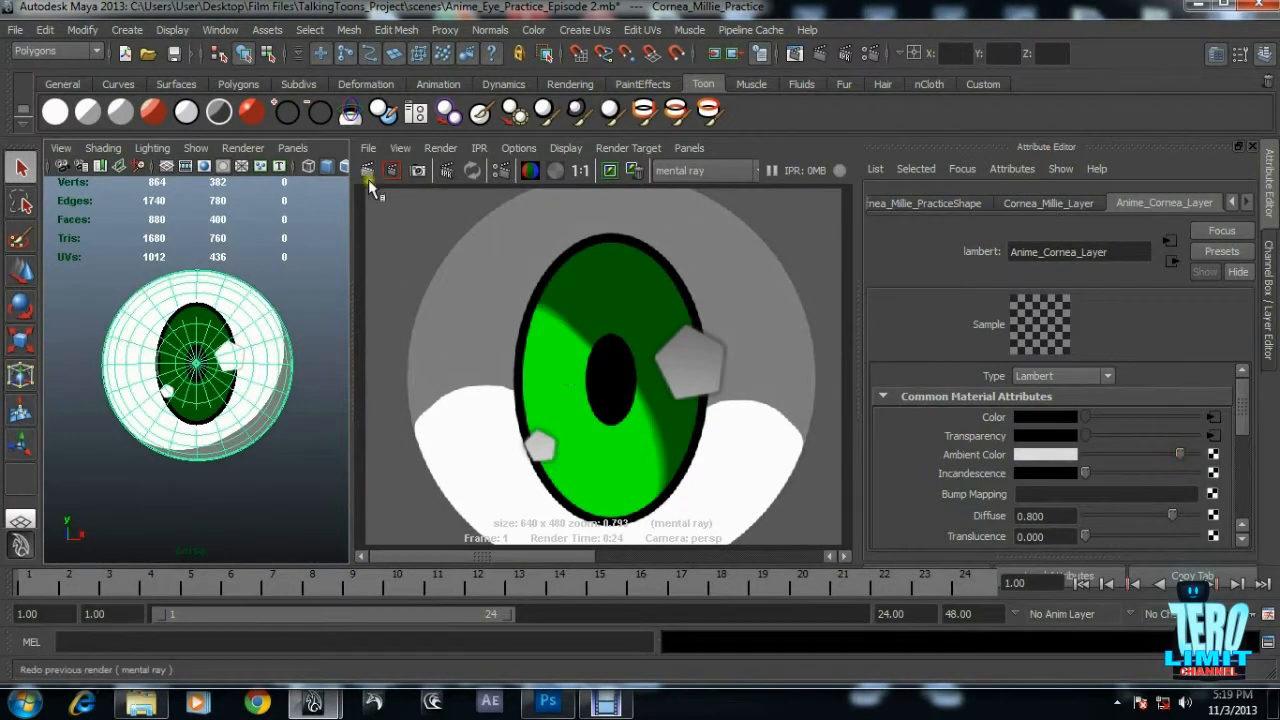
left_click(368, 170)
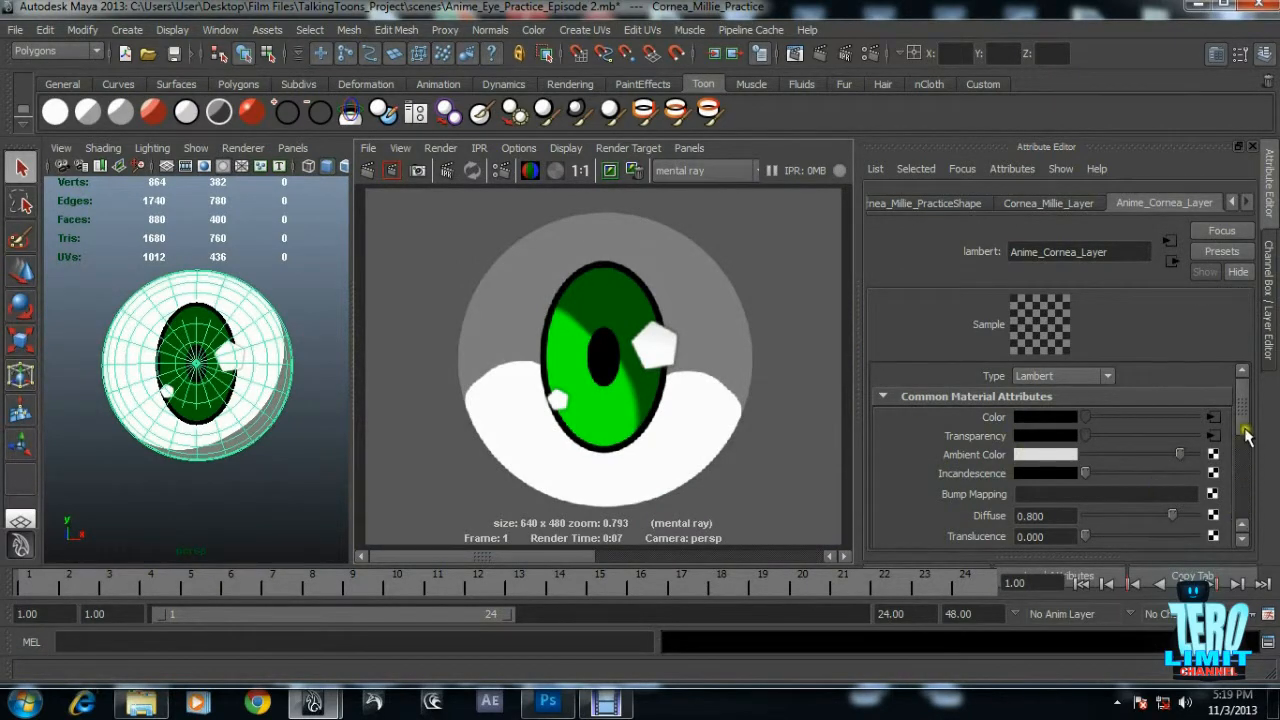
scroll("down", 3)
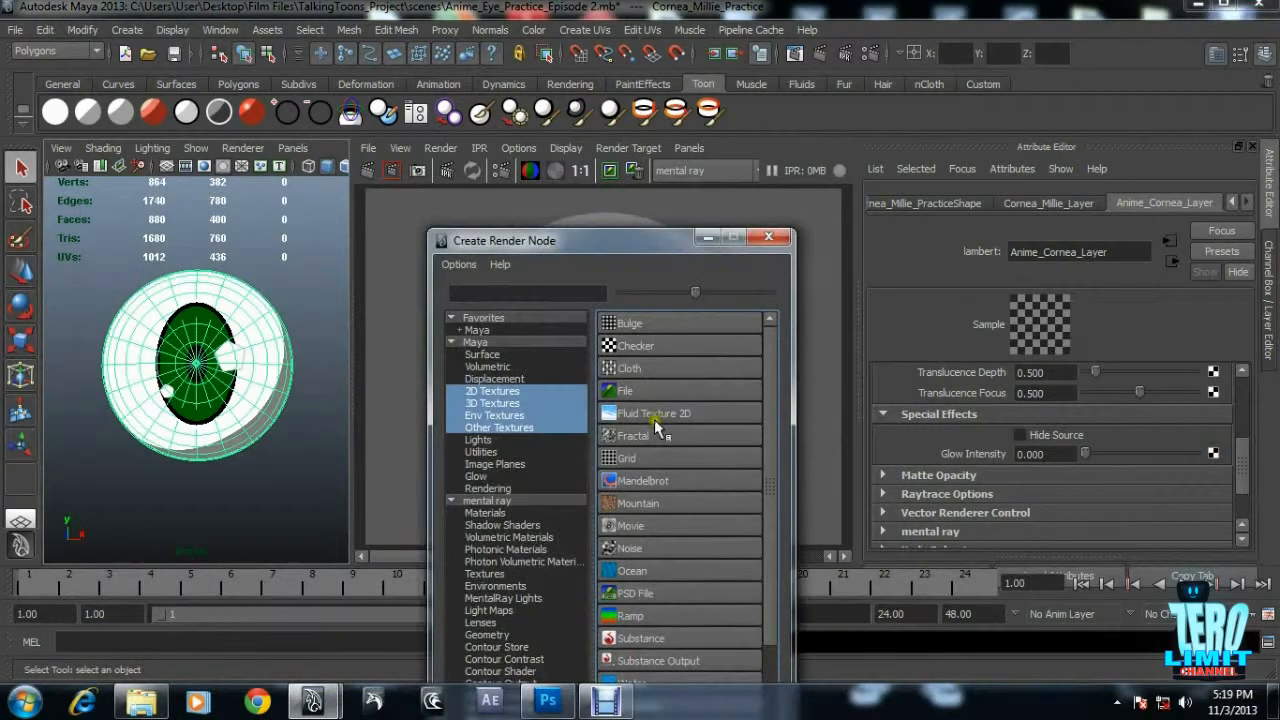
Map a File node with EyeGloss_Glow.jpg to the cornea material's Glow Intensity and re-render.
left_click(624, 390)
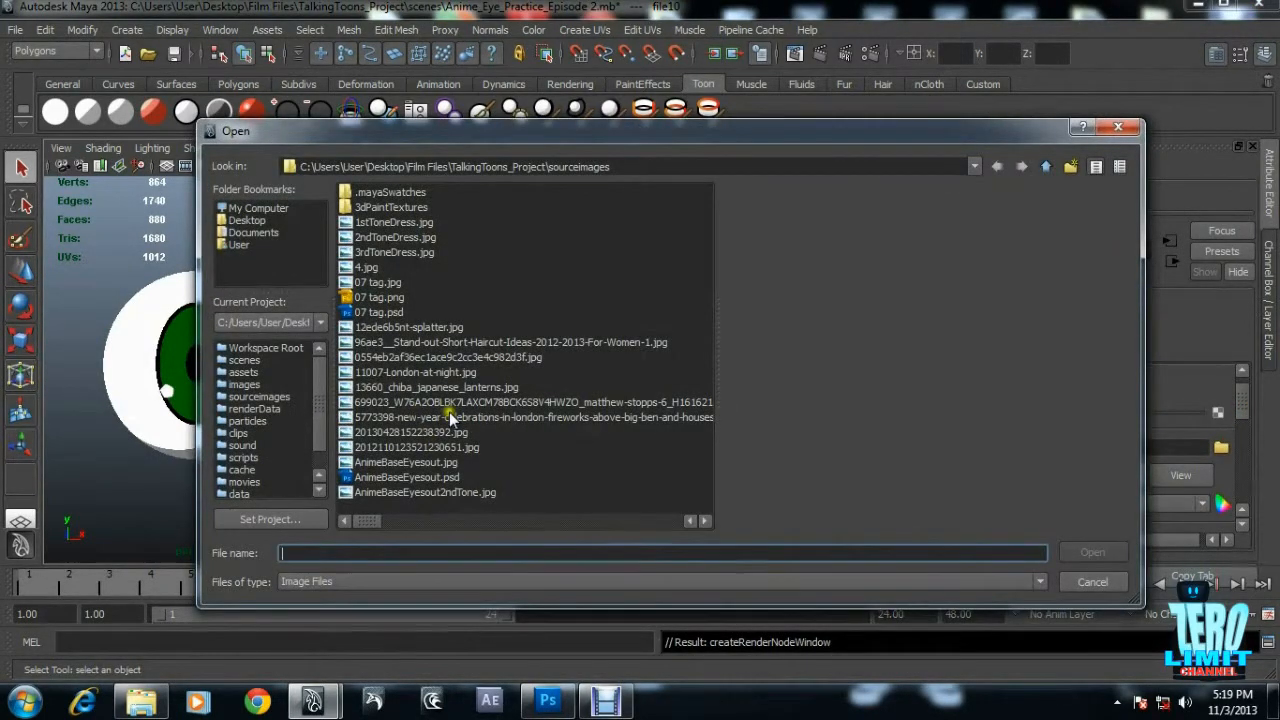
type("eye")
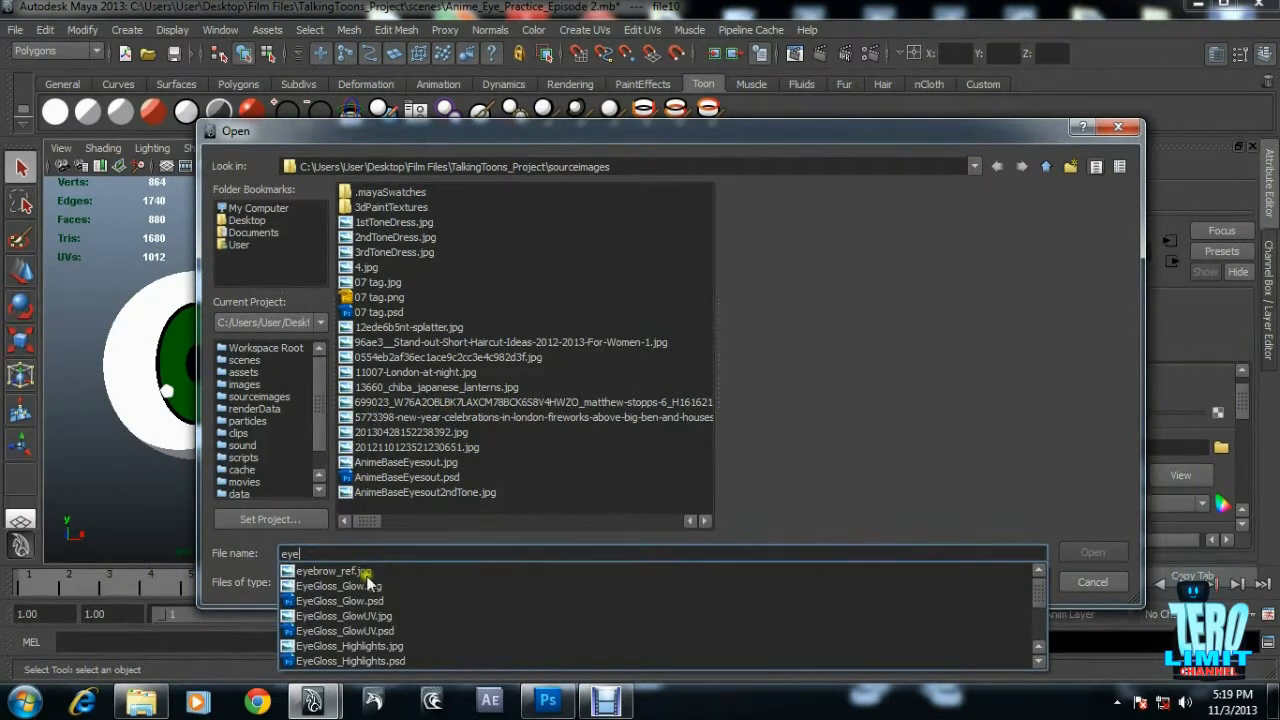
left_click(340, 584)
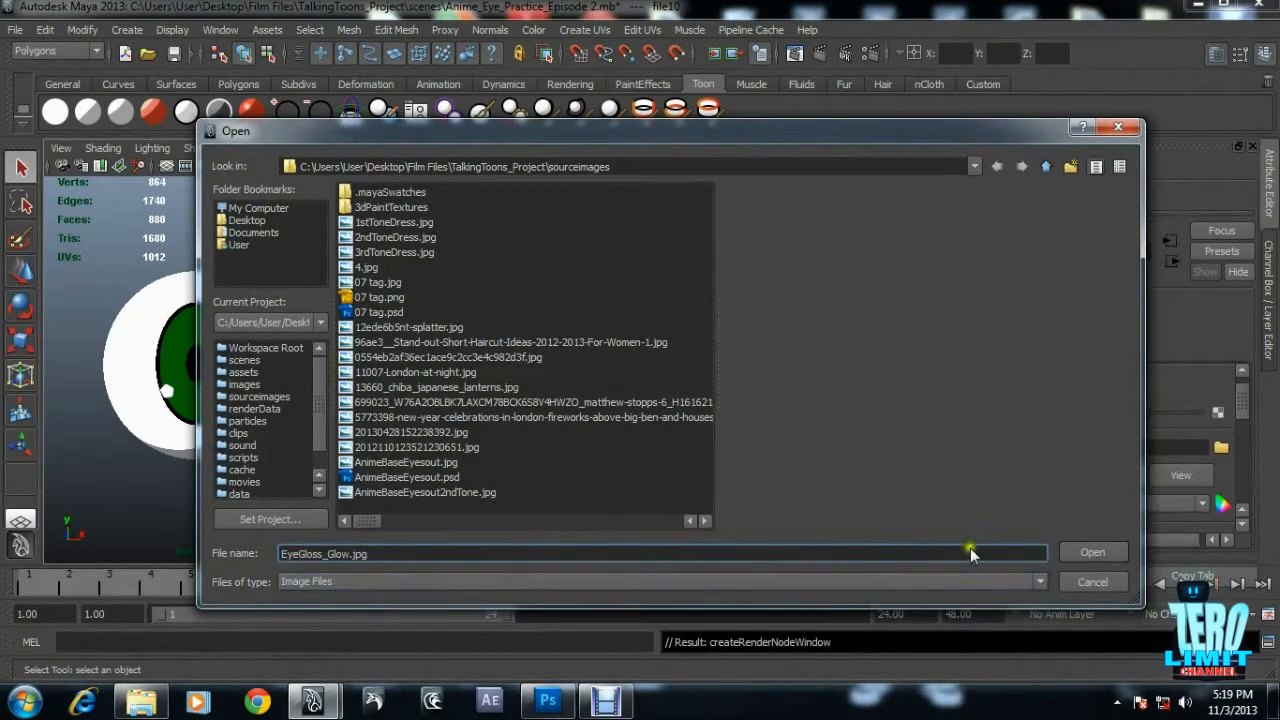
left_click(1092, 552)
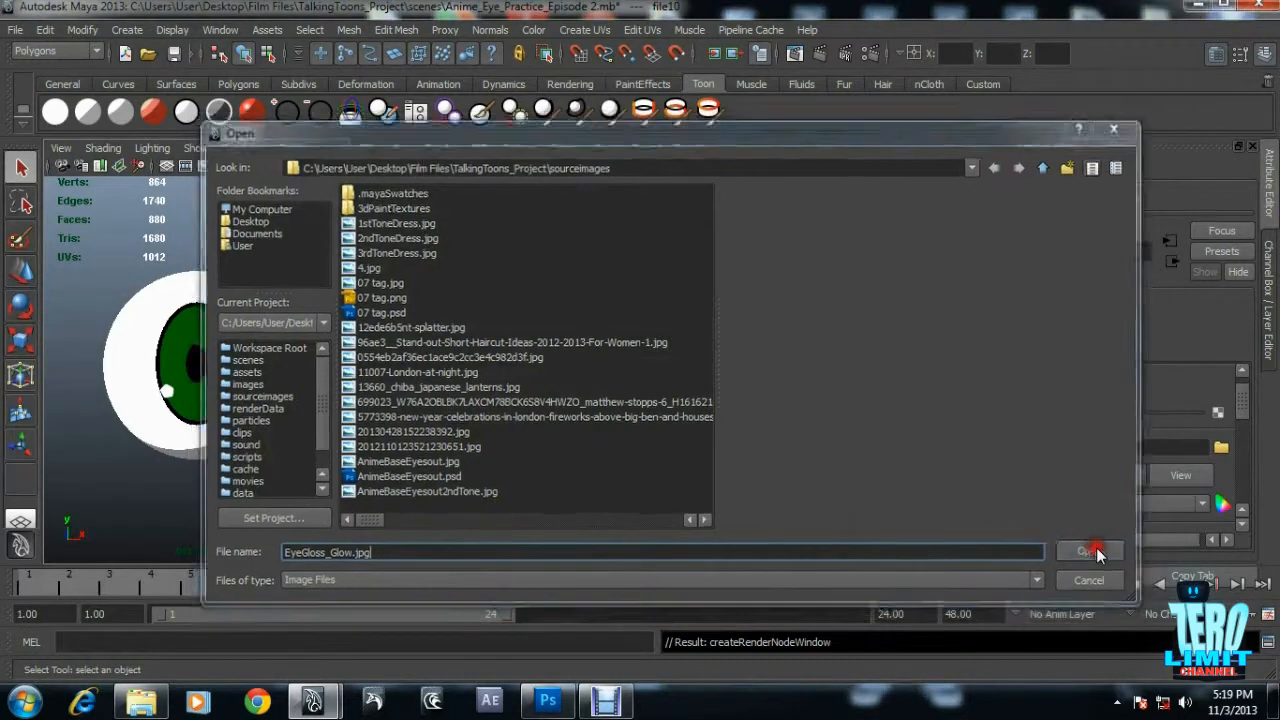
left_click(1088, 552)
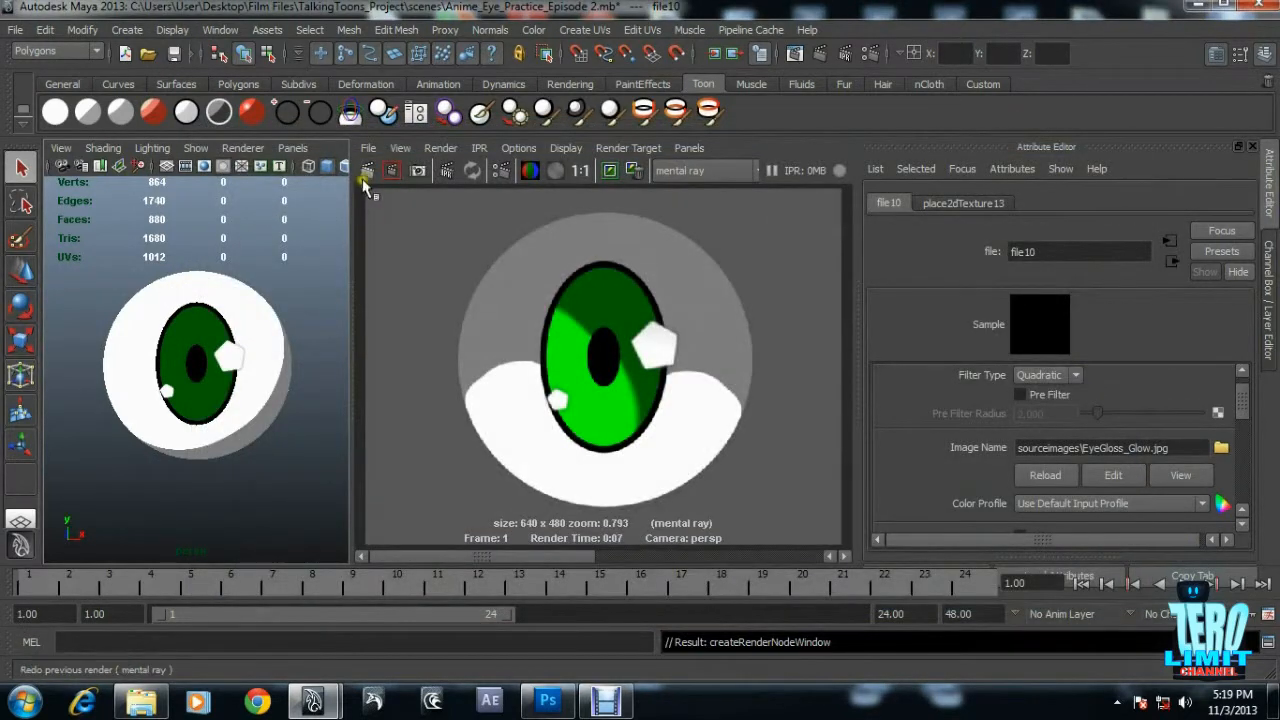
left_click(368, 170)
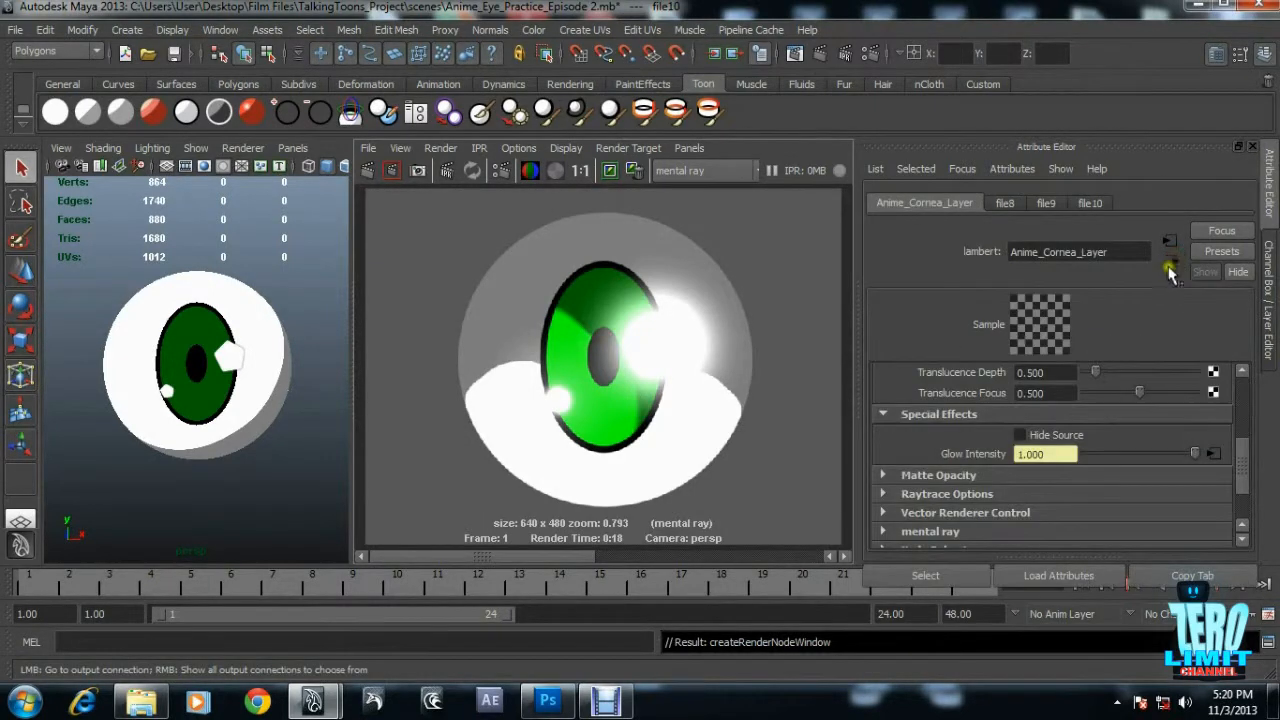
Re-render the eye so the cornea highlights bloom with a soft glow.
scroll("down", 3)
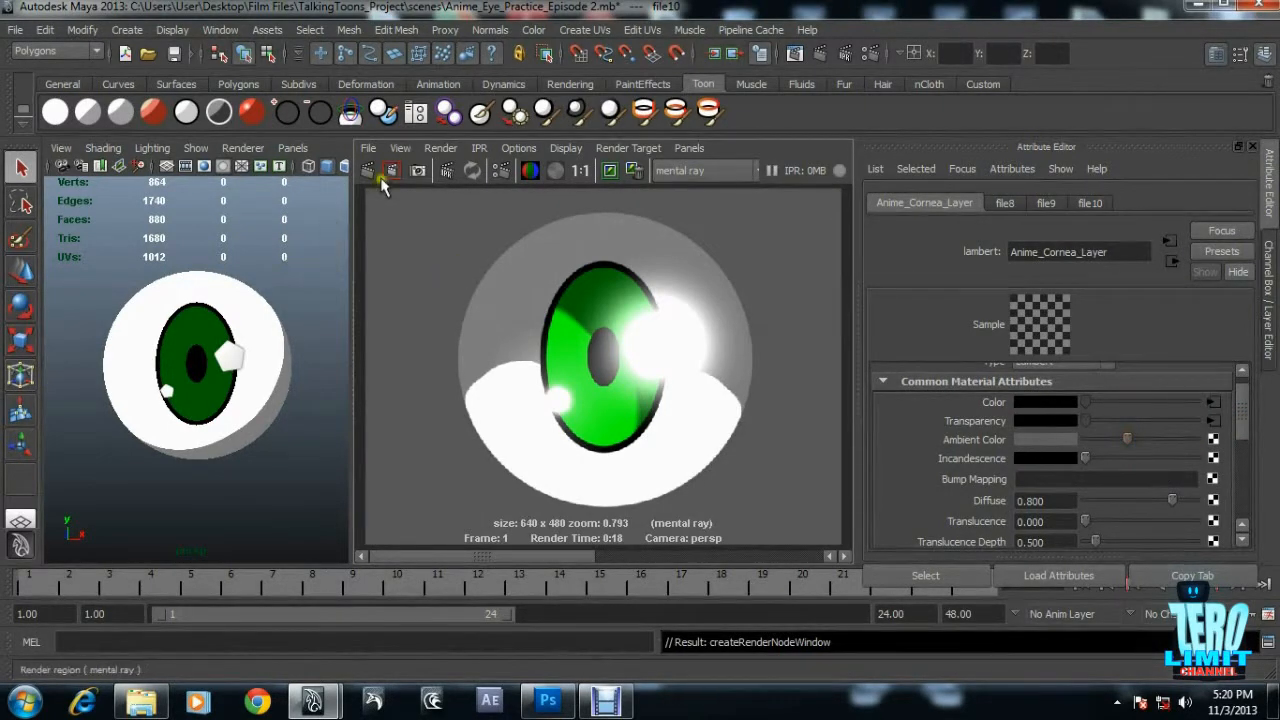
left_click(392, 170)
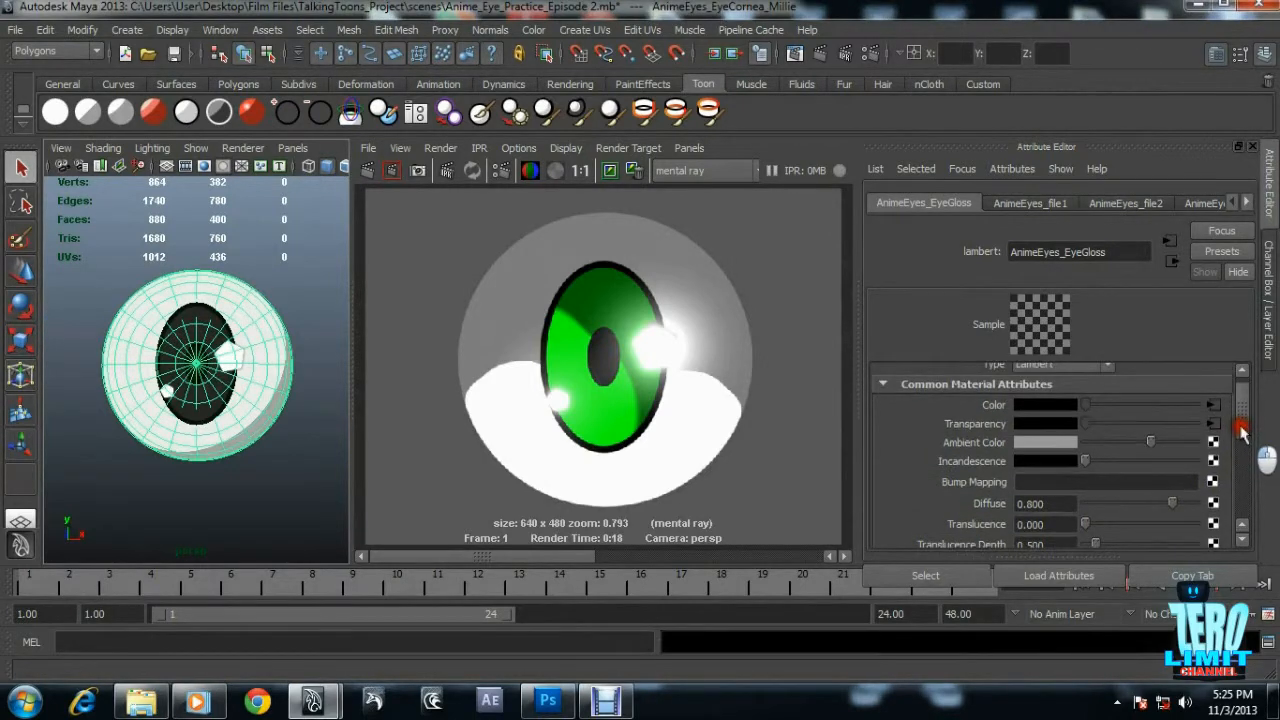
Set the file10 glow texture's Alpha Gain to 0.2 and redo the render for softer highlights.
scroll("down", 3)
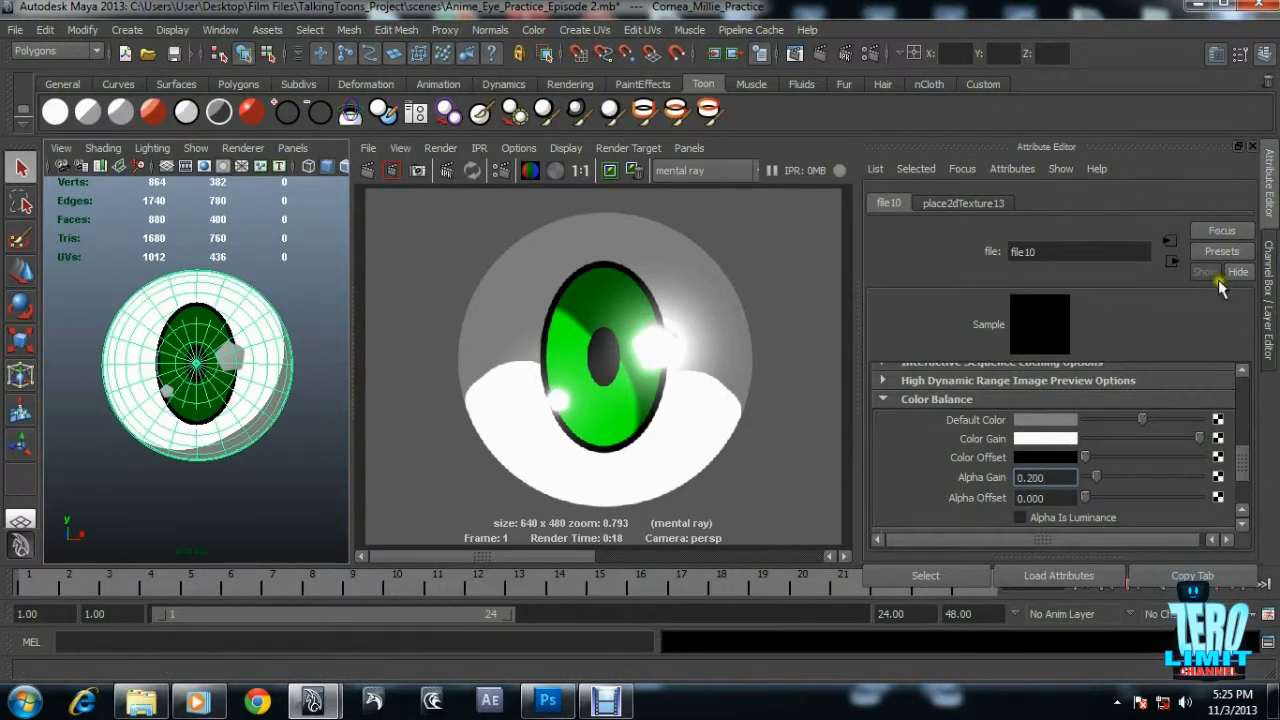
left_click(924, 204)
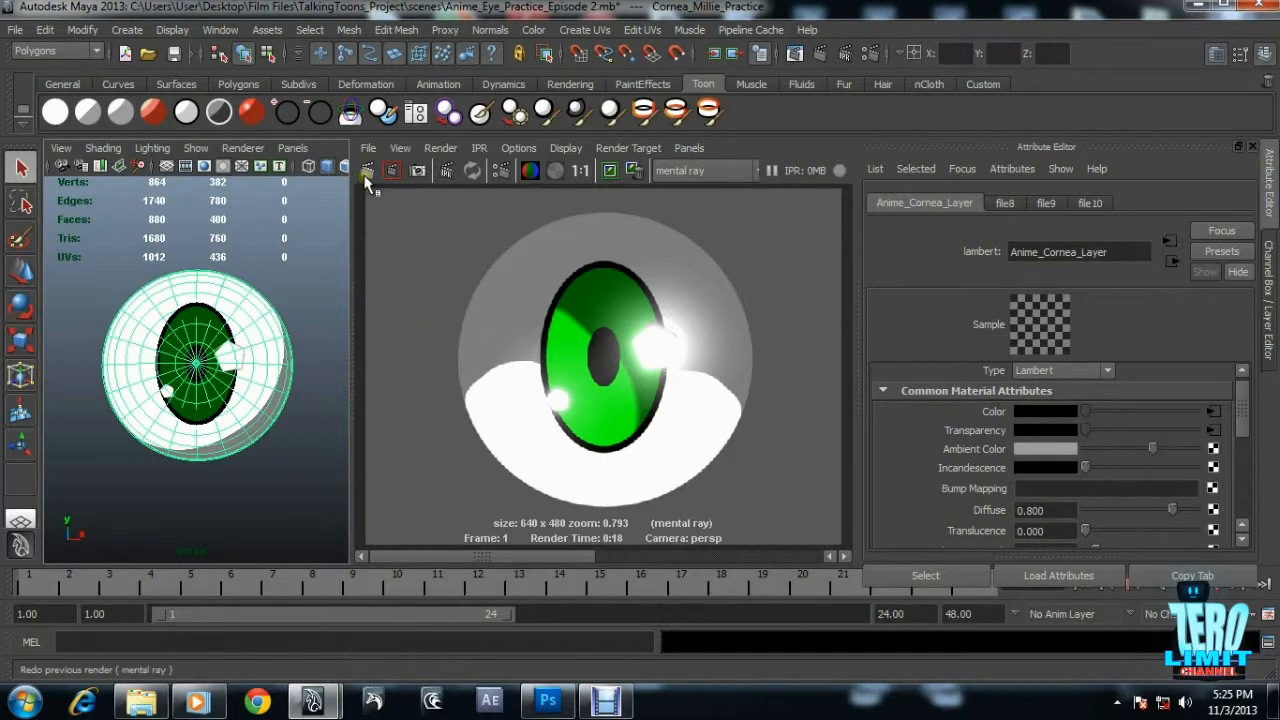
left_click(368, 170)
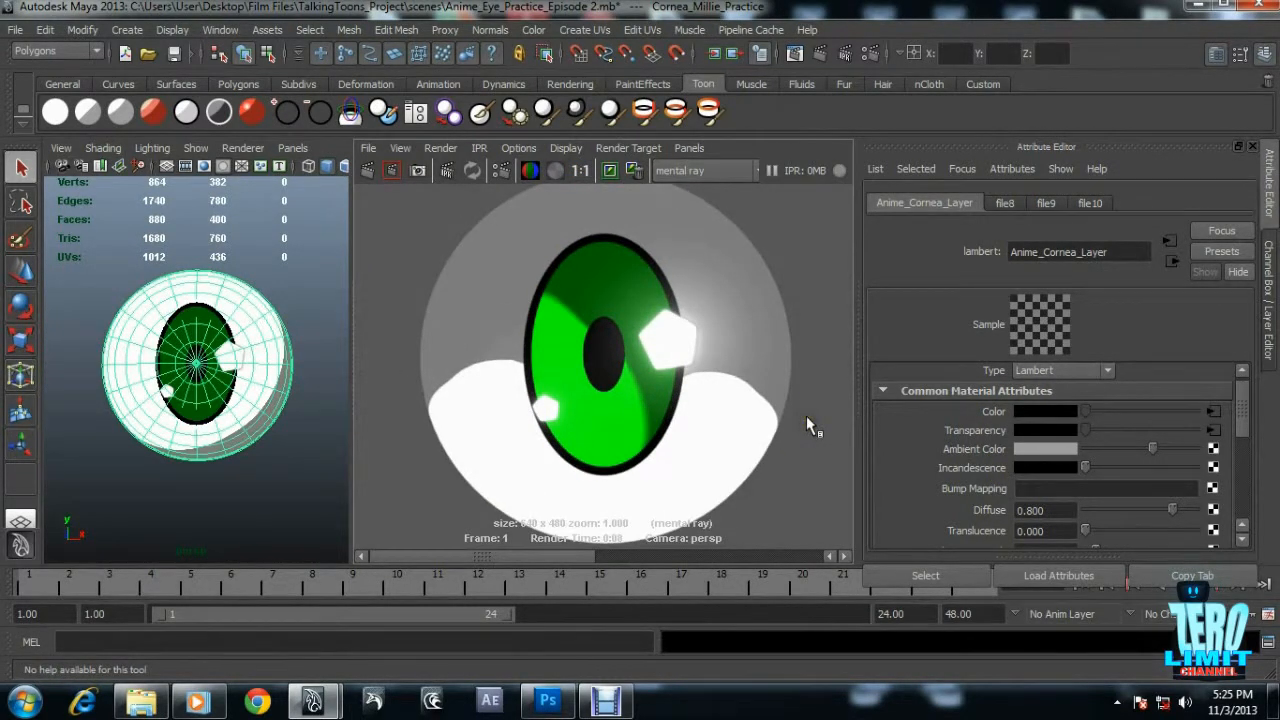
left_click(560, 558)
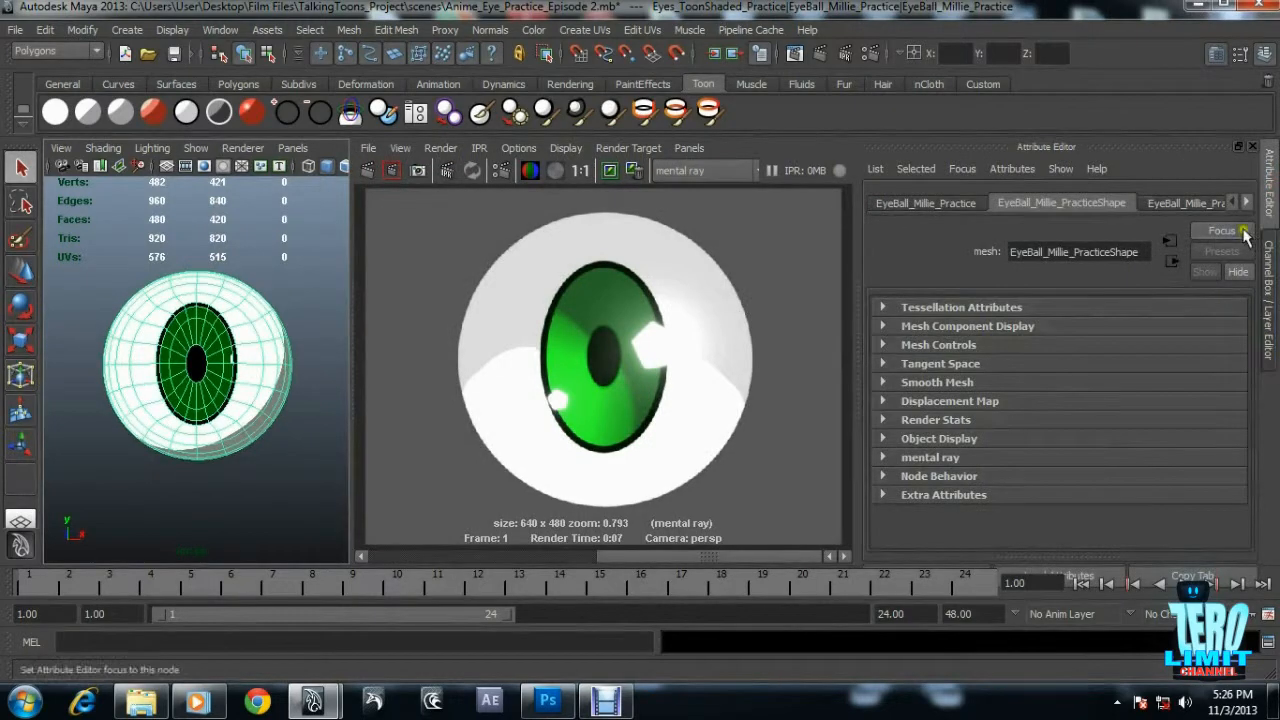
Switch to the Channel Box/Layer Editor and start a new mental ray render of the eye.
left_click(1232, 204)
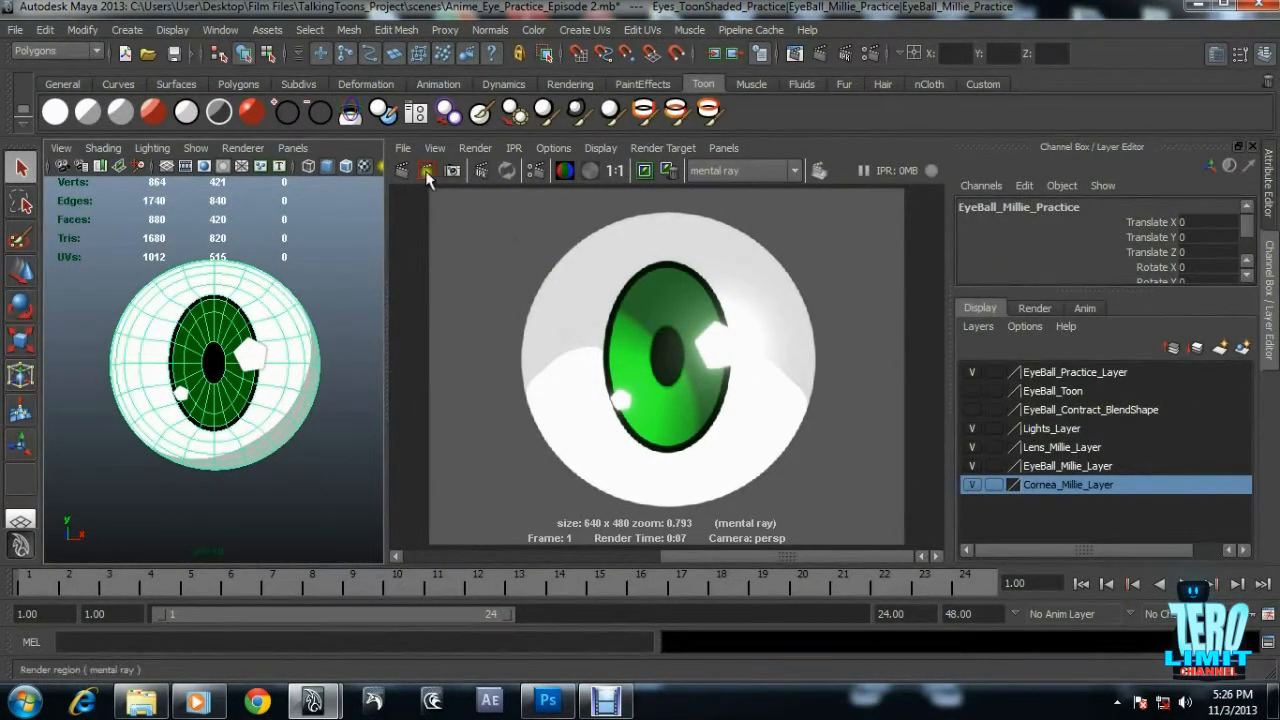
left_click(428, 170)
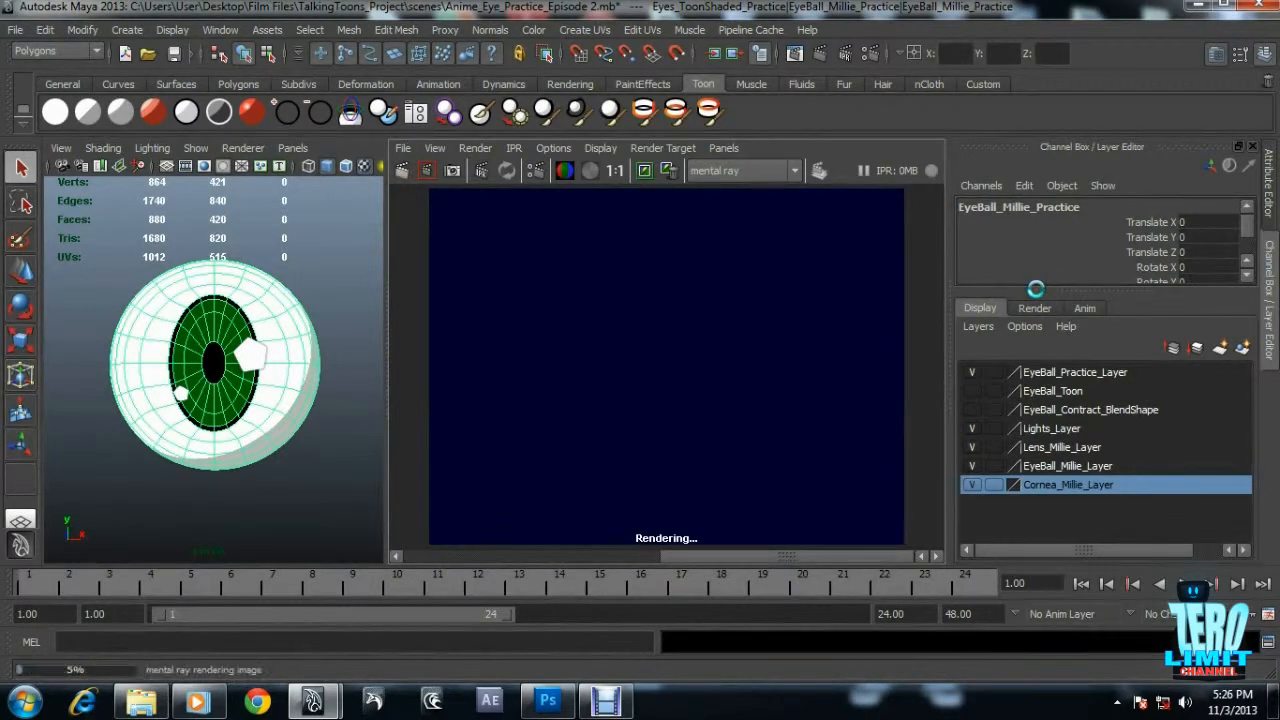